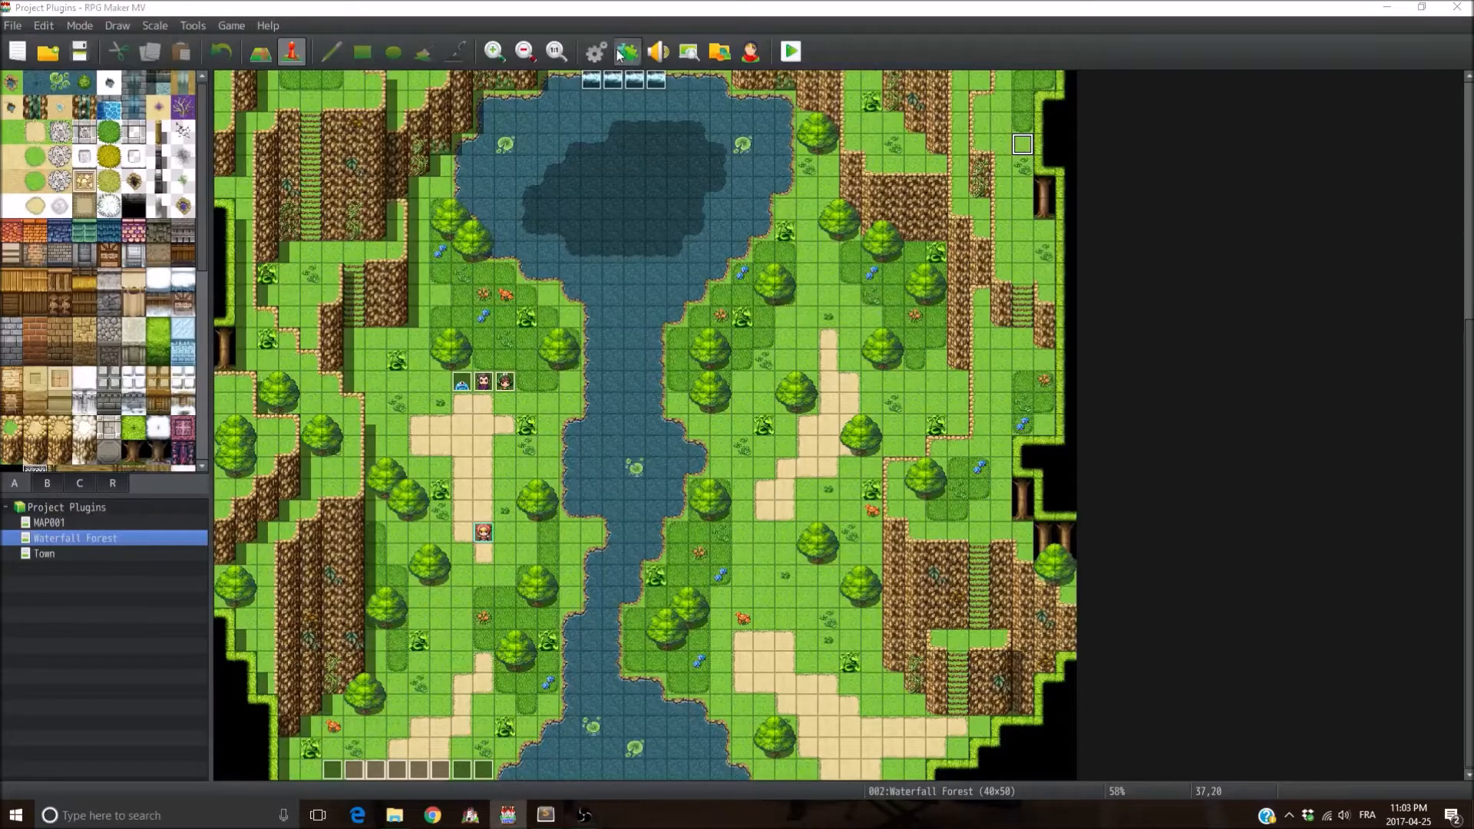
Step: Check the plugin list without changes, then run and end a playtest
{"action": "left_click", "coordinate": [627, 51]}
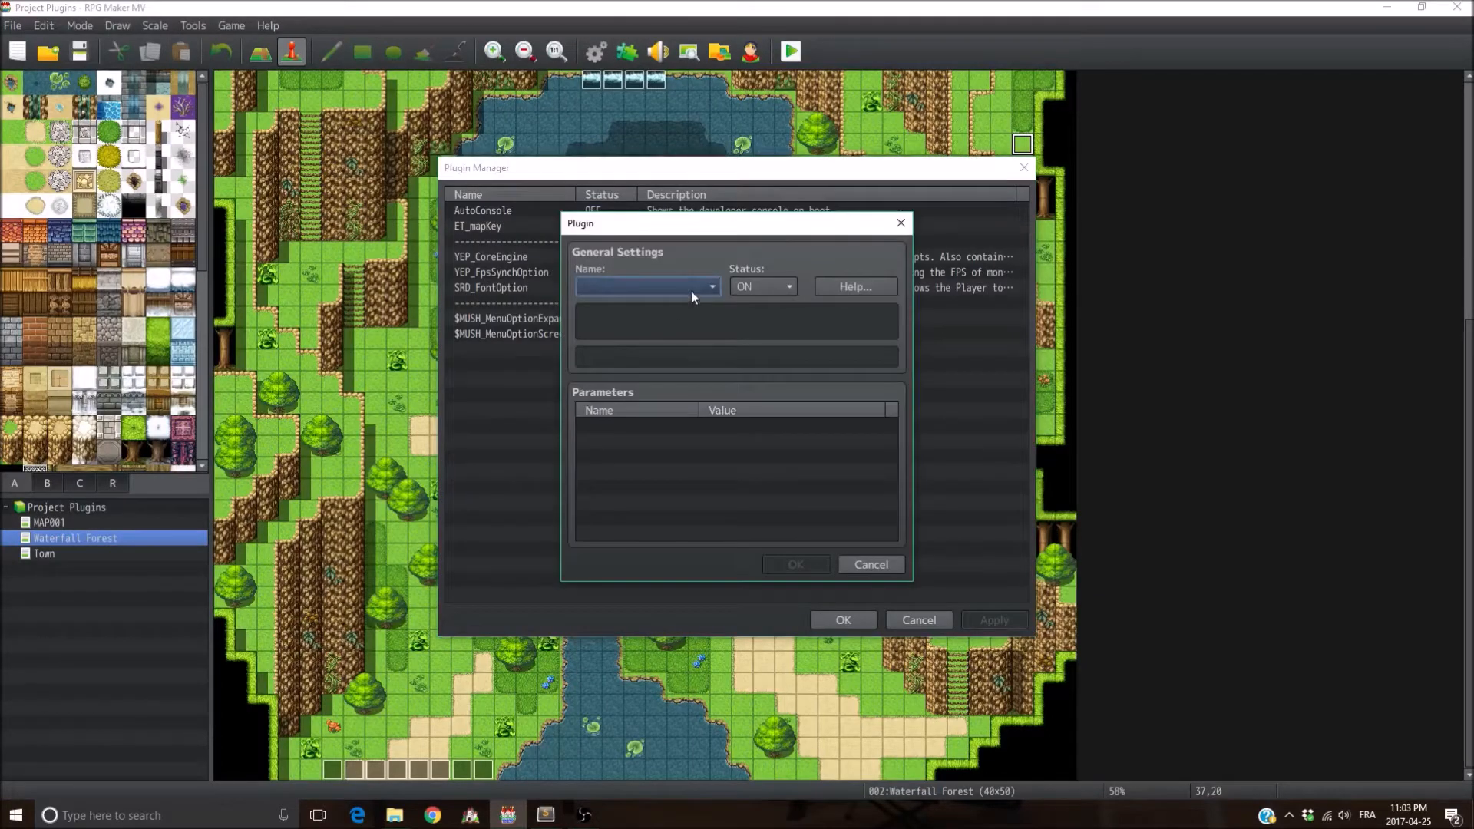
{"action": "left_click", "coordinate": [712, 287]}
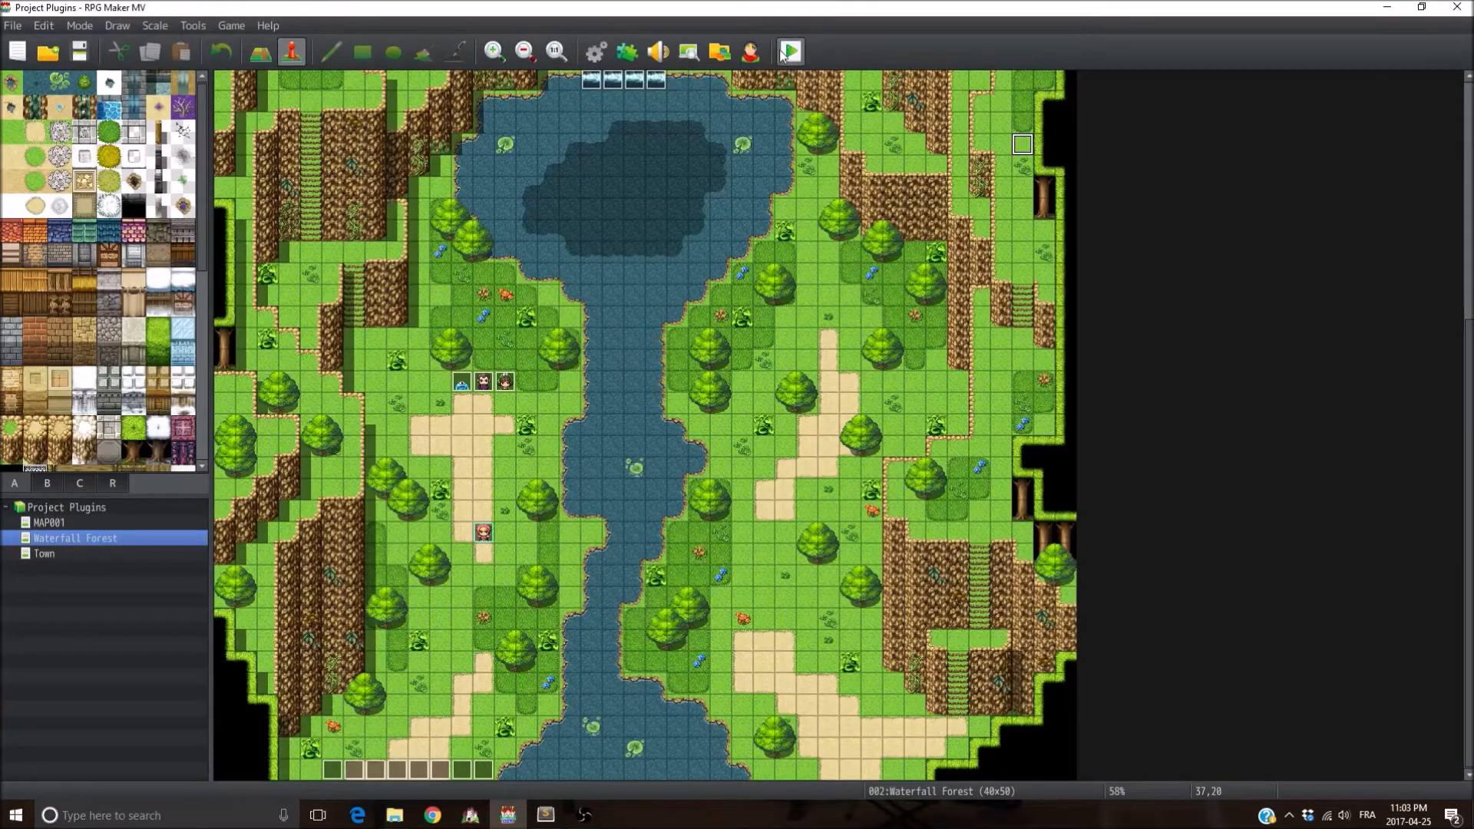
{"action": "left_click", "coordinate": [788, 52]}
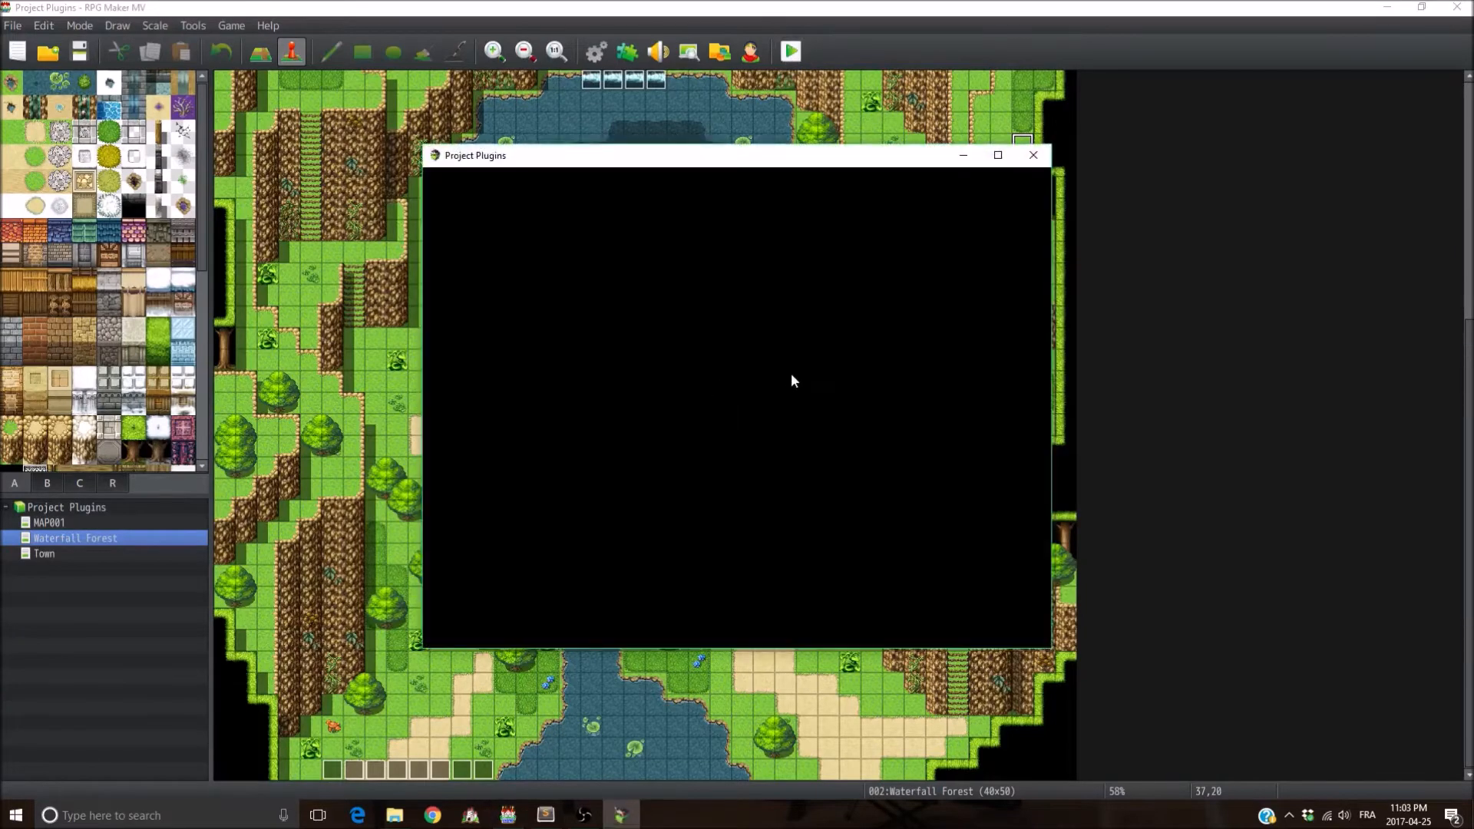
{"action": "mouse_move", "coordinate": [592, 468]}
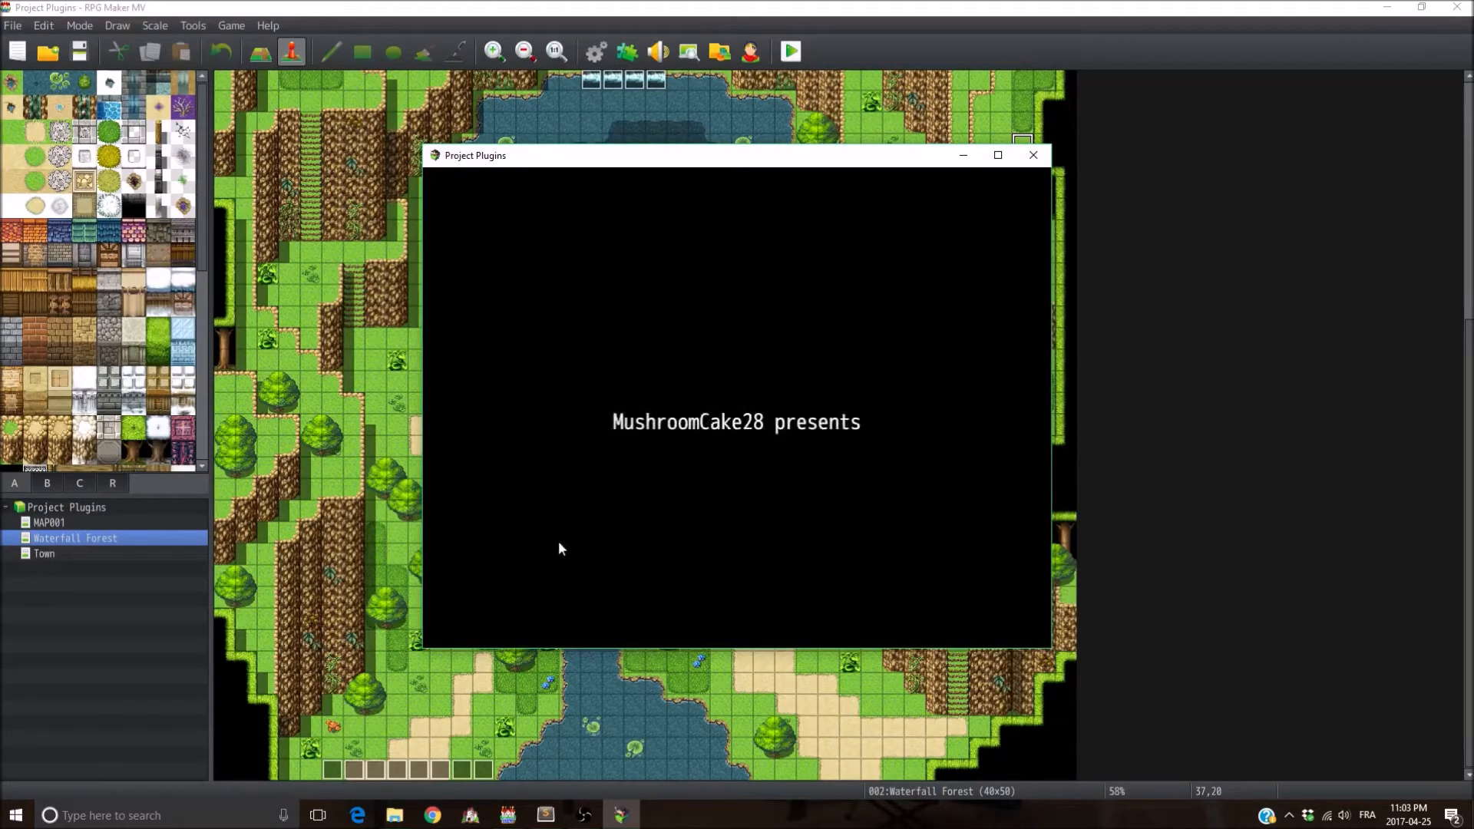
{"action": "mouse_move", "coordinate": [925, 507]}
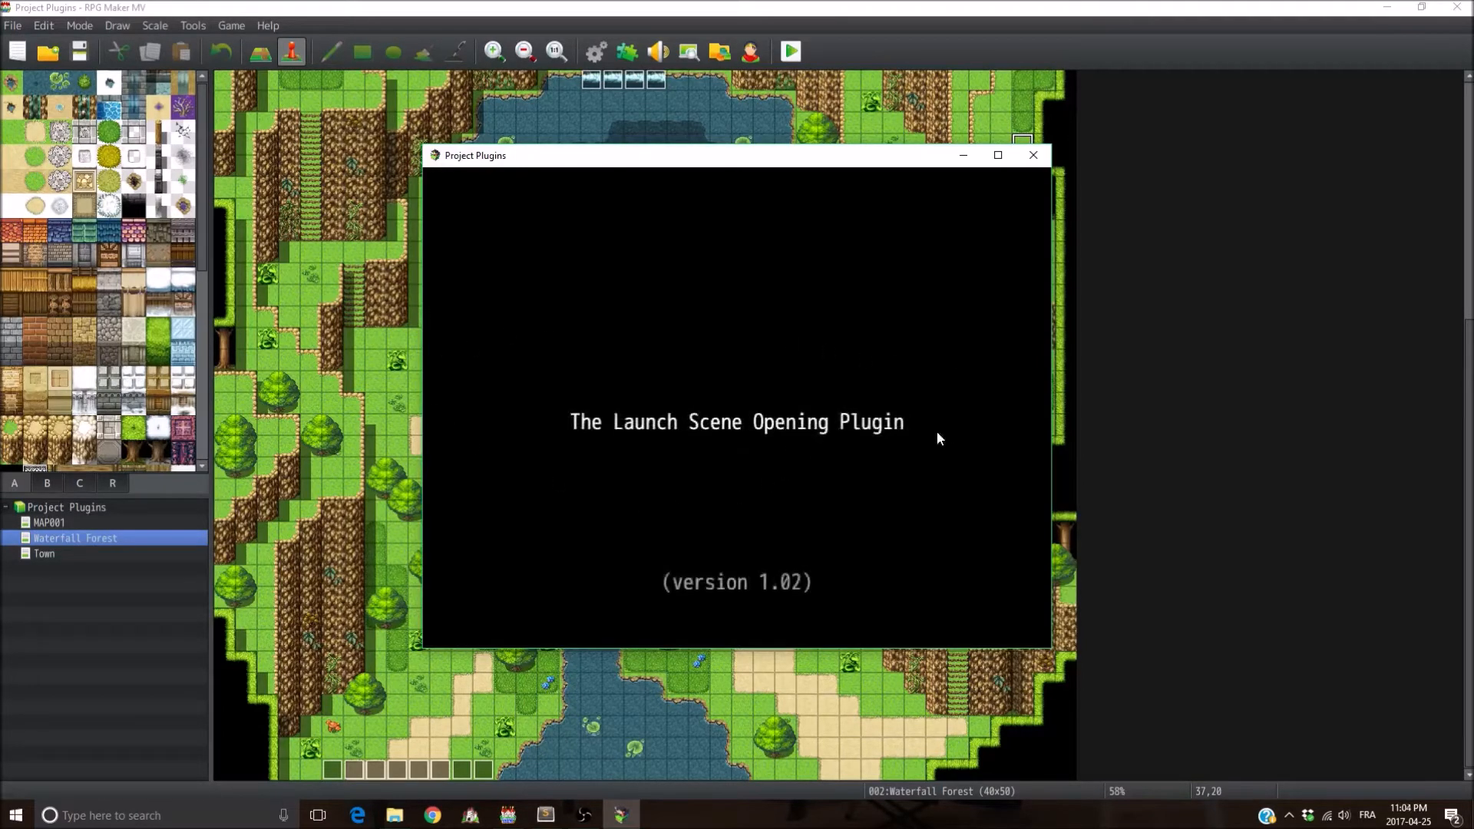
{"action": "mouse_move", "coordinate": [753, 617]}
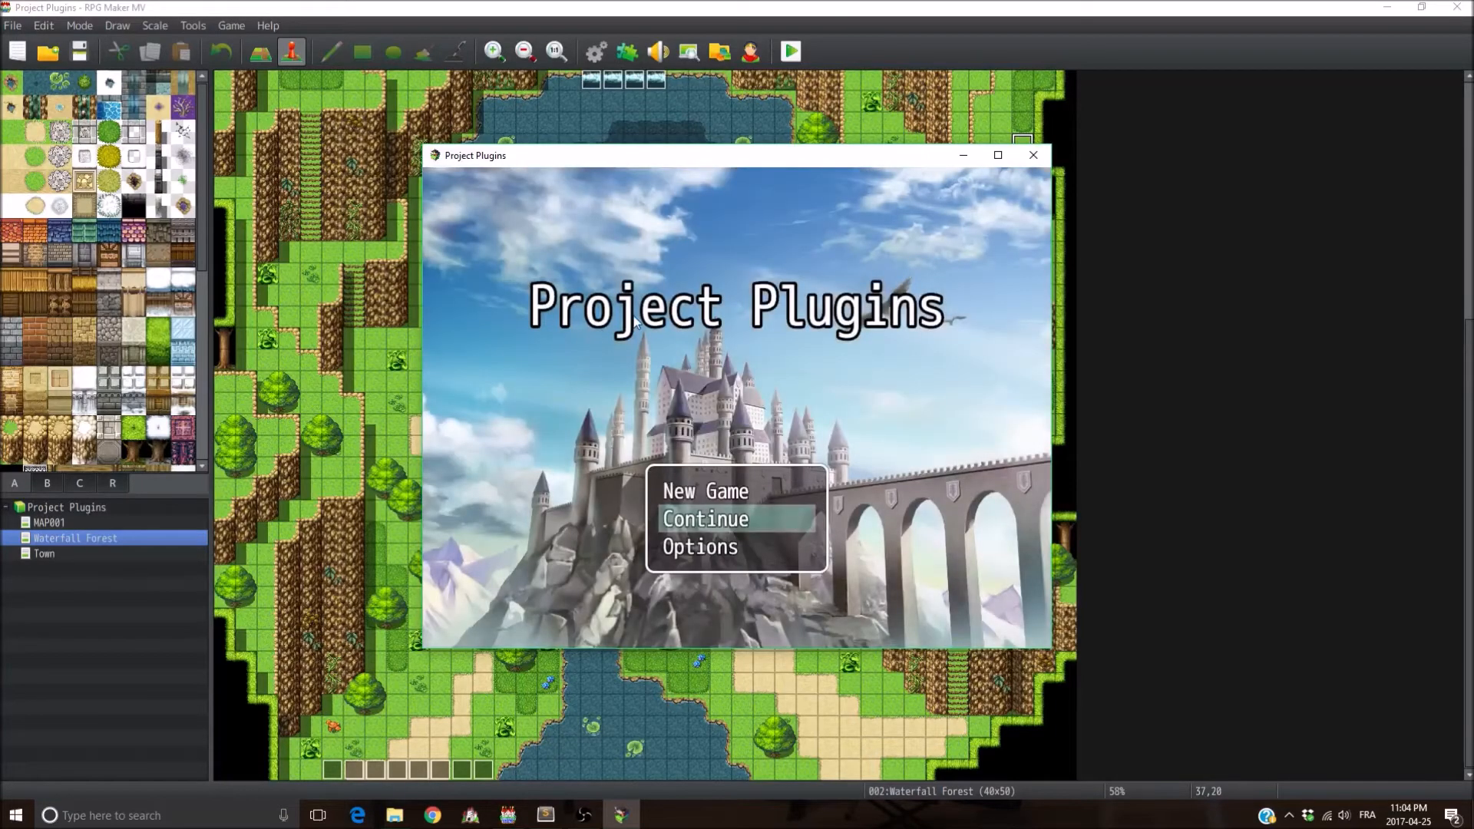
{"action": "mouse_move", "coordinate": [1033, 155]}
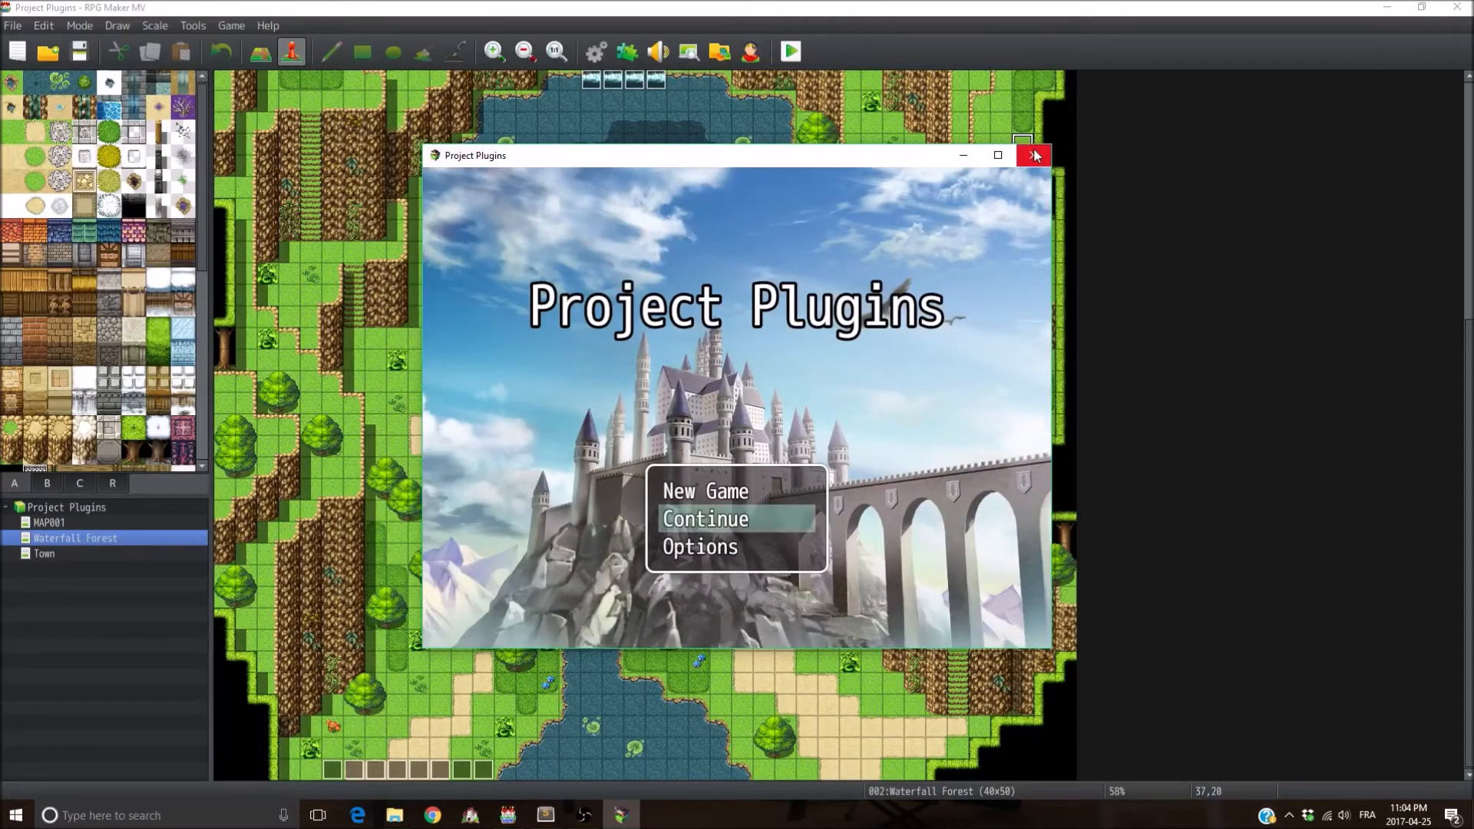
{"action": "left_click", "coordinate": [1034, 155]}
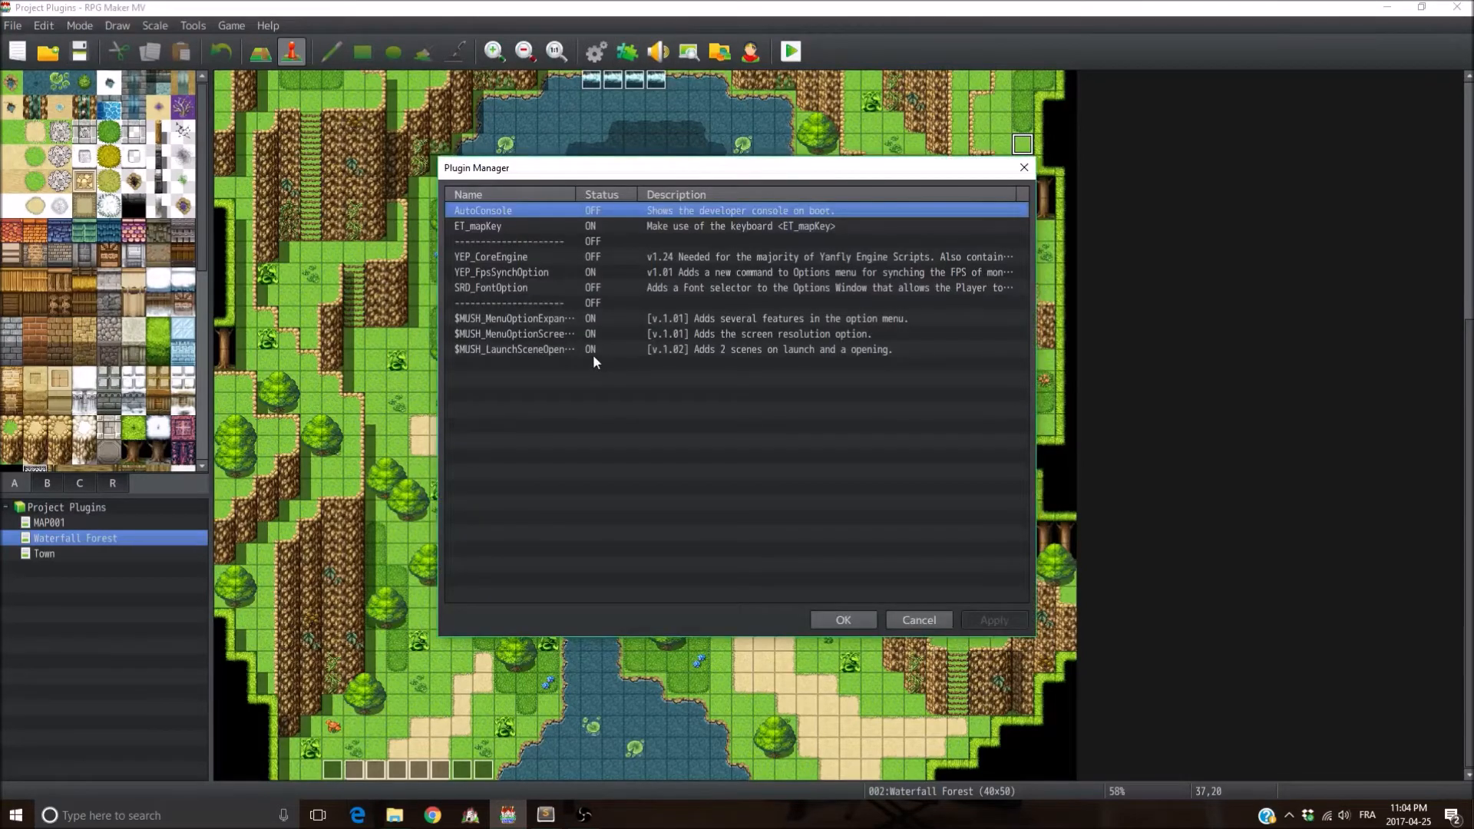
Step: Set the $MUSH_LaunchSceneOpening plugin's Scene 2 parameter to false
{"action": "double_click", "coordinate": [514, 349]}
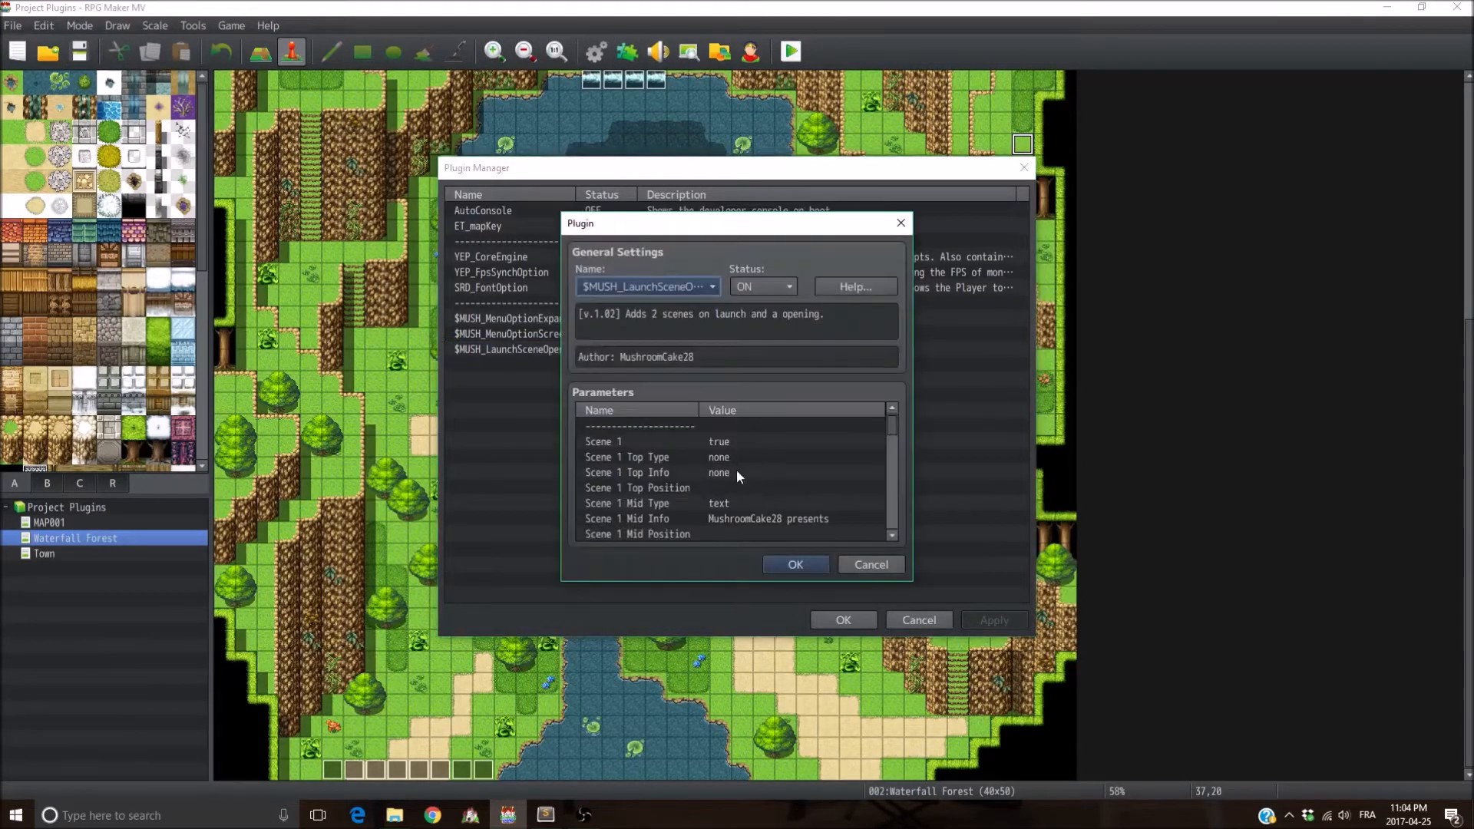
{"action": "mouse_move", "coordinate": [722, 442]}
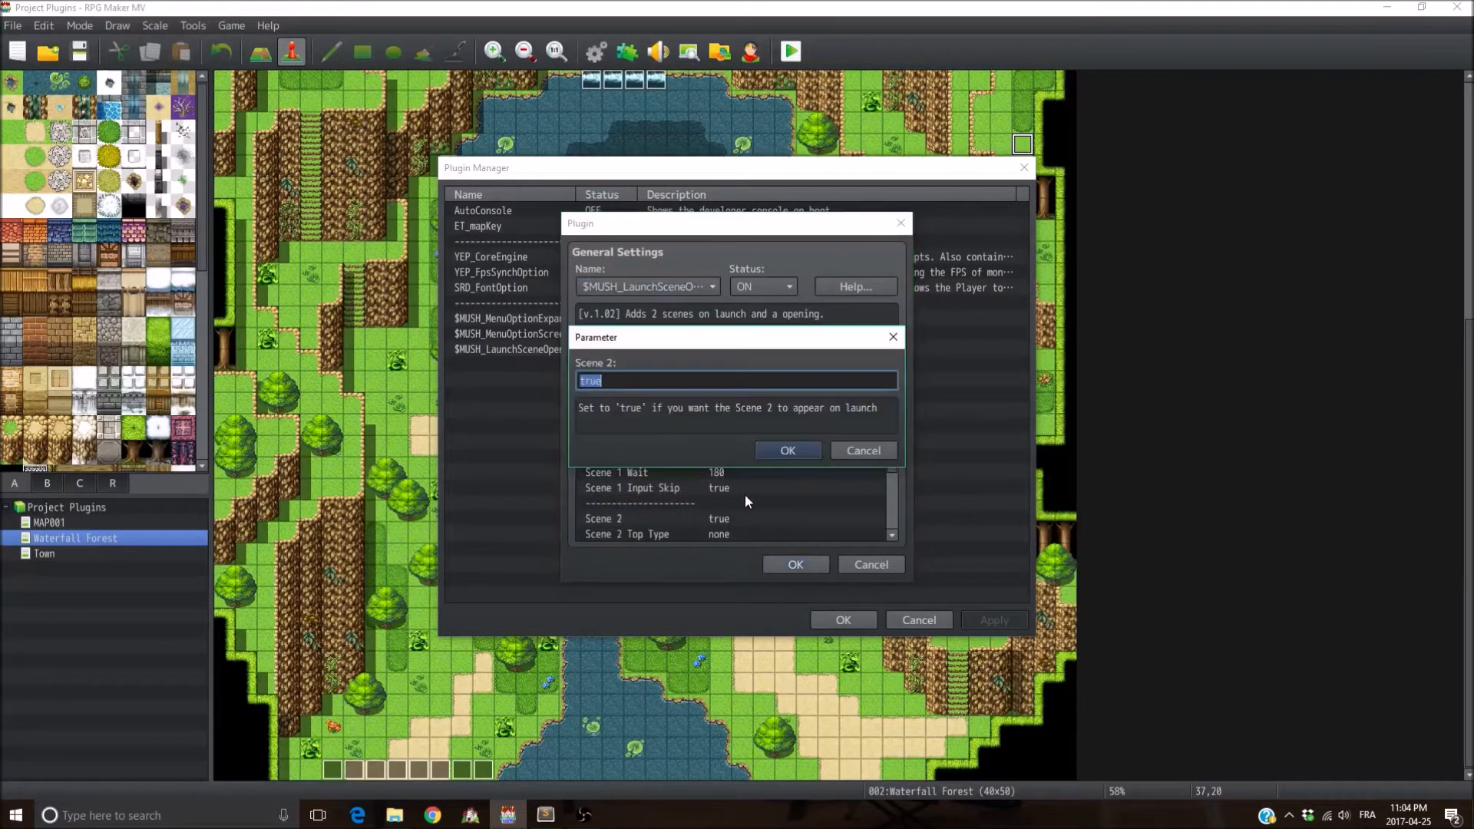
{"action": "left_click", "coordinate": [788, 450]}
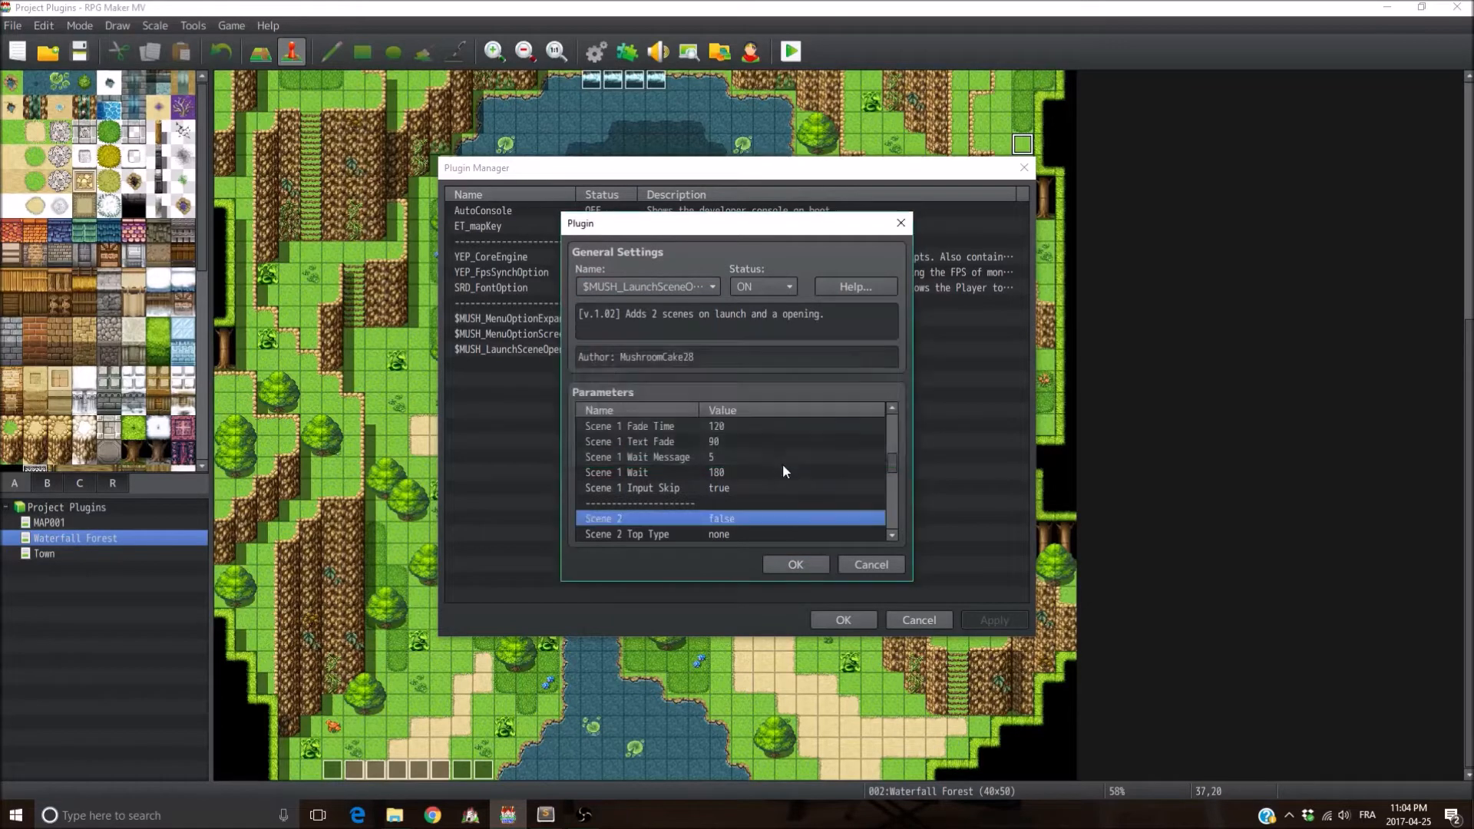
{"action": "scroll", "scroll_direction": "down", "scroll_amount": 3}
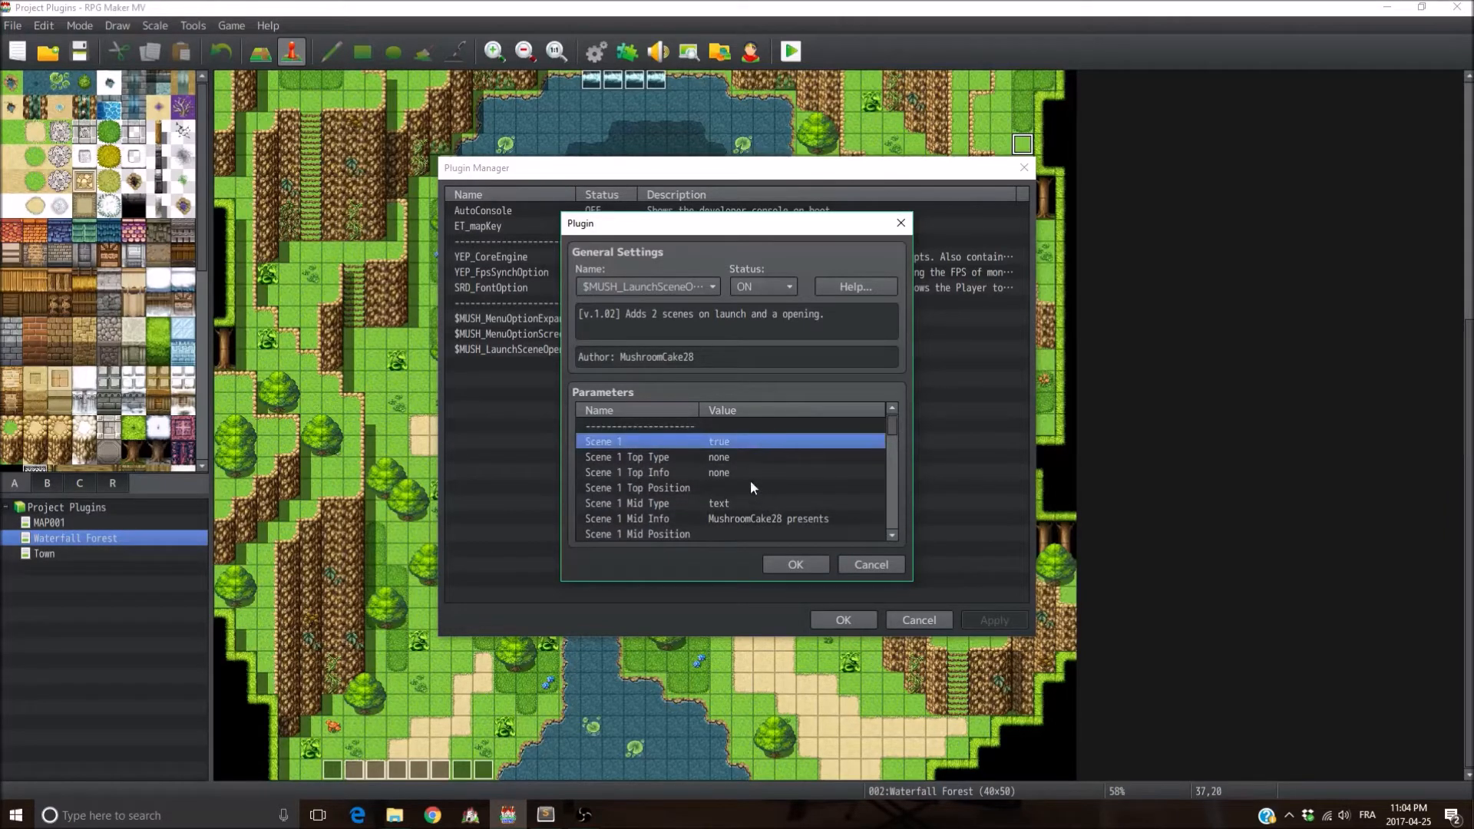
{"action": "mouse_move", "coordinate": [747, 482]}
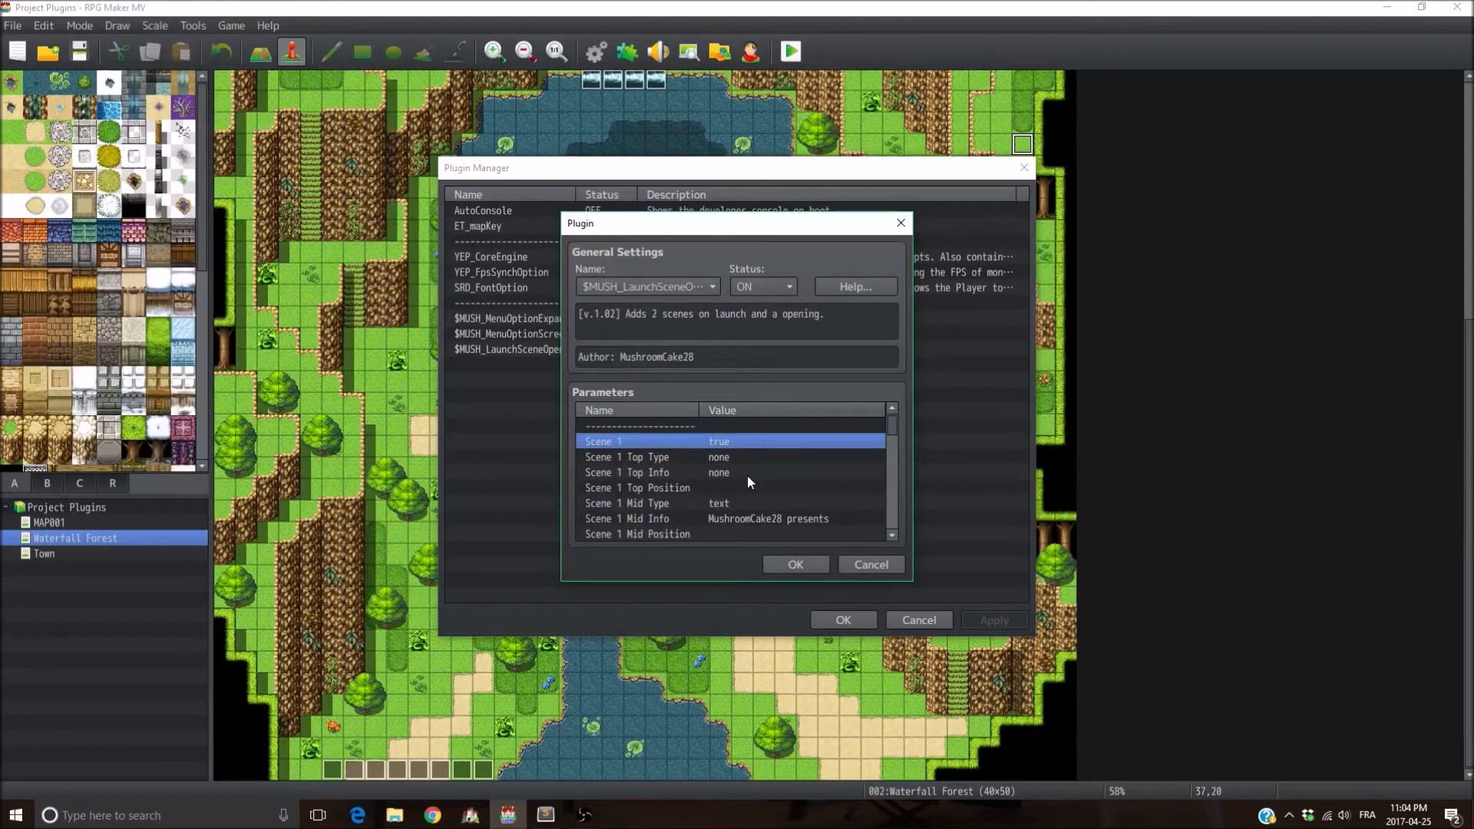
{"action": "mouse_move", "coordinate": [738, 489]}
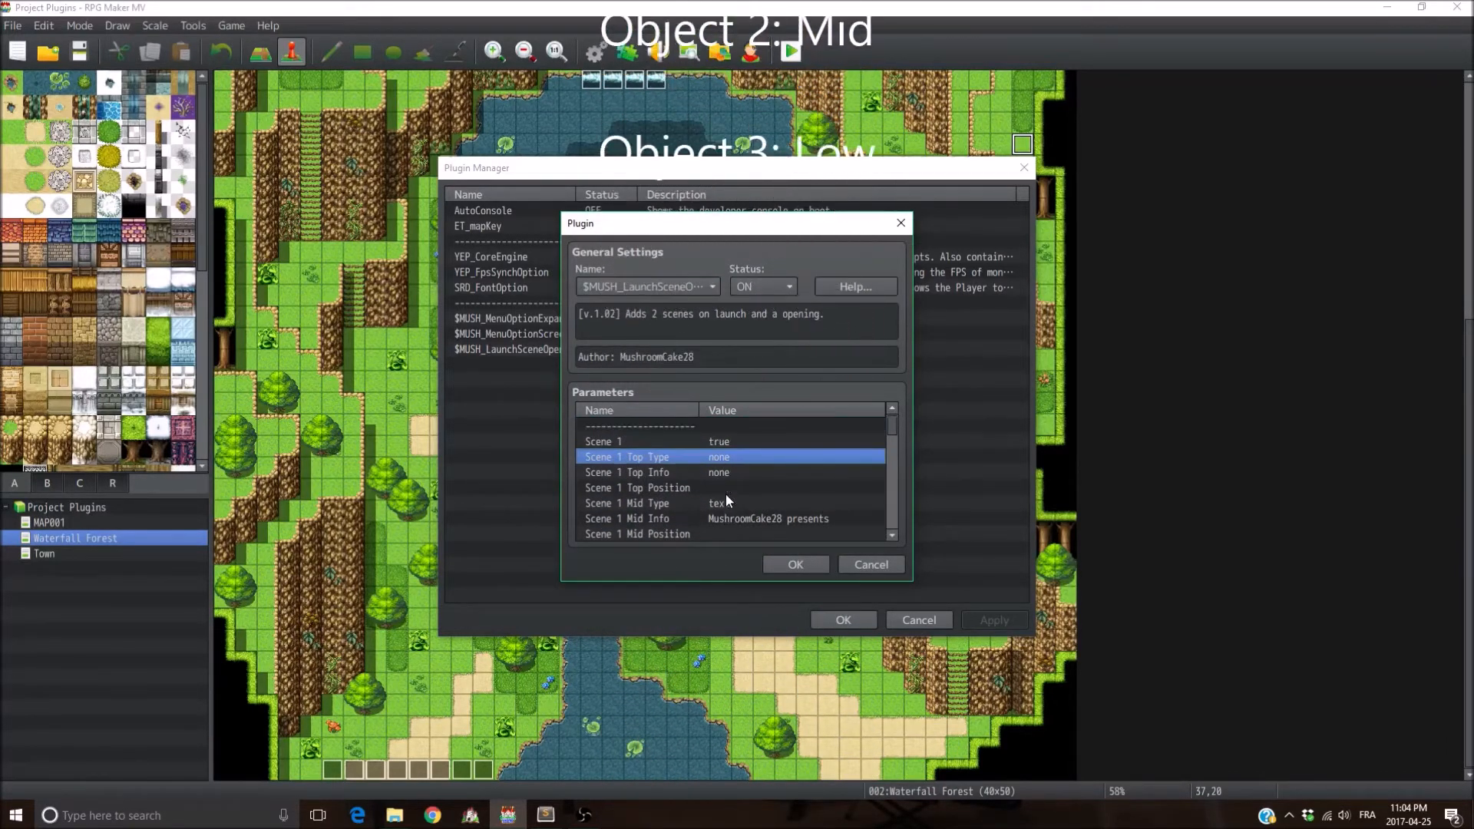
Step: Set the Scene 1 Top Type parameter to text
{"action": "left_click", "coordinate": [628, 503]}
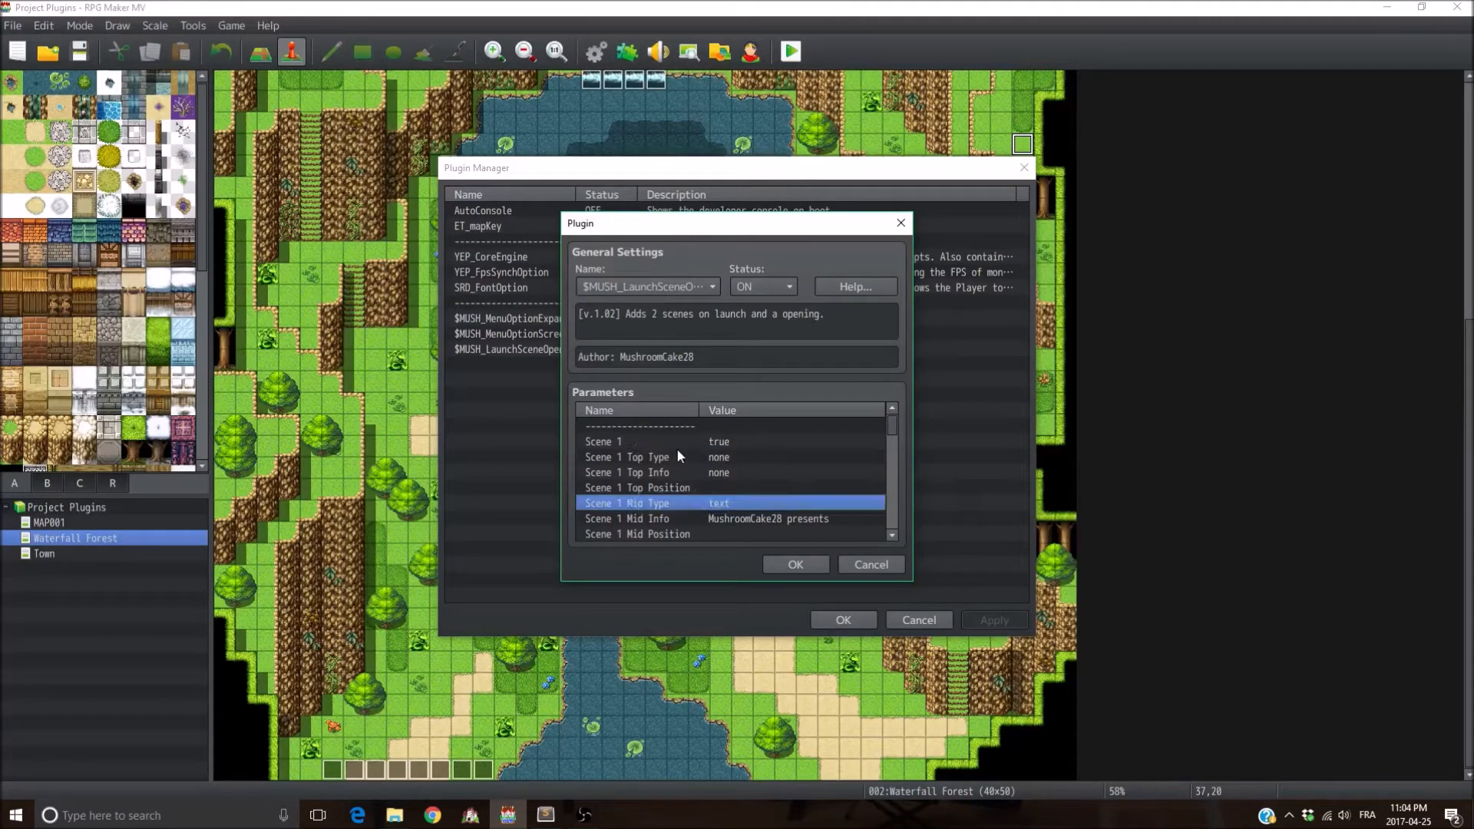
{"action": "mouse_move", "coordinate": [630, 467]}
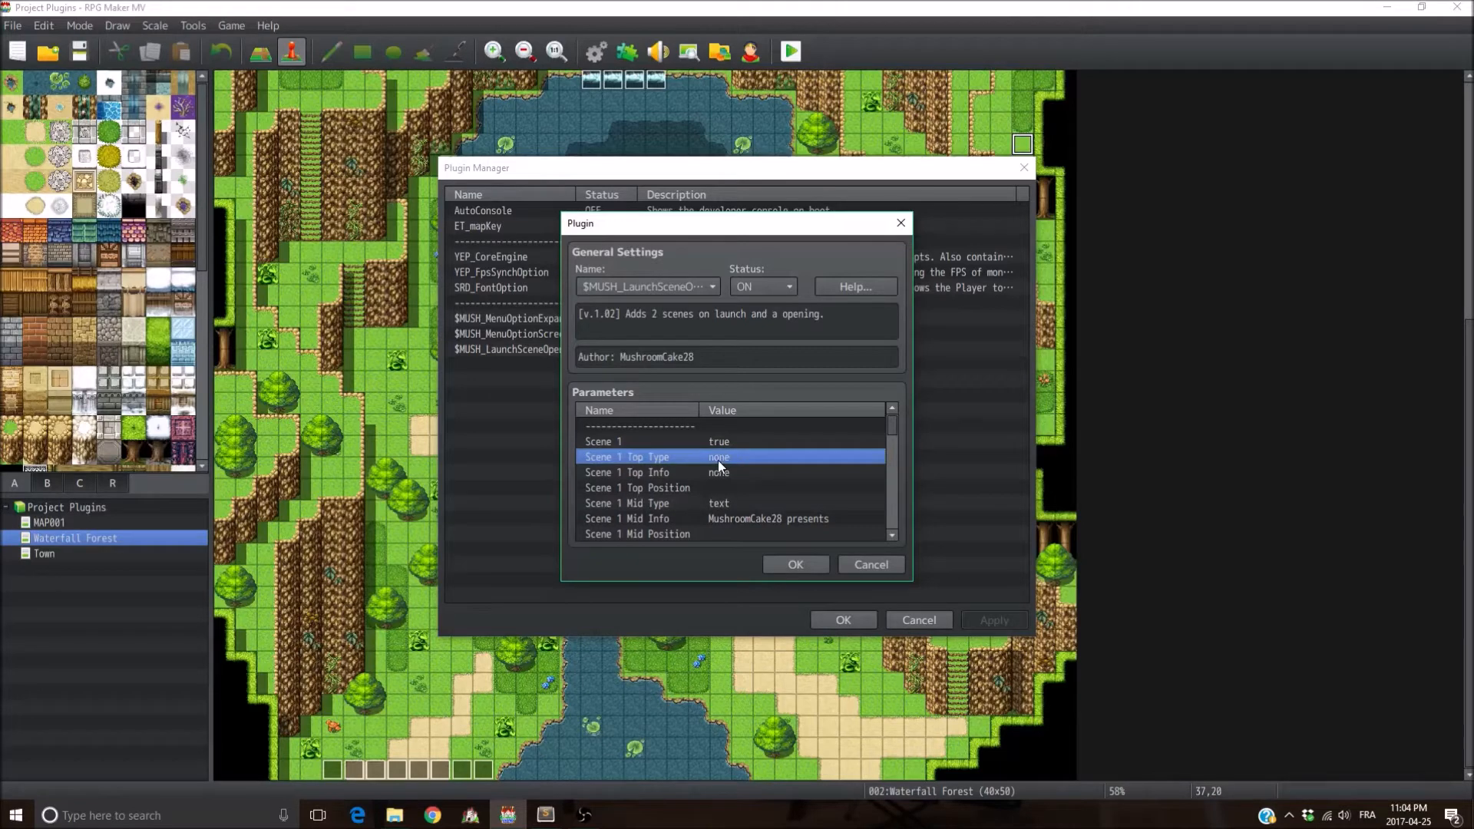
{"action": "double_click", "coordinate": [719, 456]}
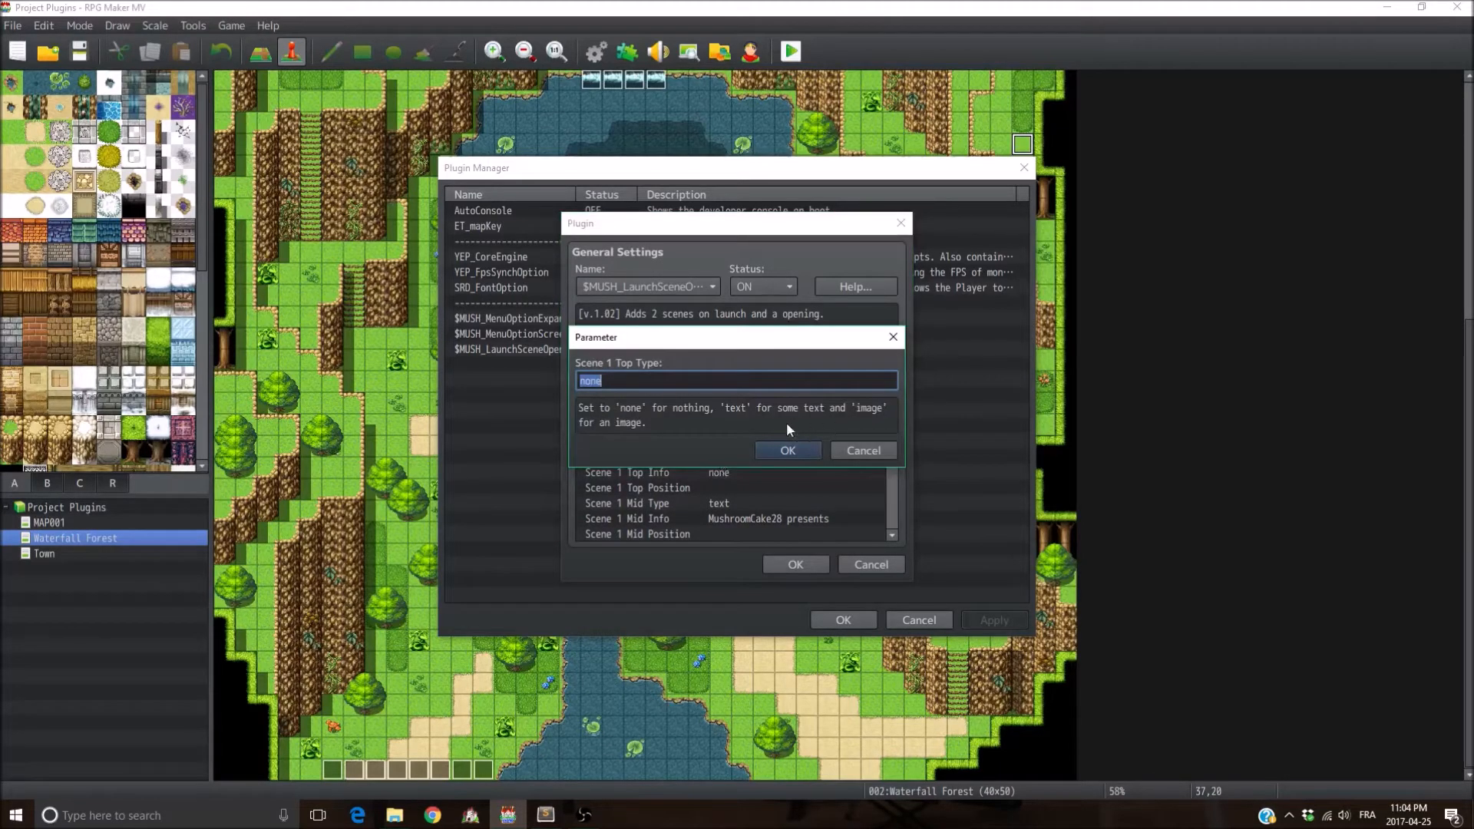
{"action": "left_click", "coordinate": [787, 451]}
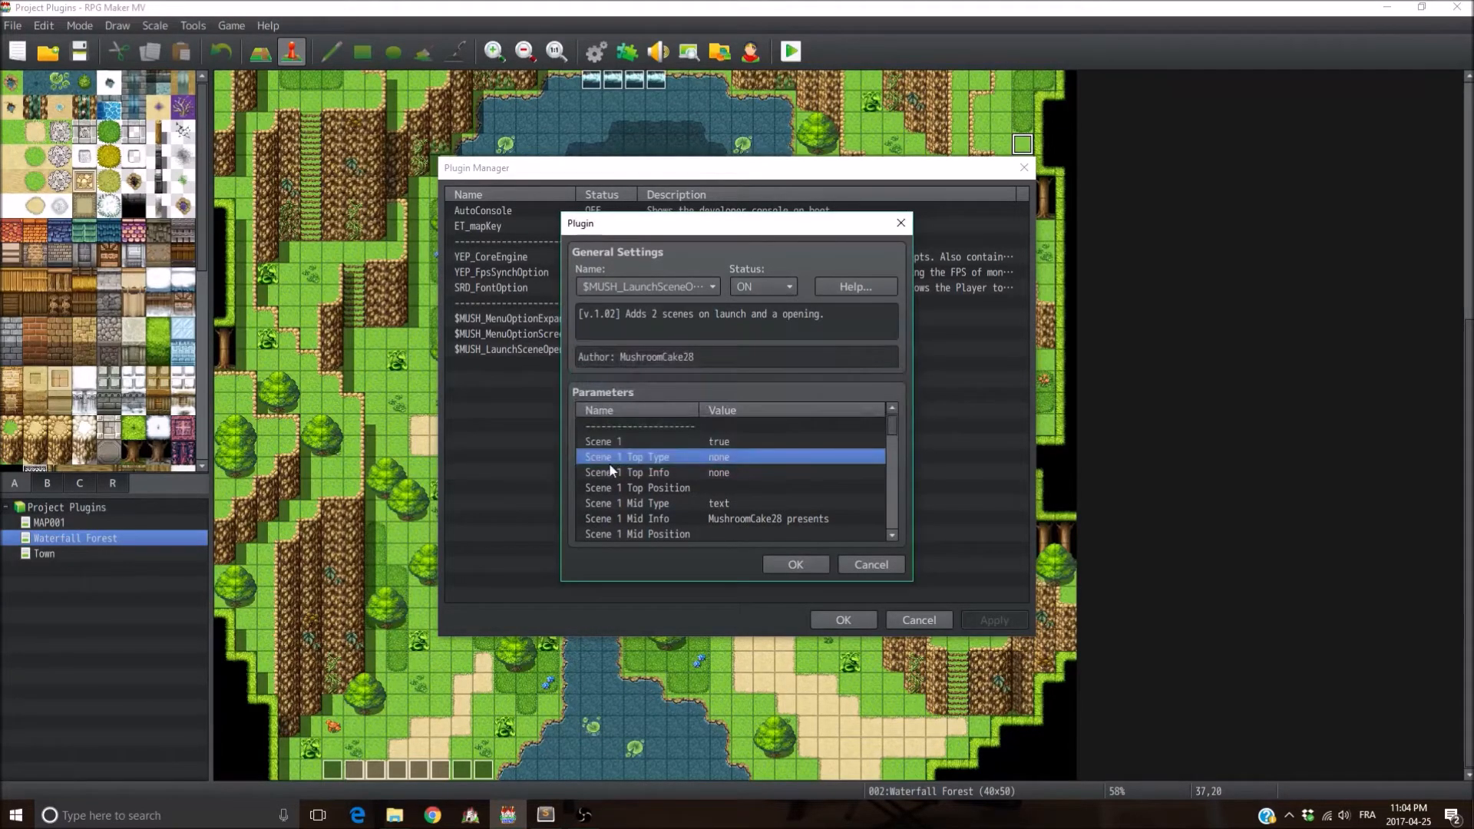
{"action": "double_click", "coordinate": [636, 457]}
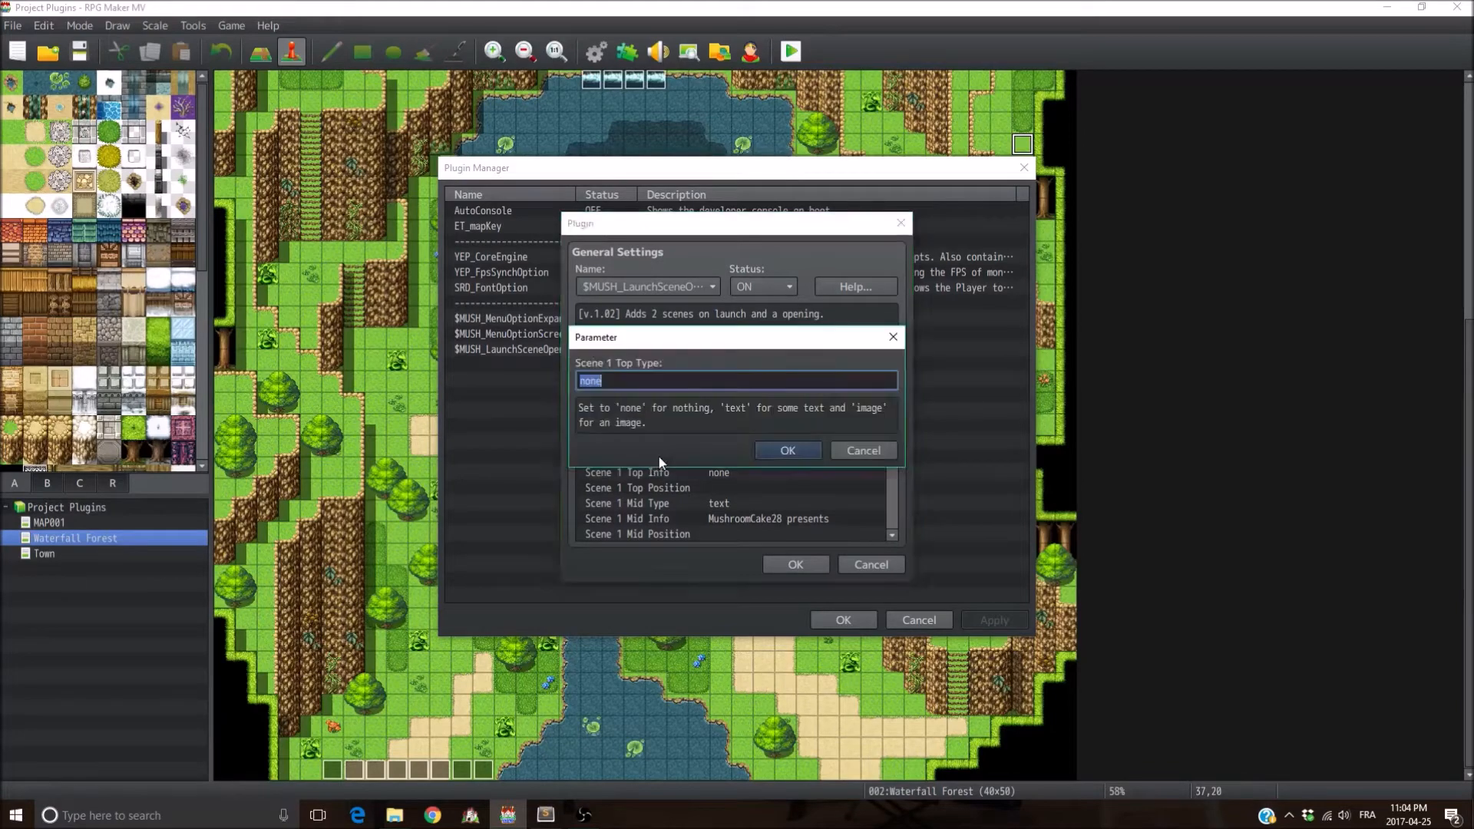
{"action": "type", "text": "text"}
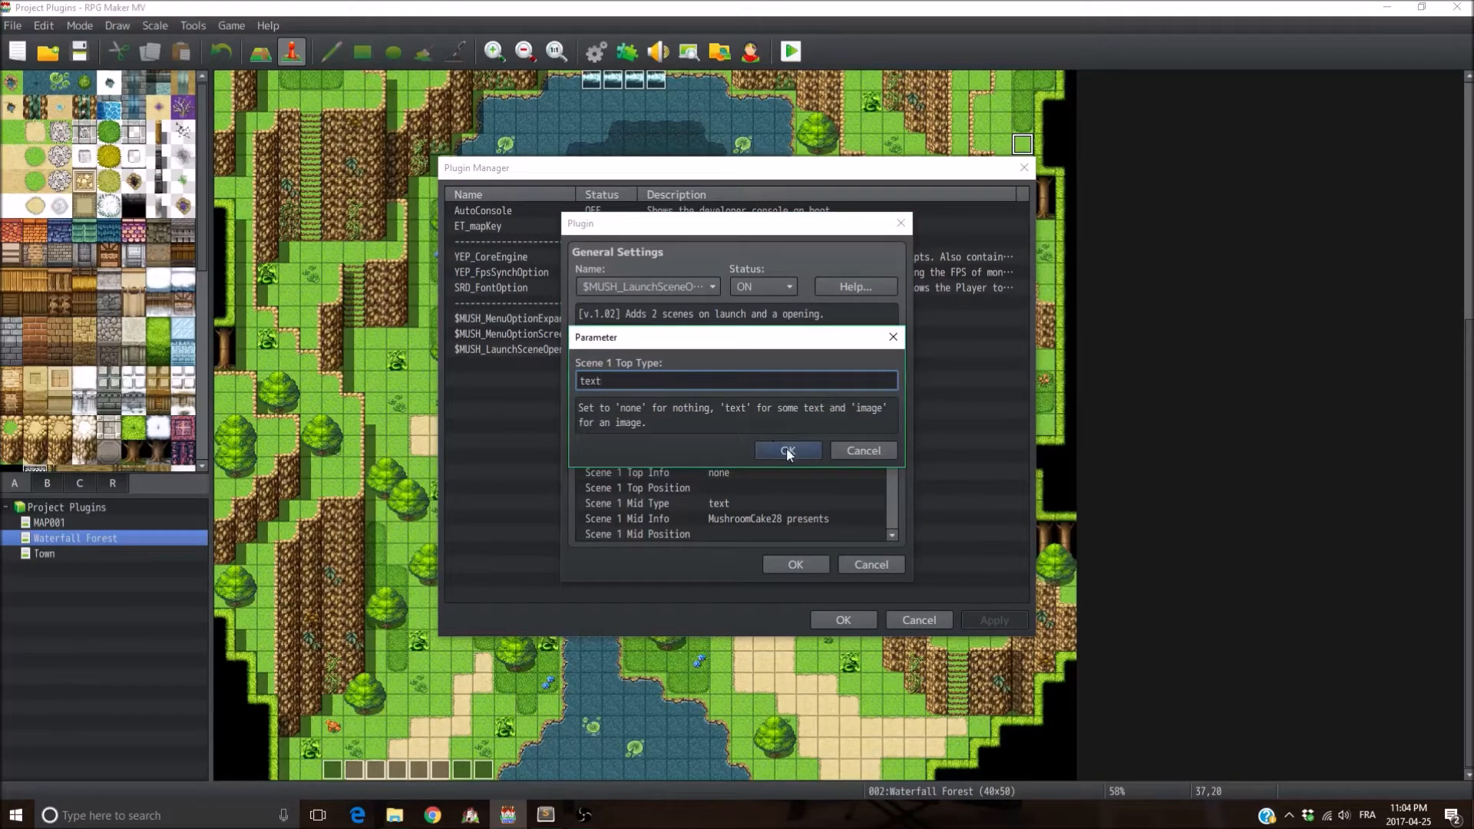
{"action": "left_click", "coordinate": [787, 451]}
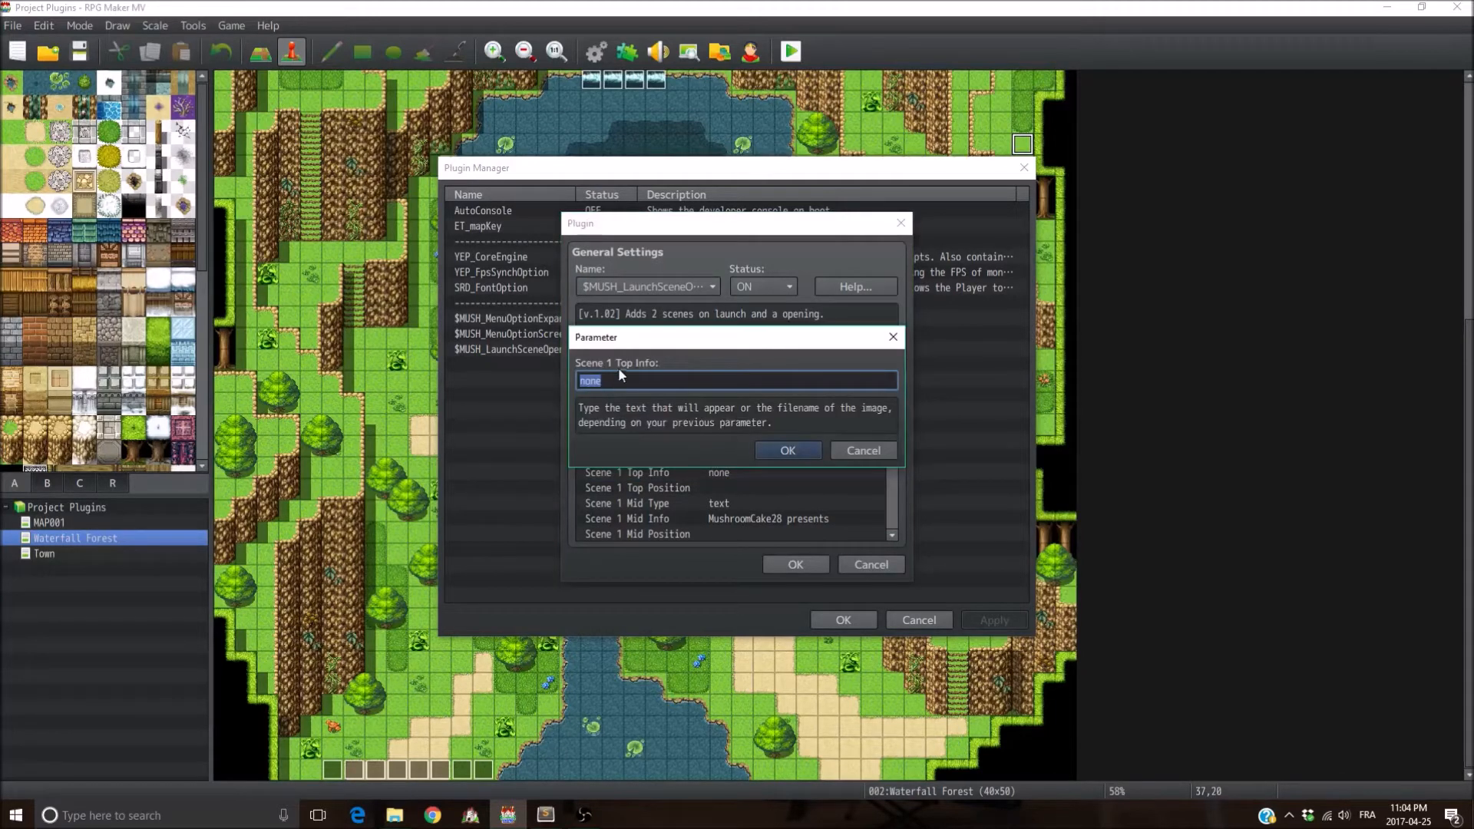
{"action": "mouse_move", "coordinate": [666, 372]}
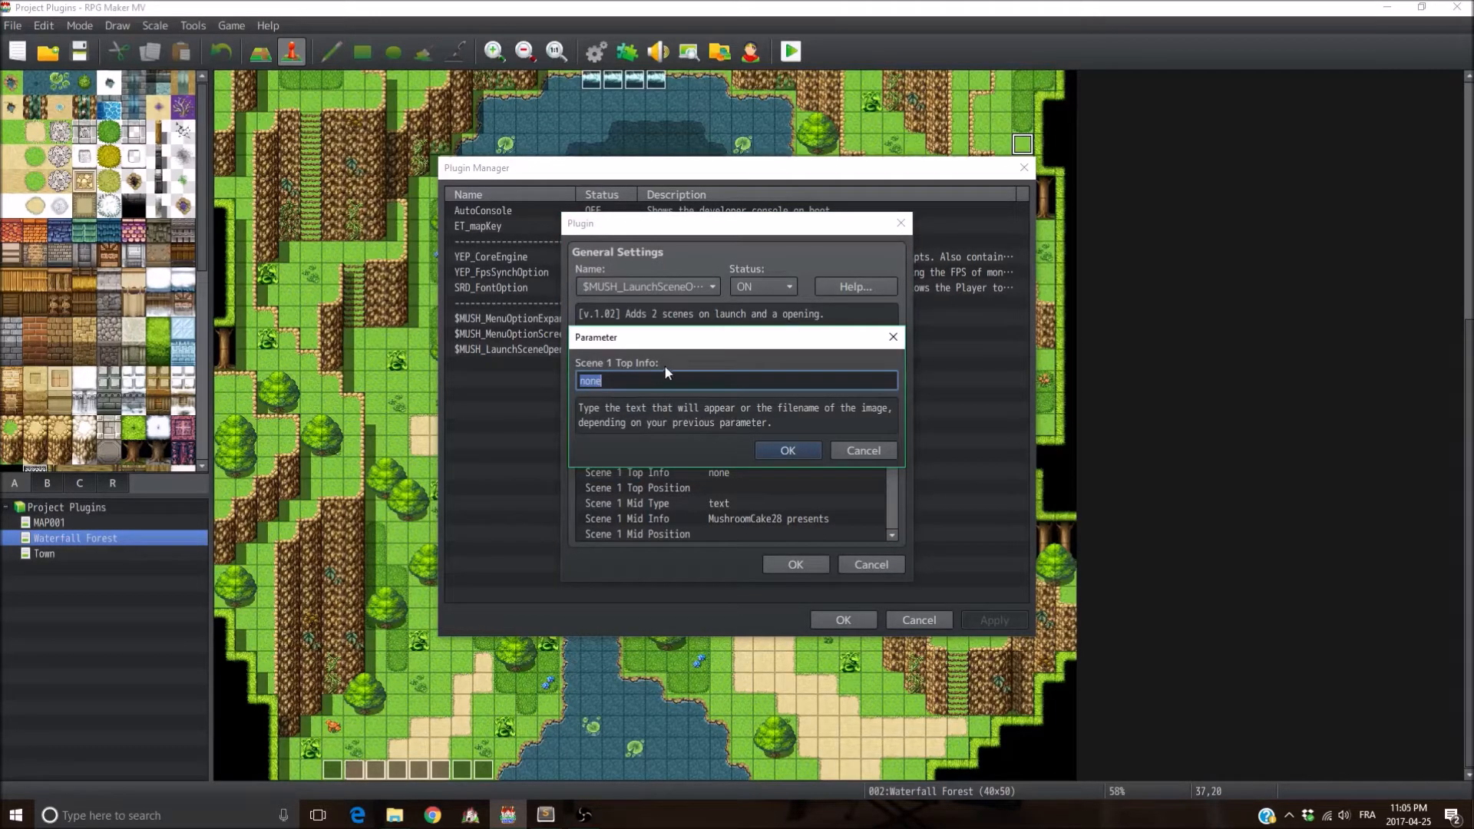
Step: Enter 'Hello my friend' as the Scene 1 Top Info text
{"action": "type", "text": "Hello"}
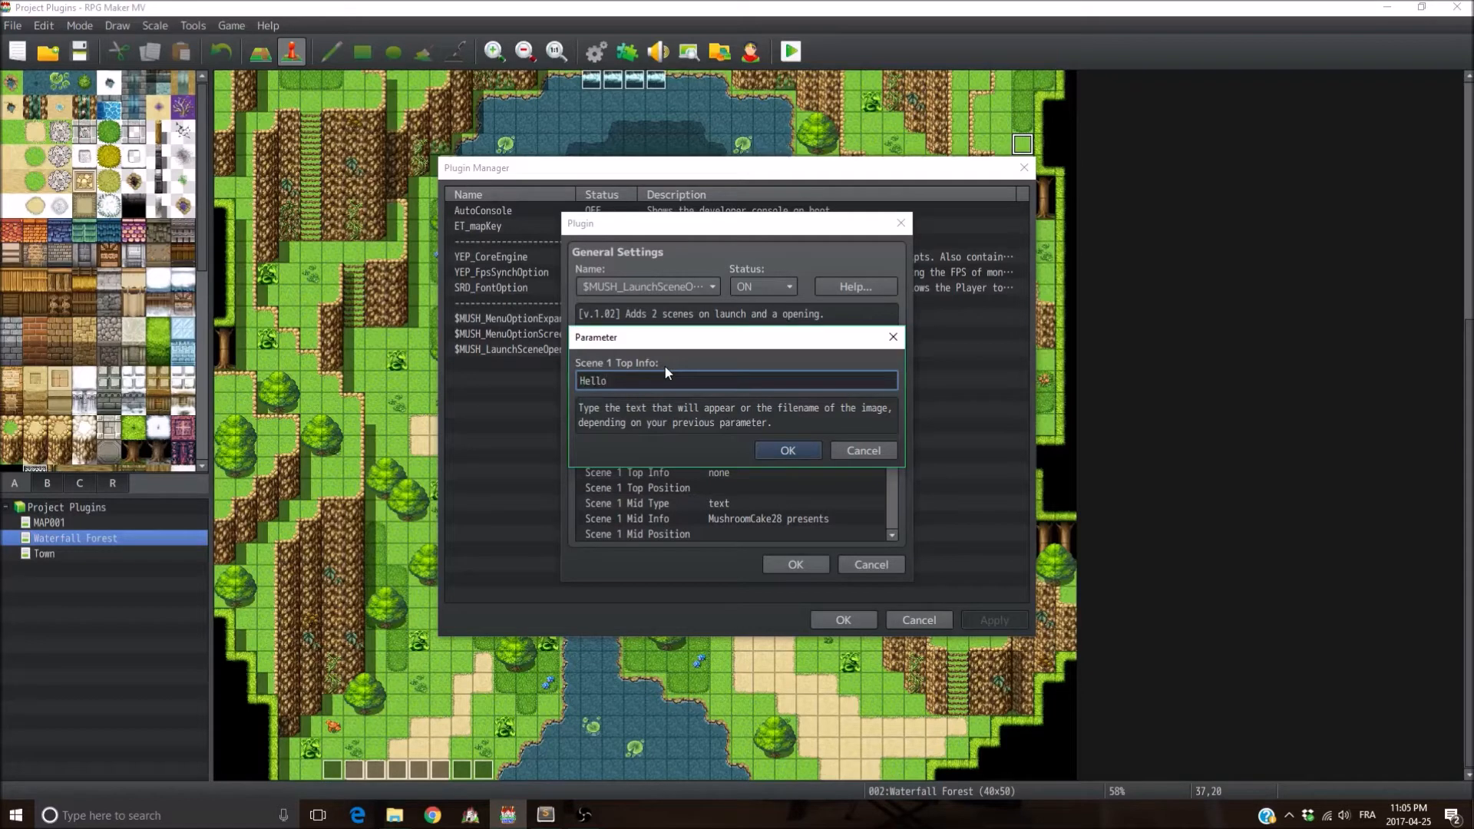
{"action": "type", "text": "my frien"}
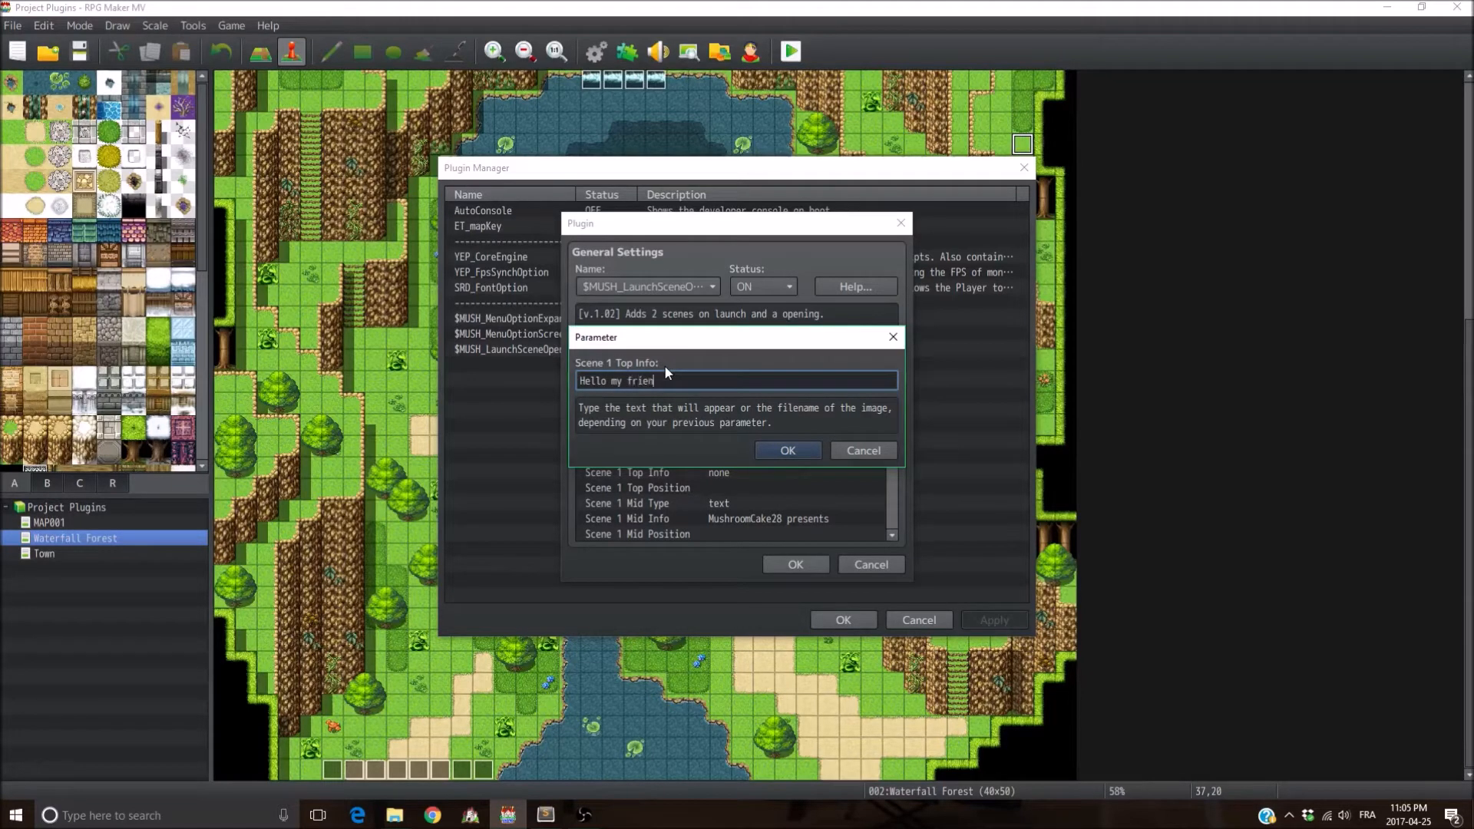
{"action": "left_click", "coordinate": [787, 450]}
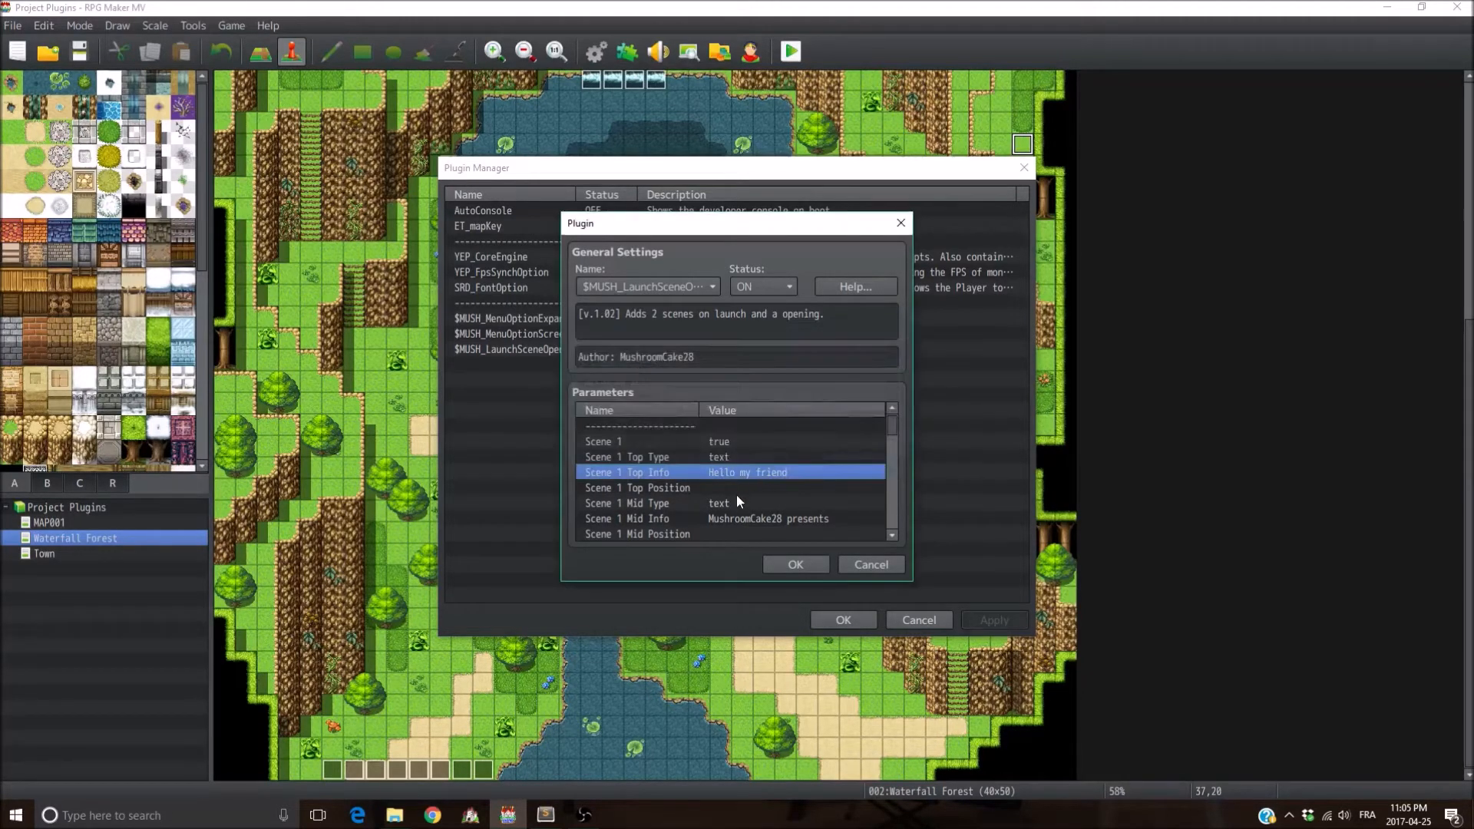
Step: Set Scene 1 Top Position to [0, 0]
{"action": "left_click", "coordinate": [638, 487]}
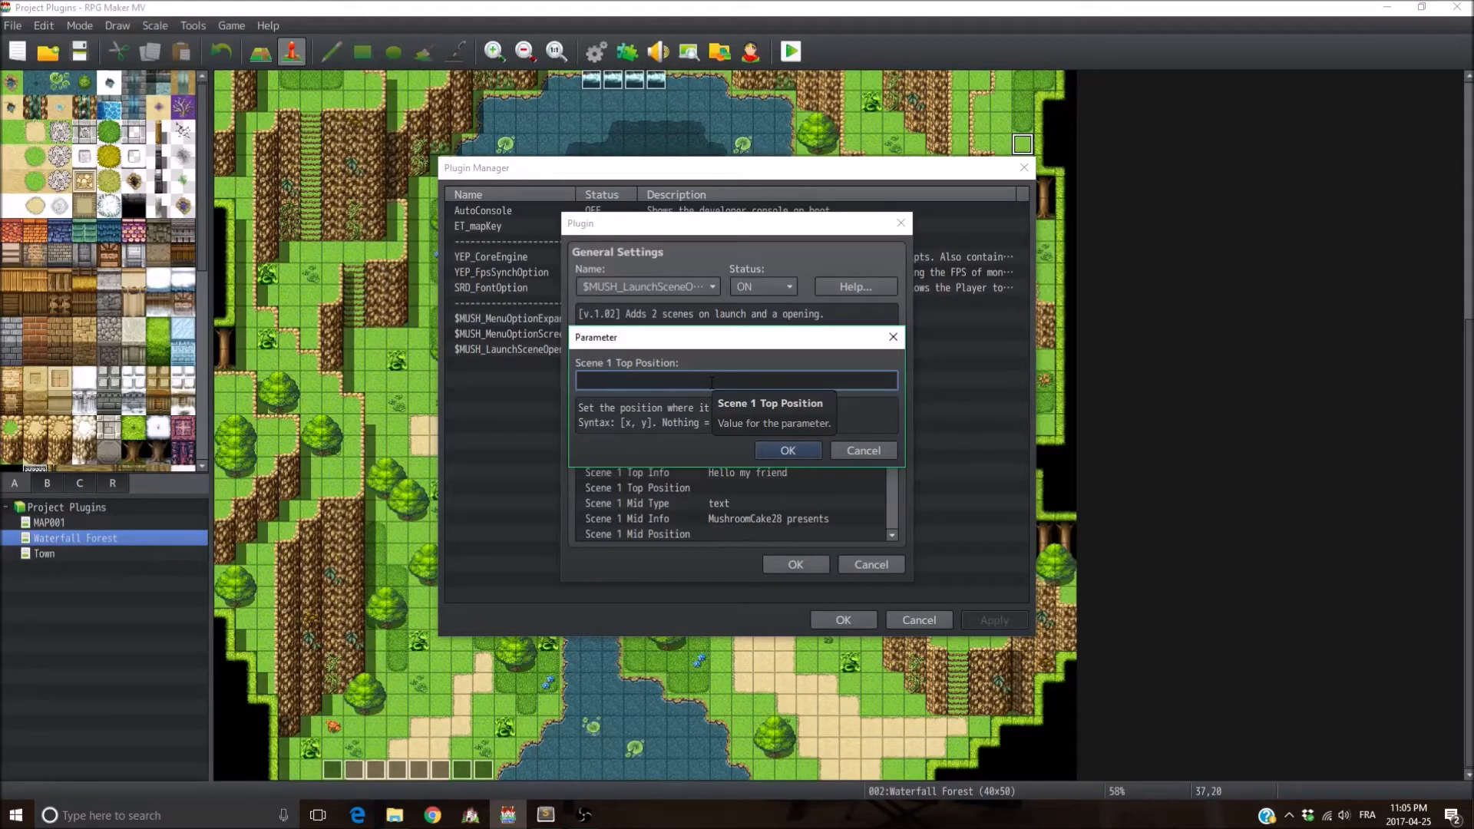
{"action": "mouse_move", "coordinate": [629, 438]}
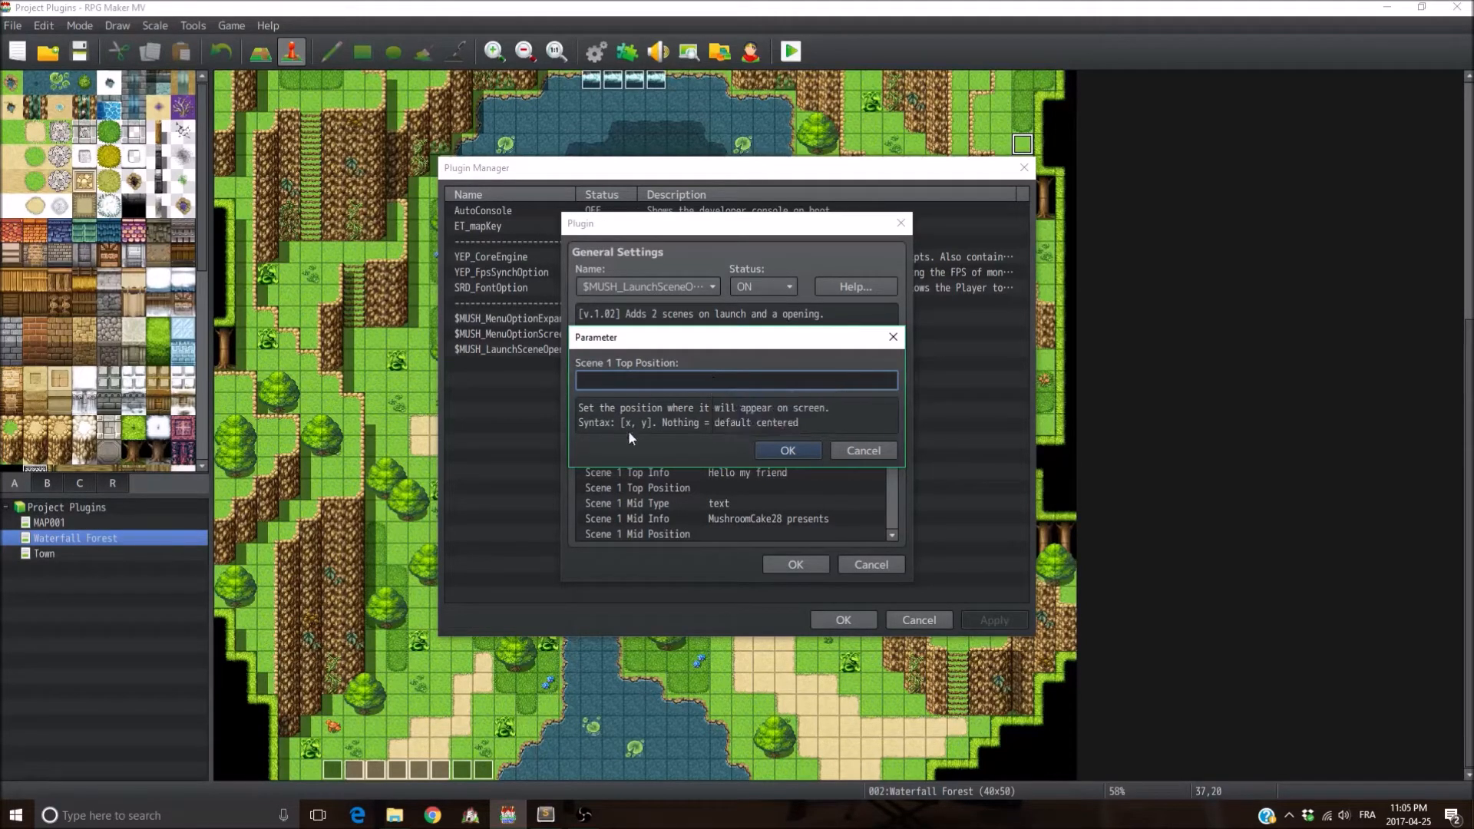
{"action": "type", "text": "["}
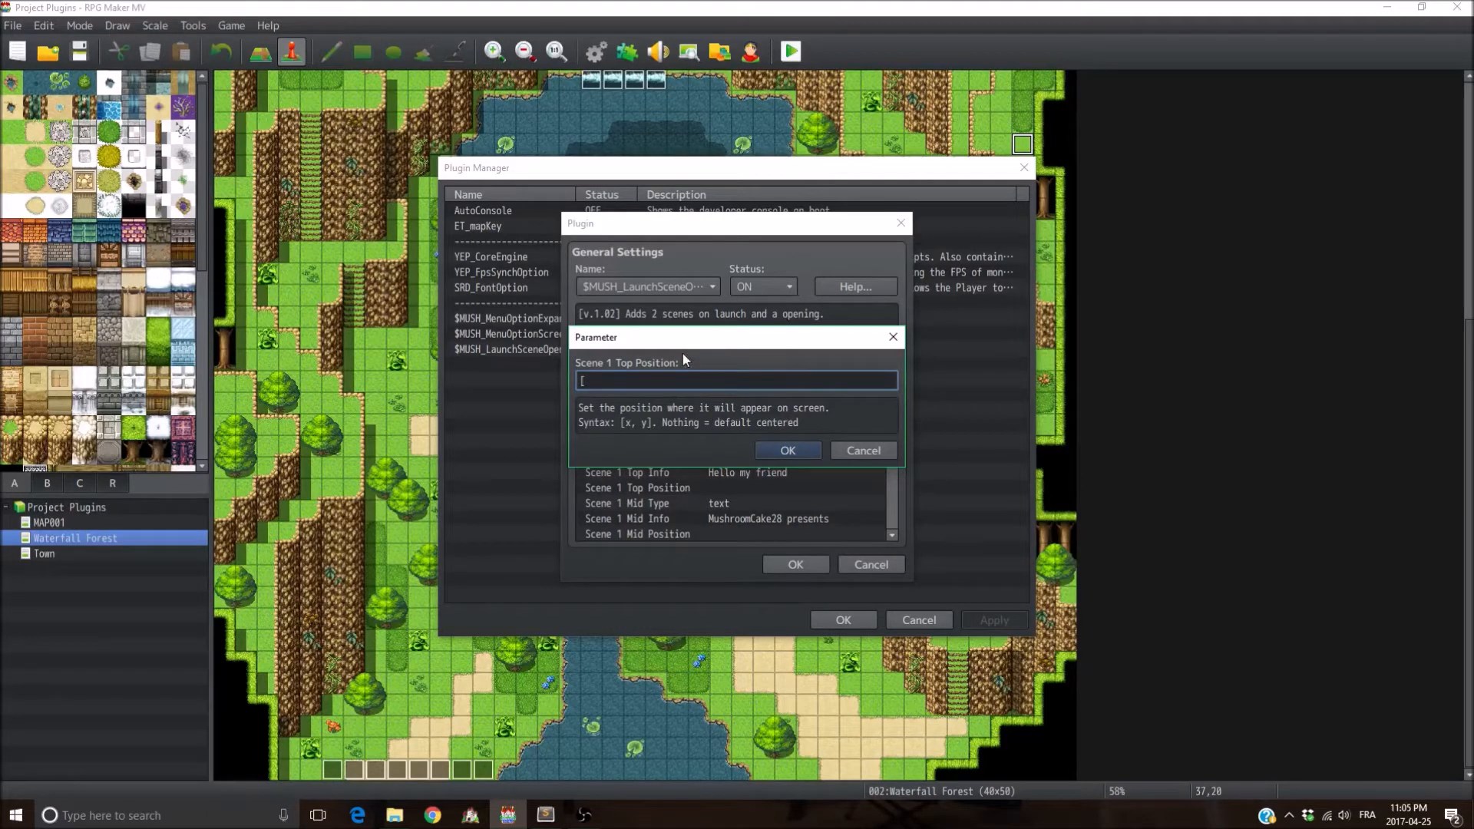
{"action": "type", "text": "zx"}
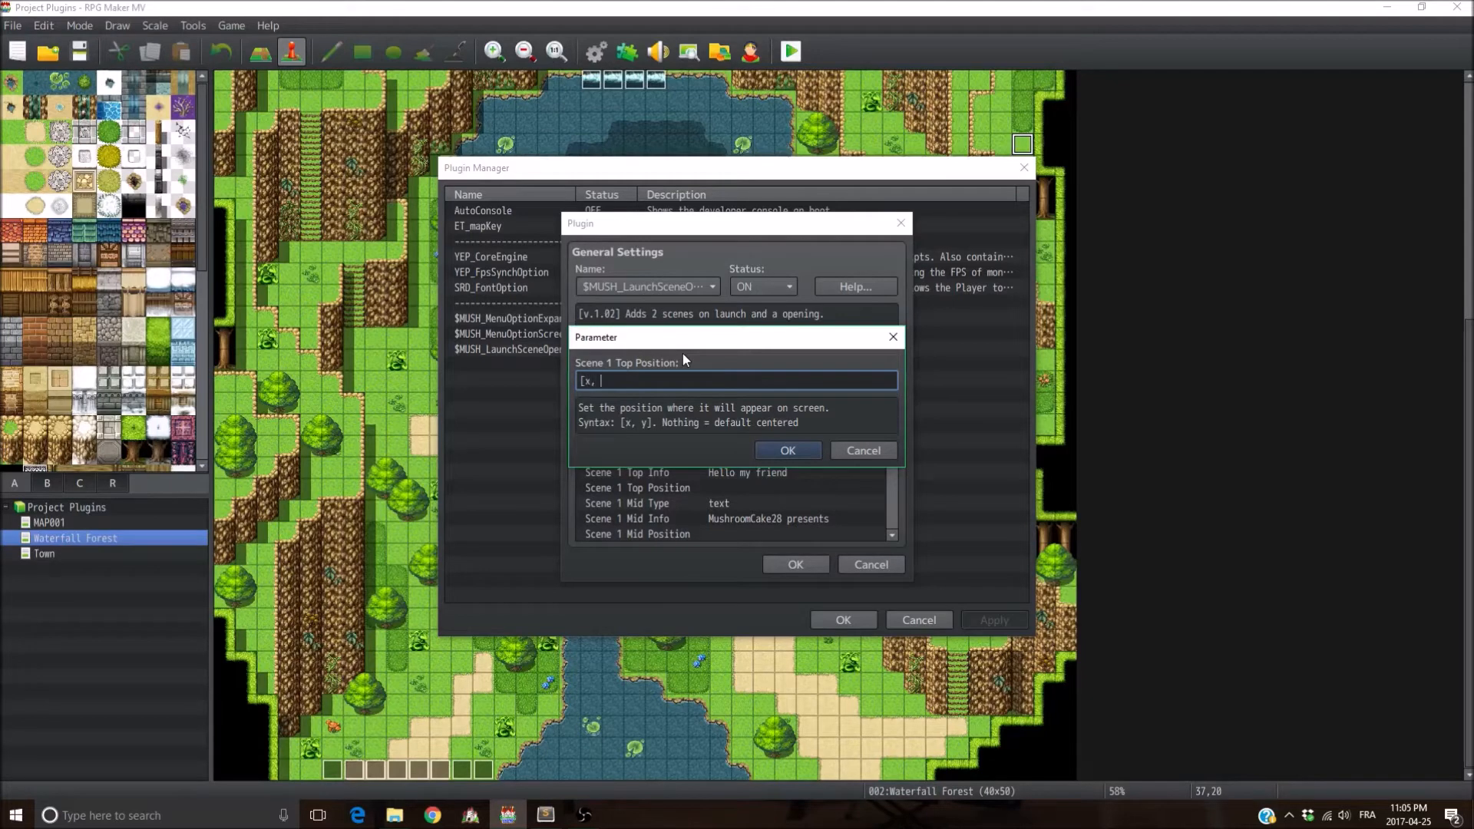
{"action": "type", "text": "y]"}
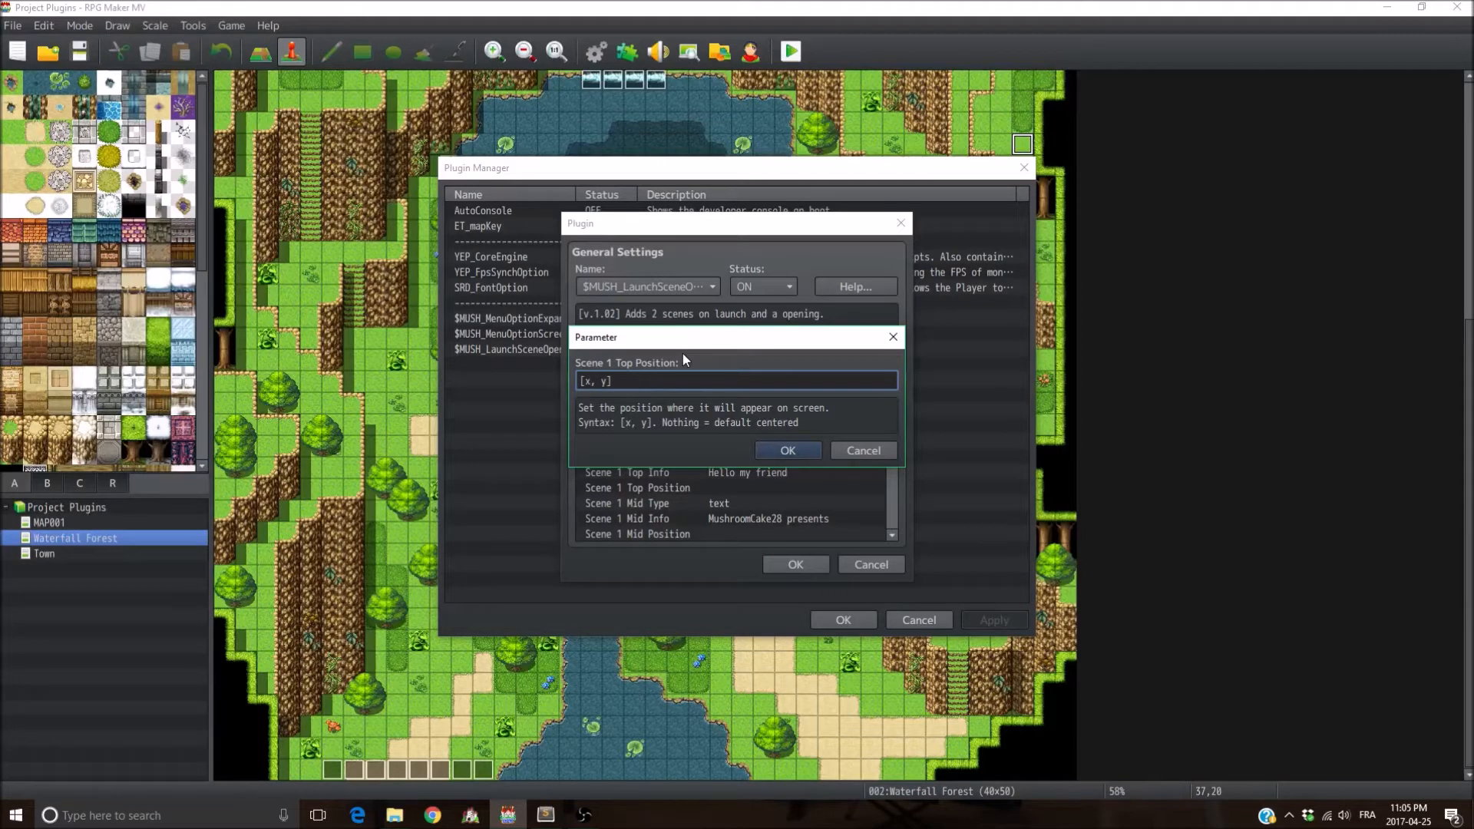
{"action": "type", "text": "0"}
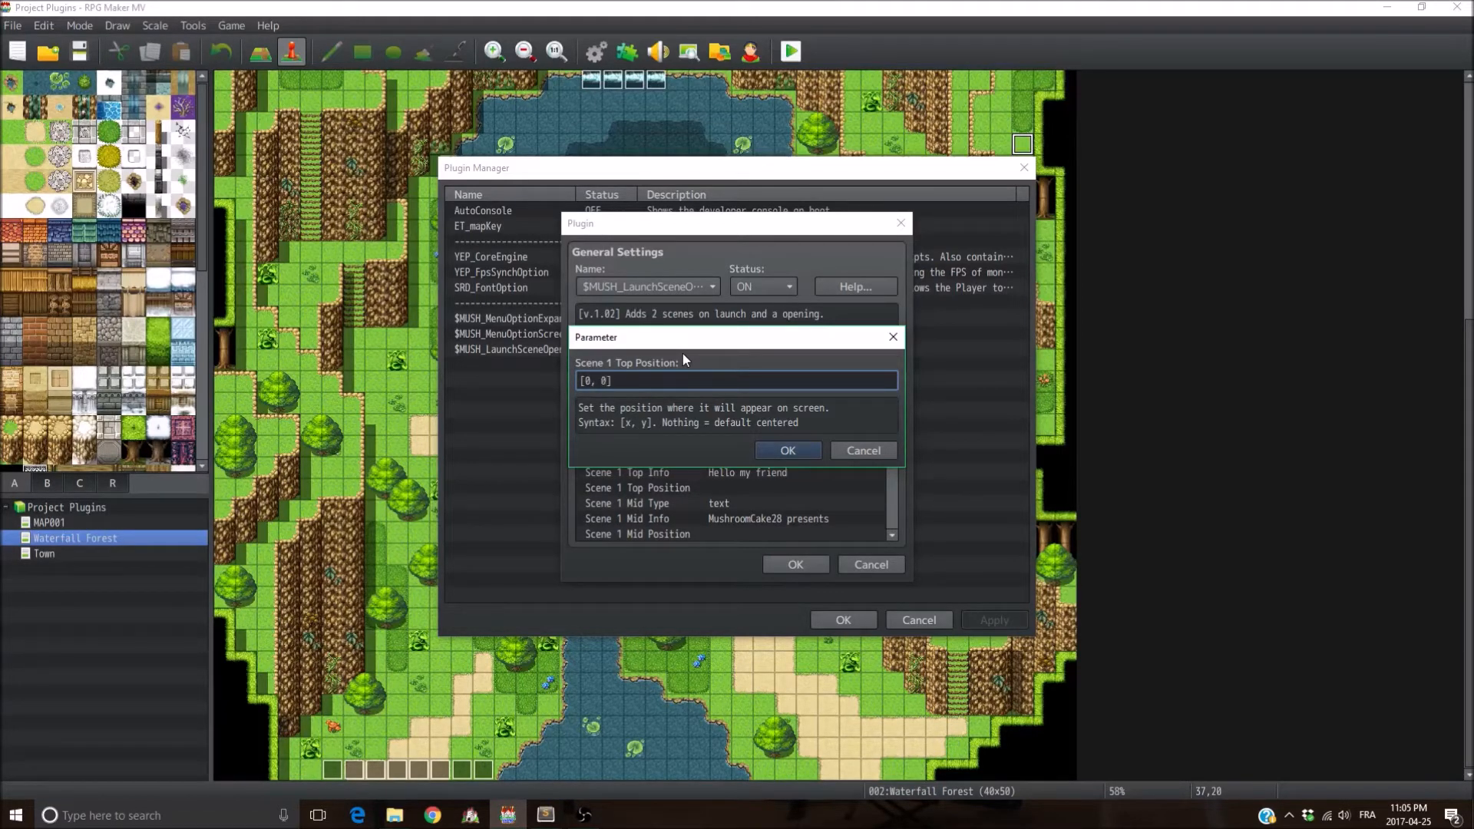
{"action": "left_click", "coordinate": [788, 450]}
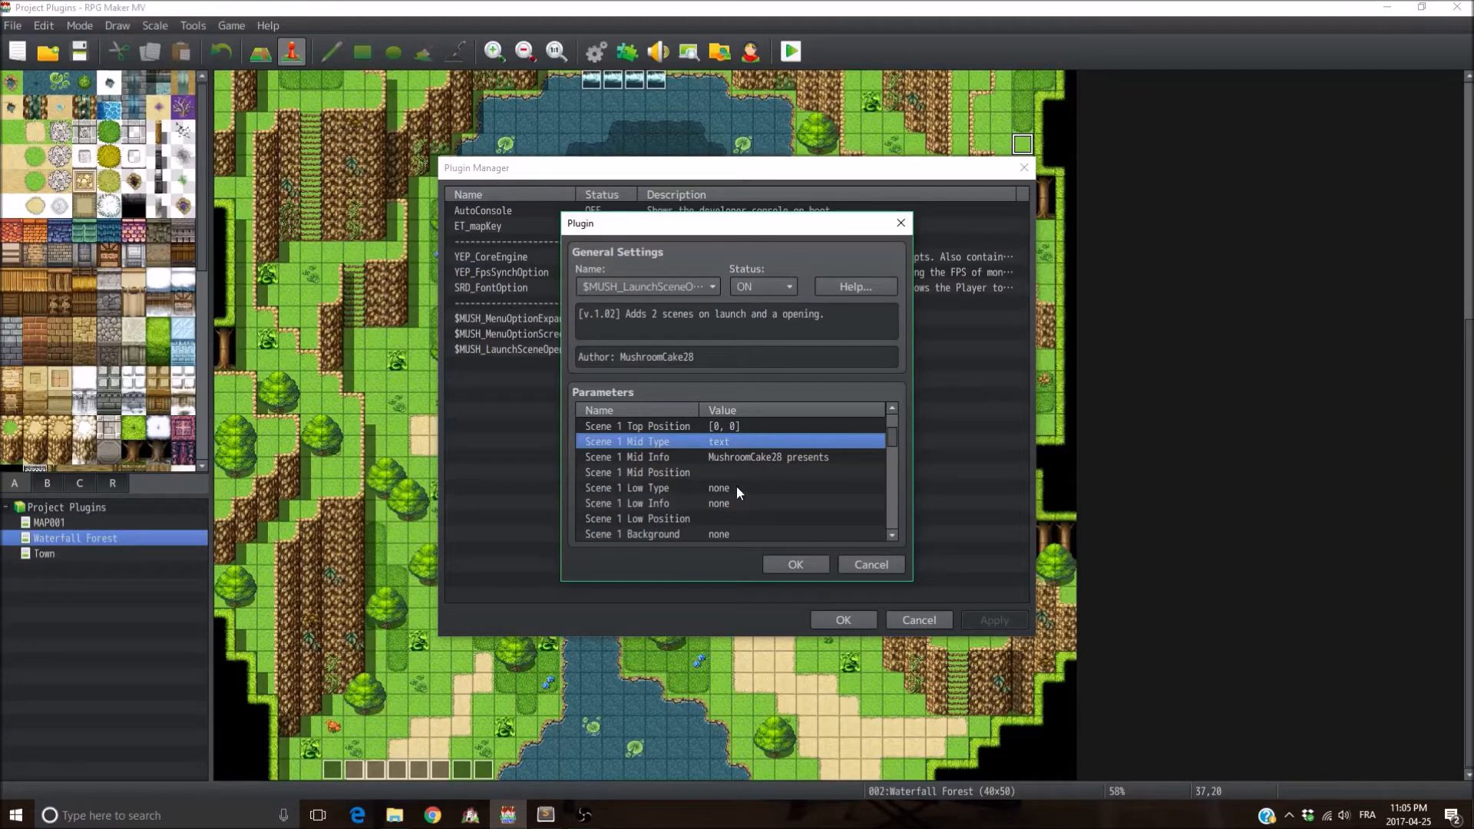
Step: Set Scene 1 Low Type to image and clear the Low Info value
{"action": "double_click", "coordinate": [720, 487]}
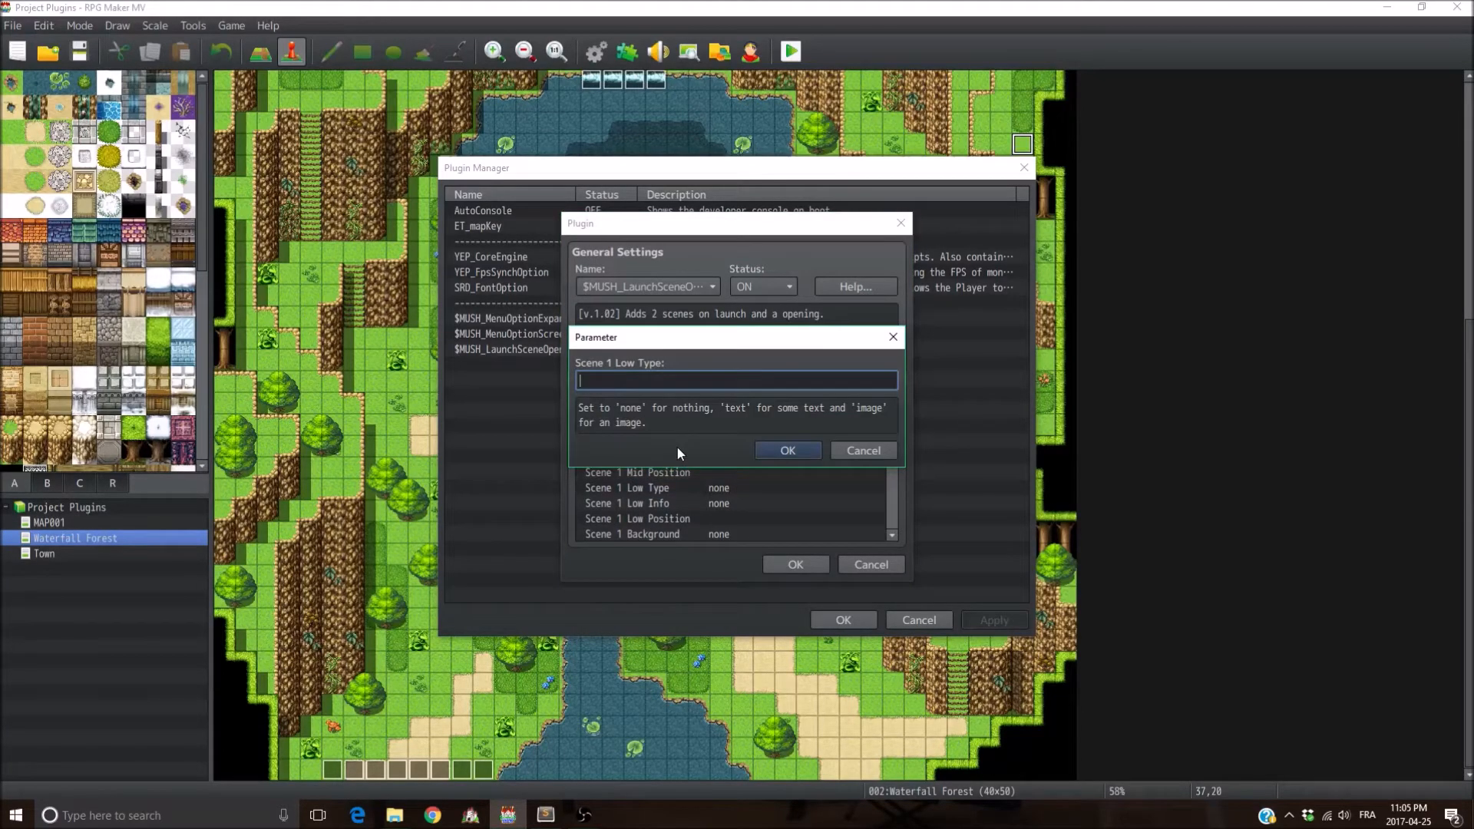
{"action": "type", "text": "image"}
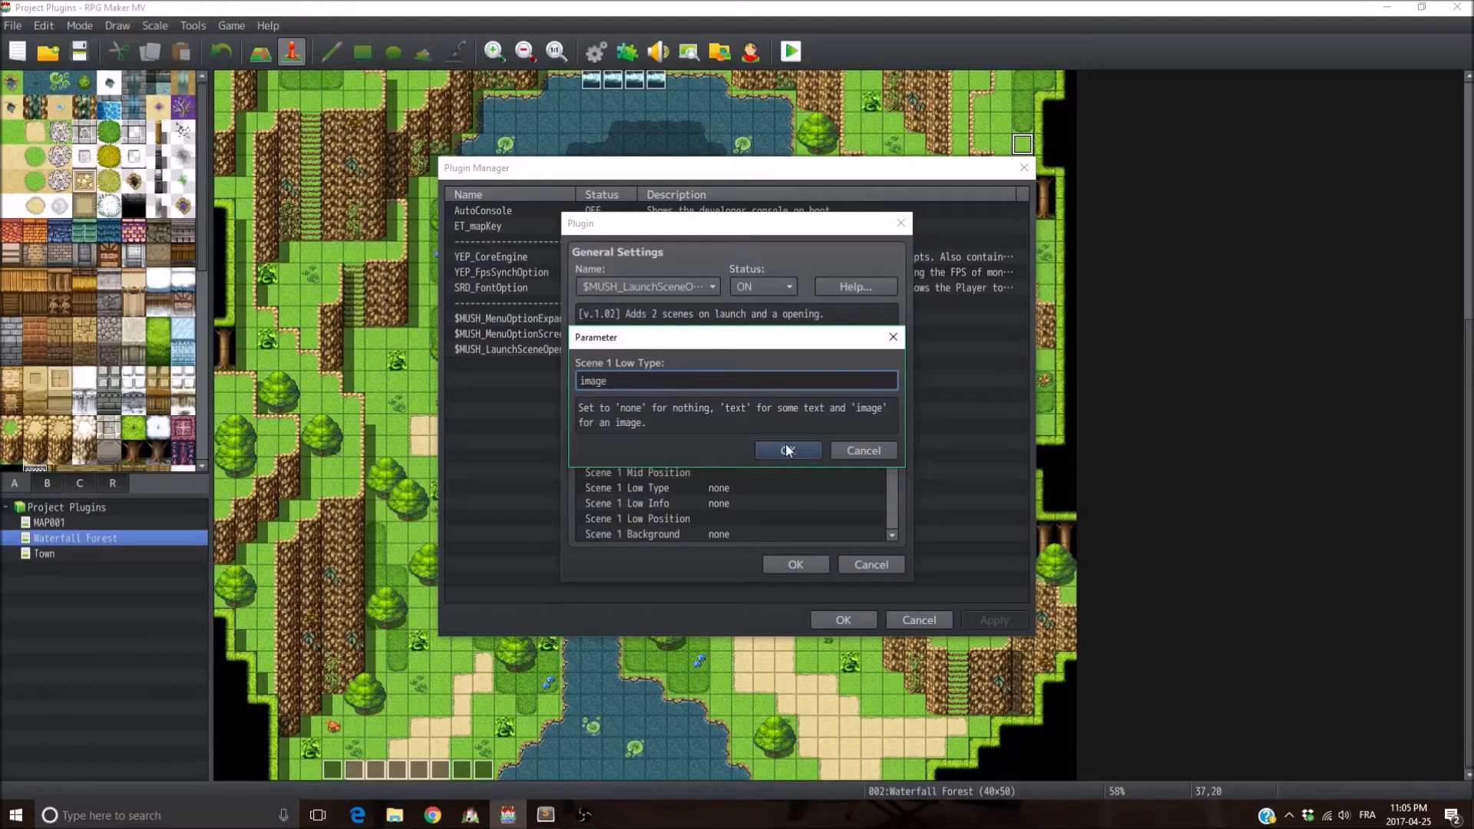
{"action": "left_click", "coordinate": [788, 451]}
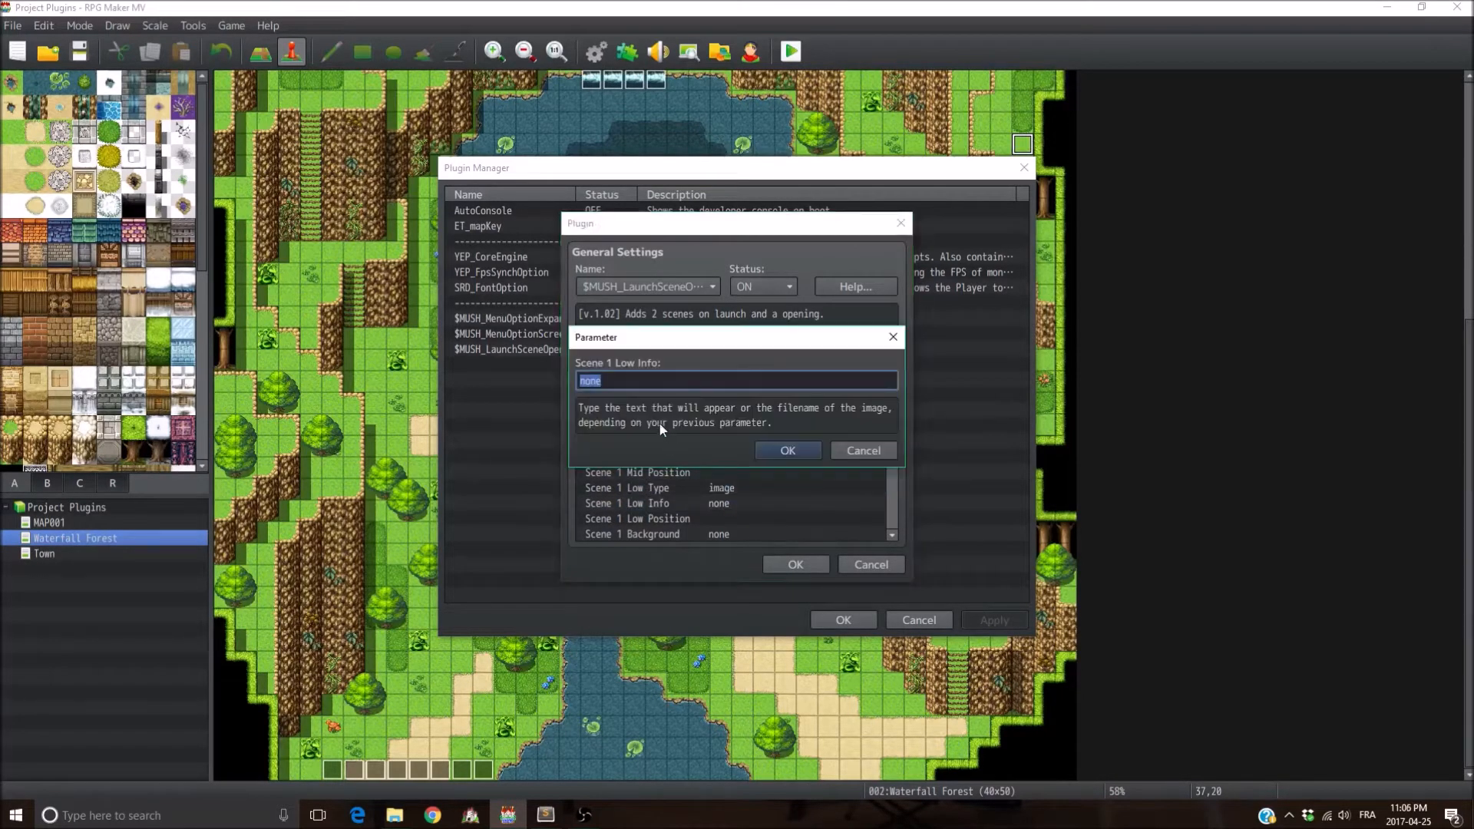
{"action": "key", "text": "Delete"}
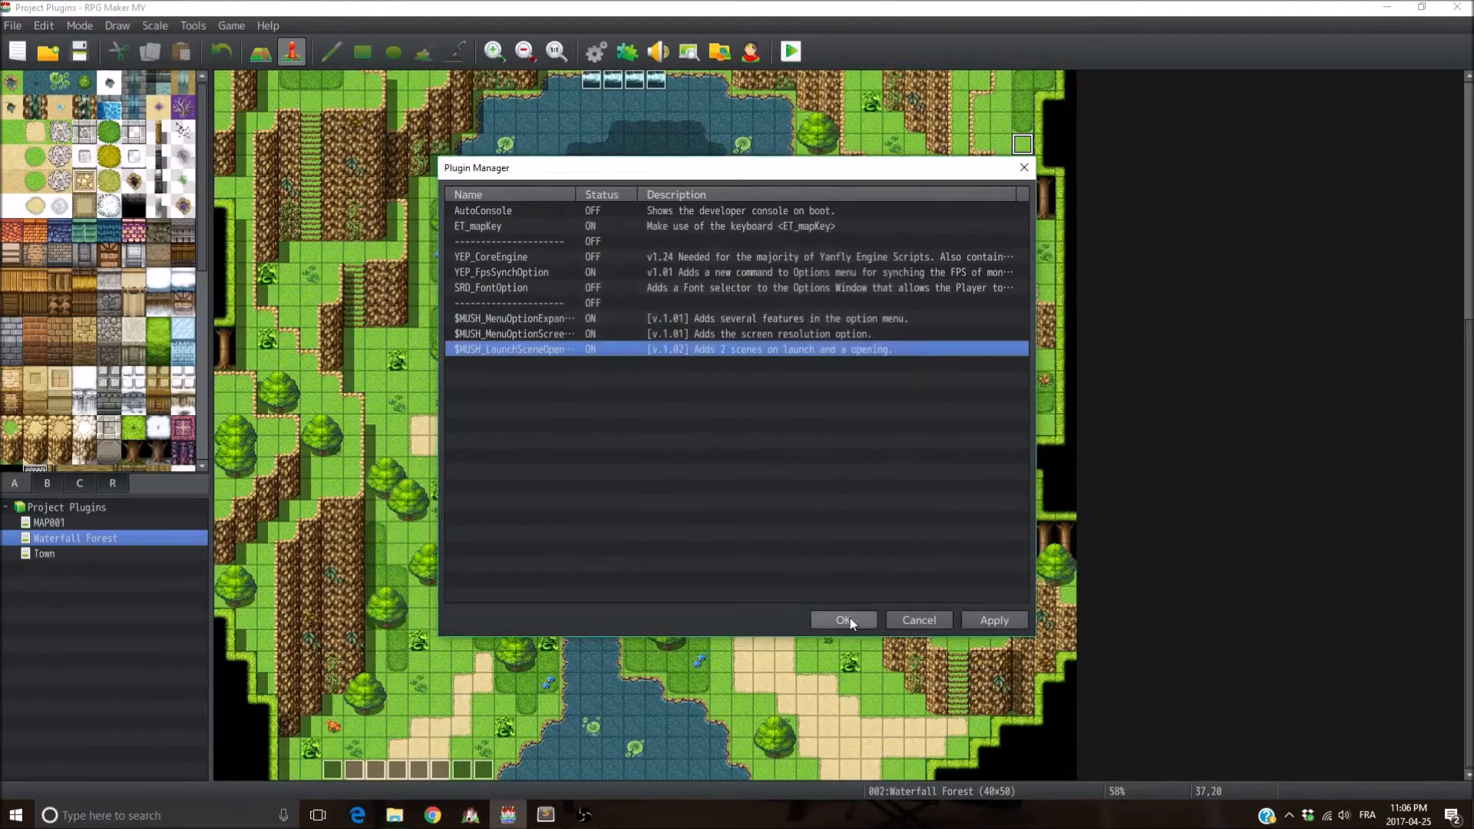
Step: Save the plugin settings and browse the project's img/system folder for image names
{"action": "left_click", "coordinate": [842, 619]}
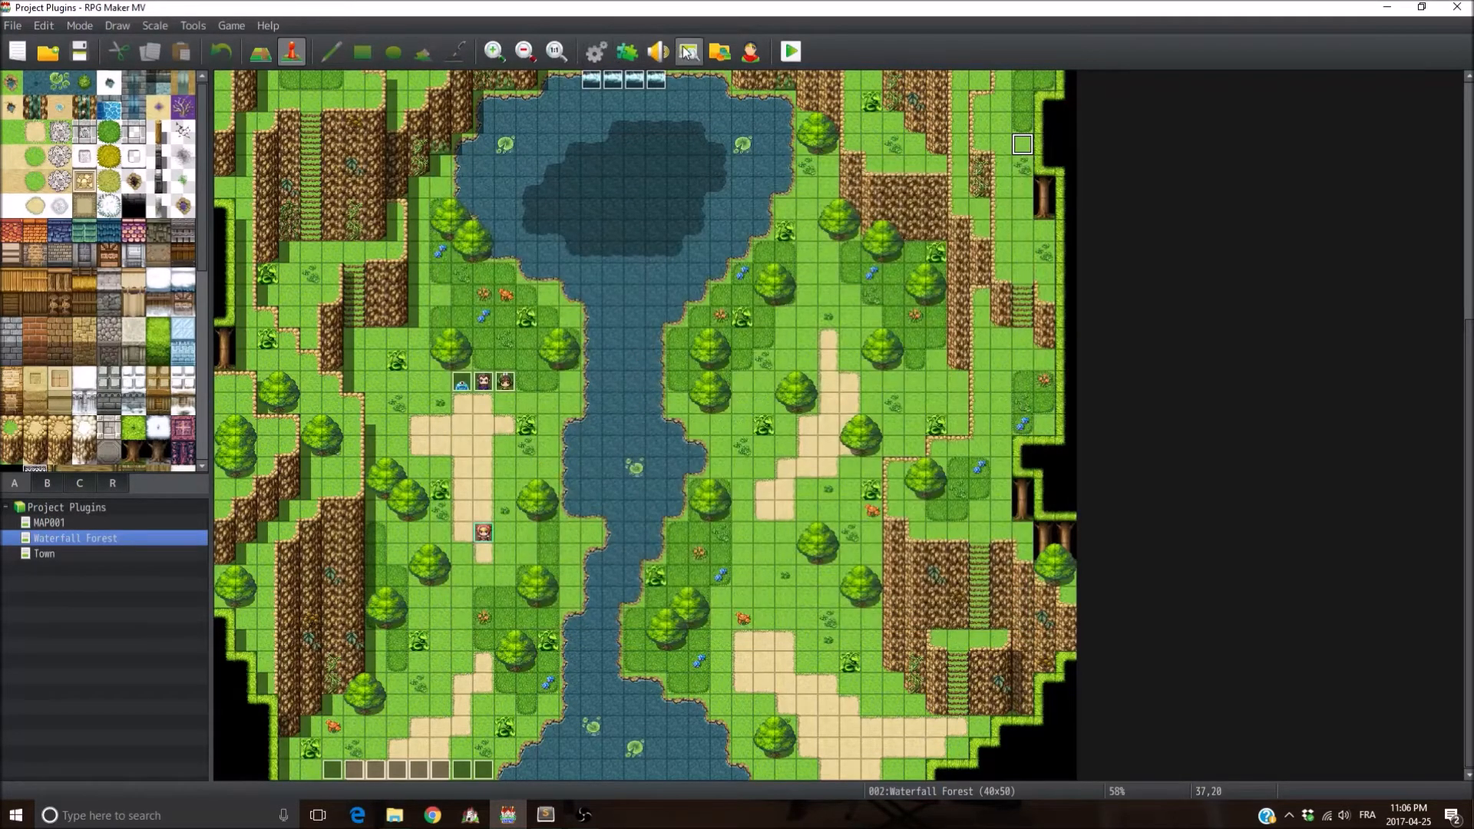
{"action": "left_click", "coordinate": [230, 25]}
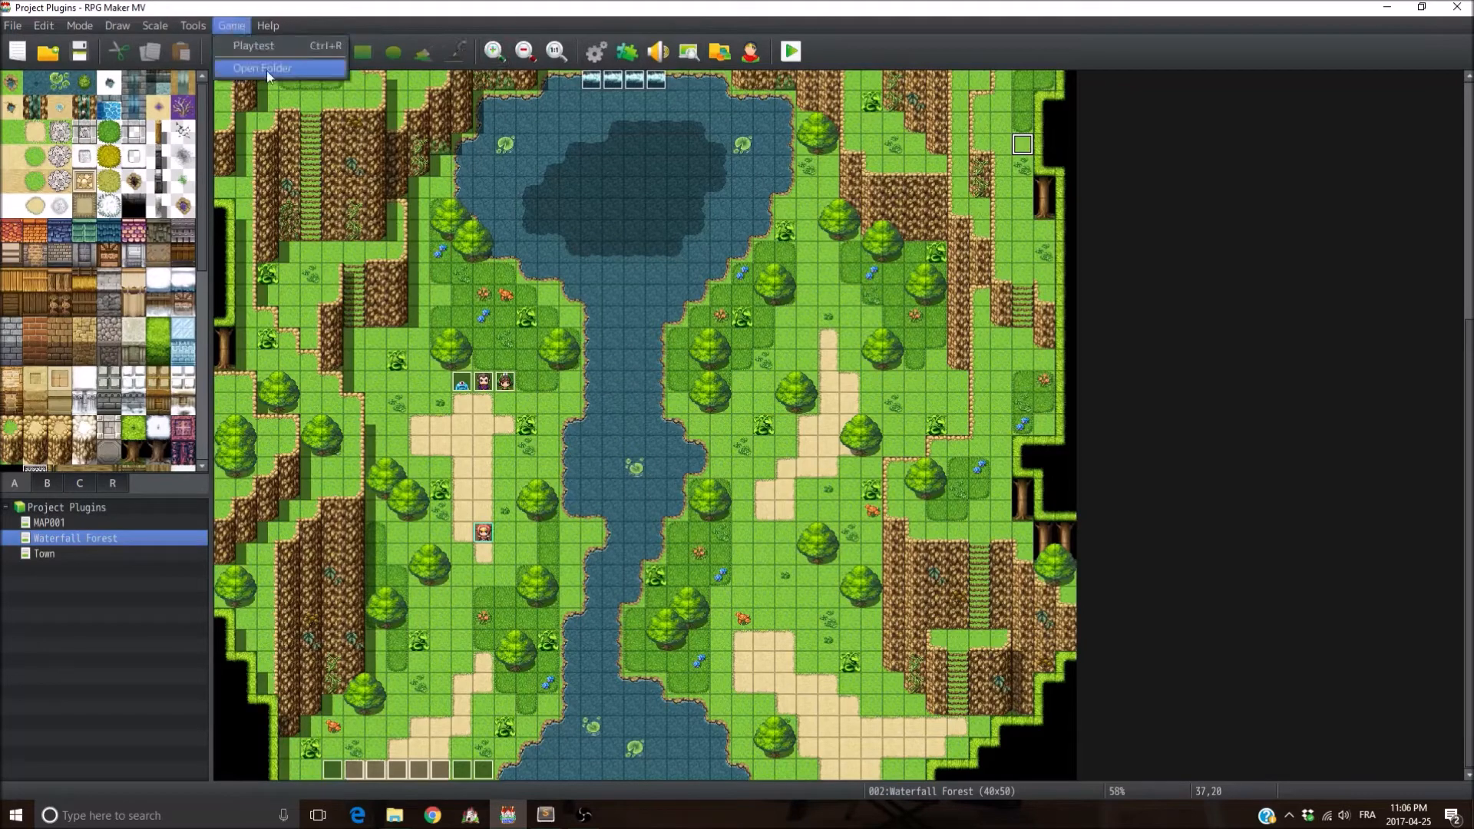
{"action": "left_click", "coordinate": [261, 67]}
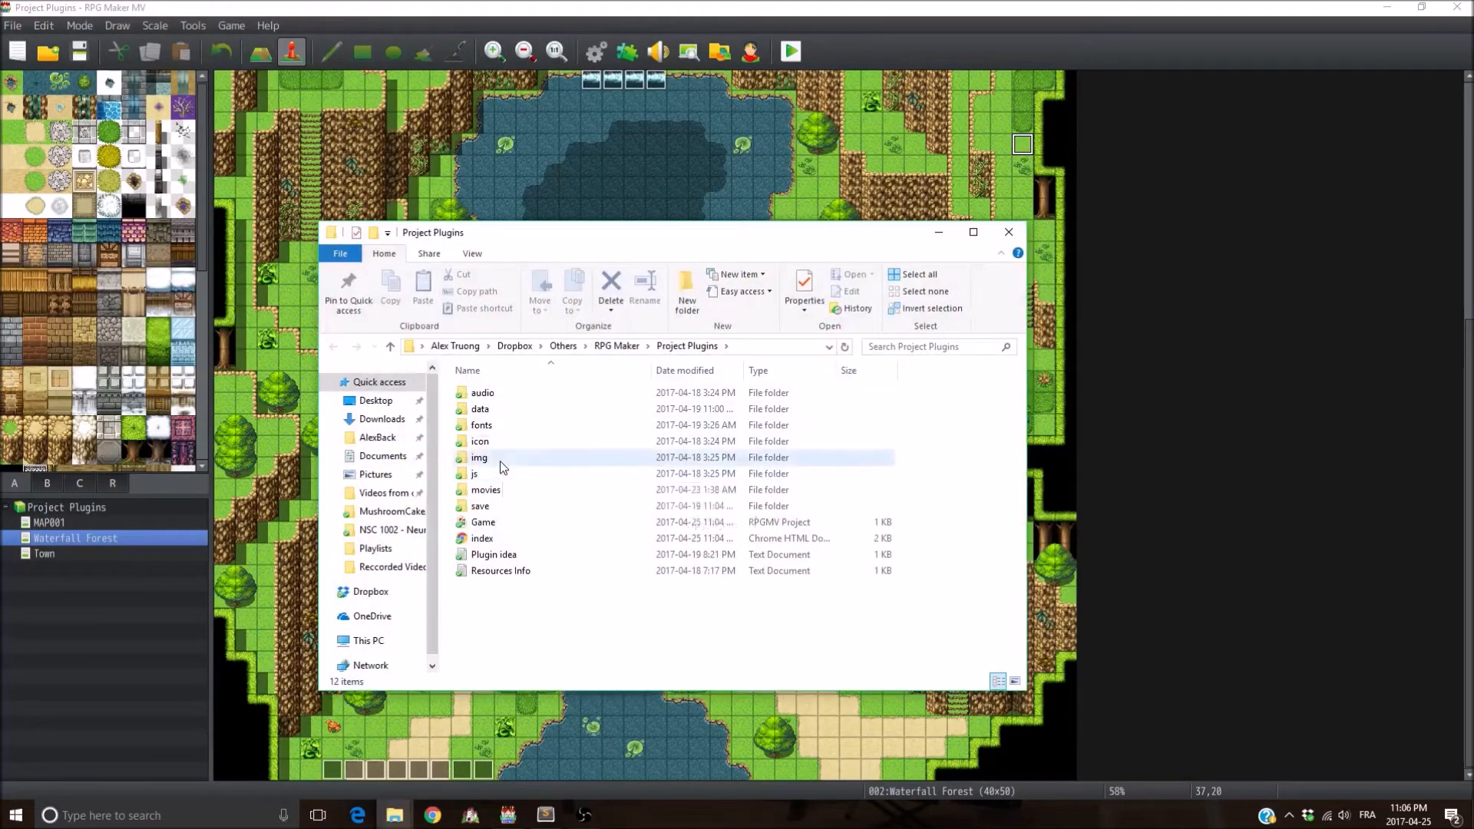
{"action": "double_click", "coordinate": [479, 457]}
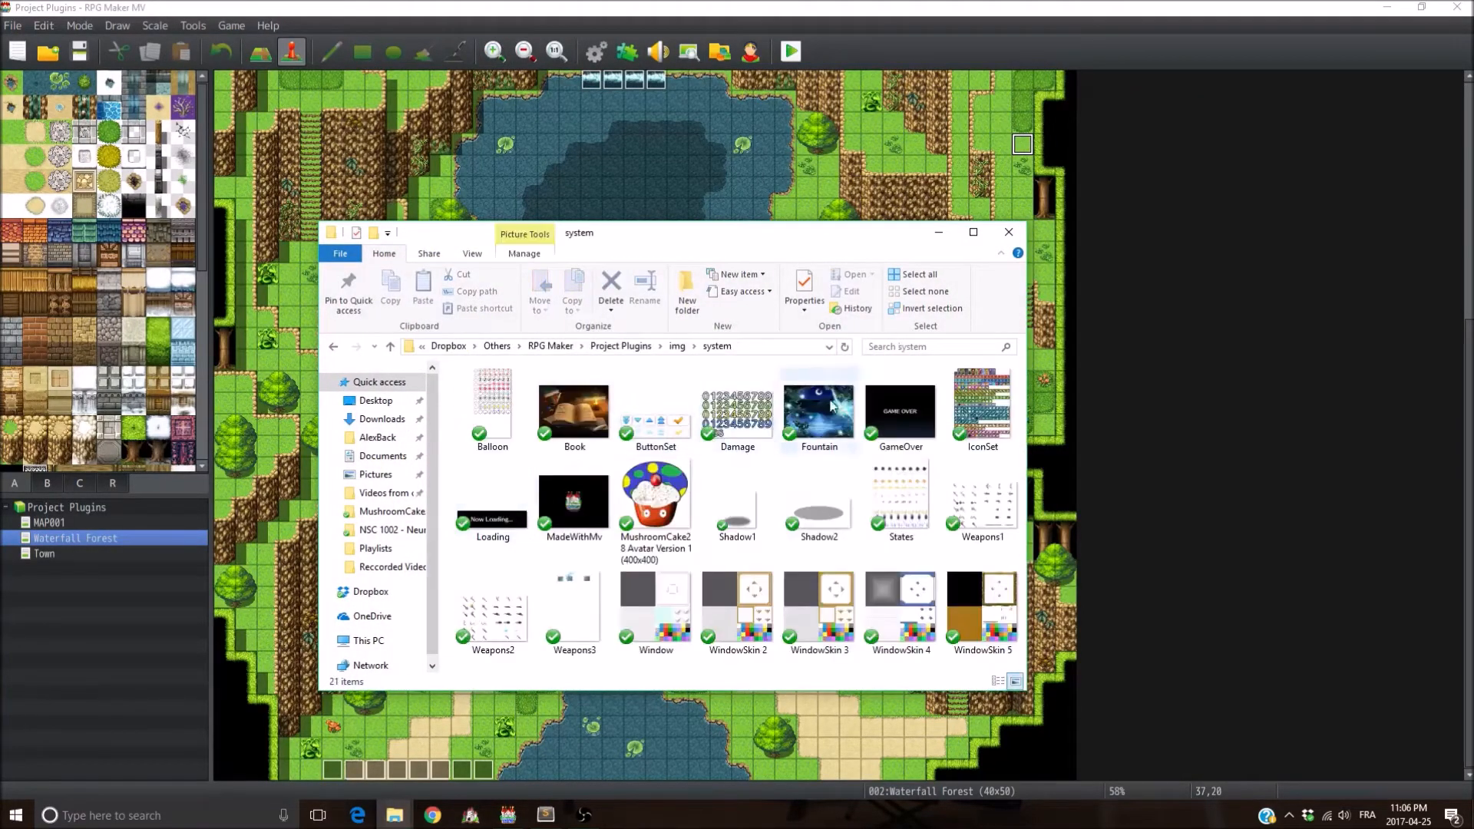
{"action": "right_click", "coordinate": [655, 394]}
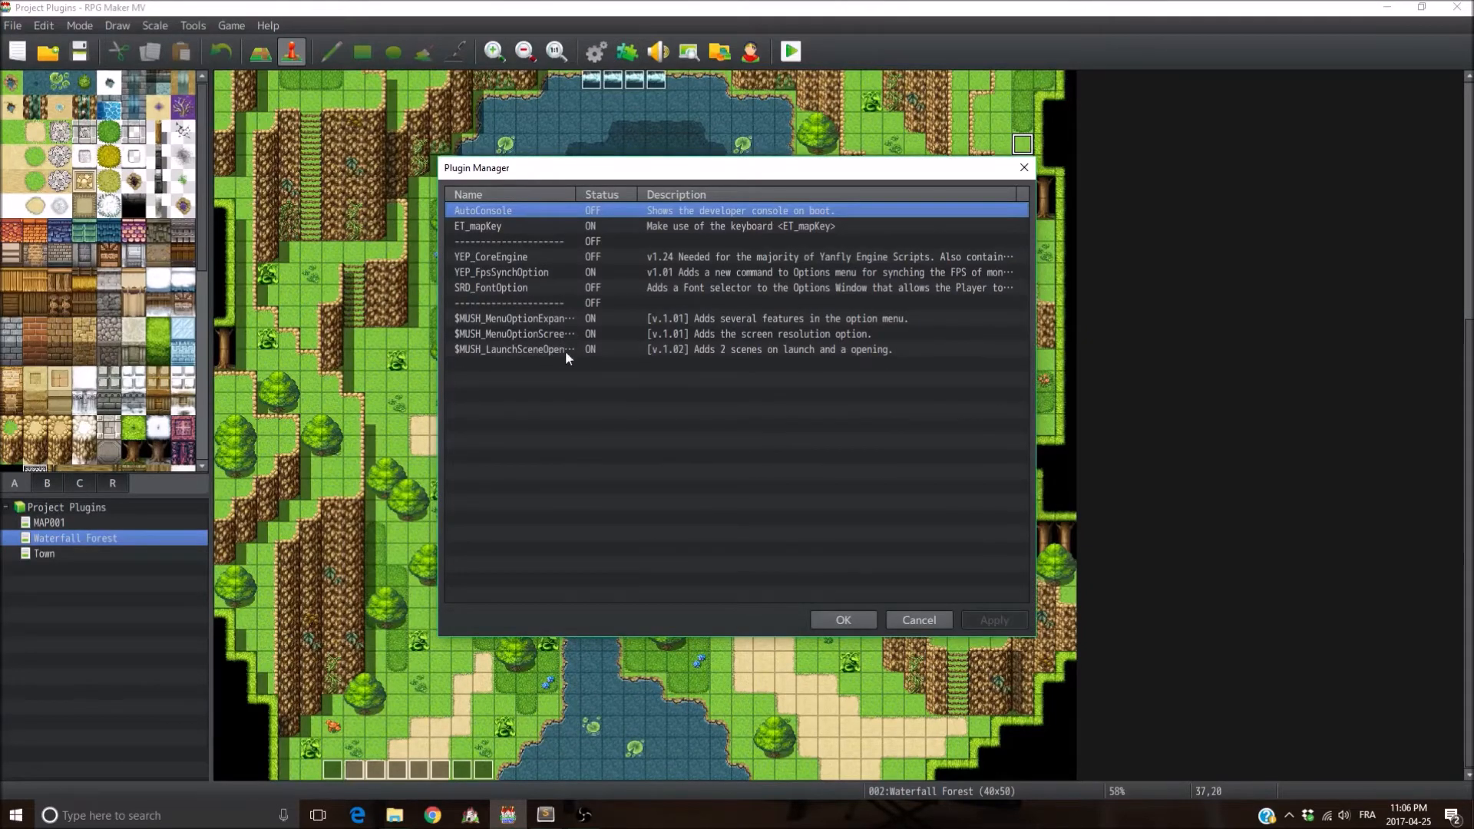
Step: Reopen the launch scene plugin and set Scene 1 Low Info to ButtonSet
{"action": "double_click", "coordinate": [512, 348]}
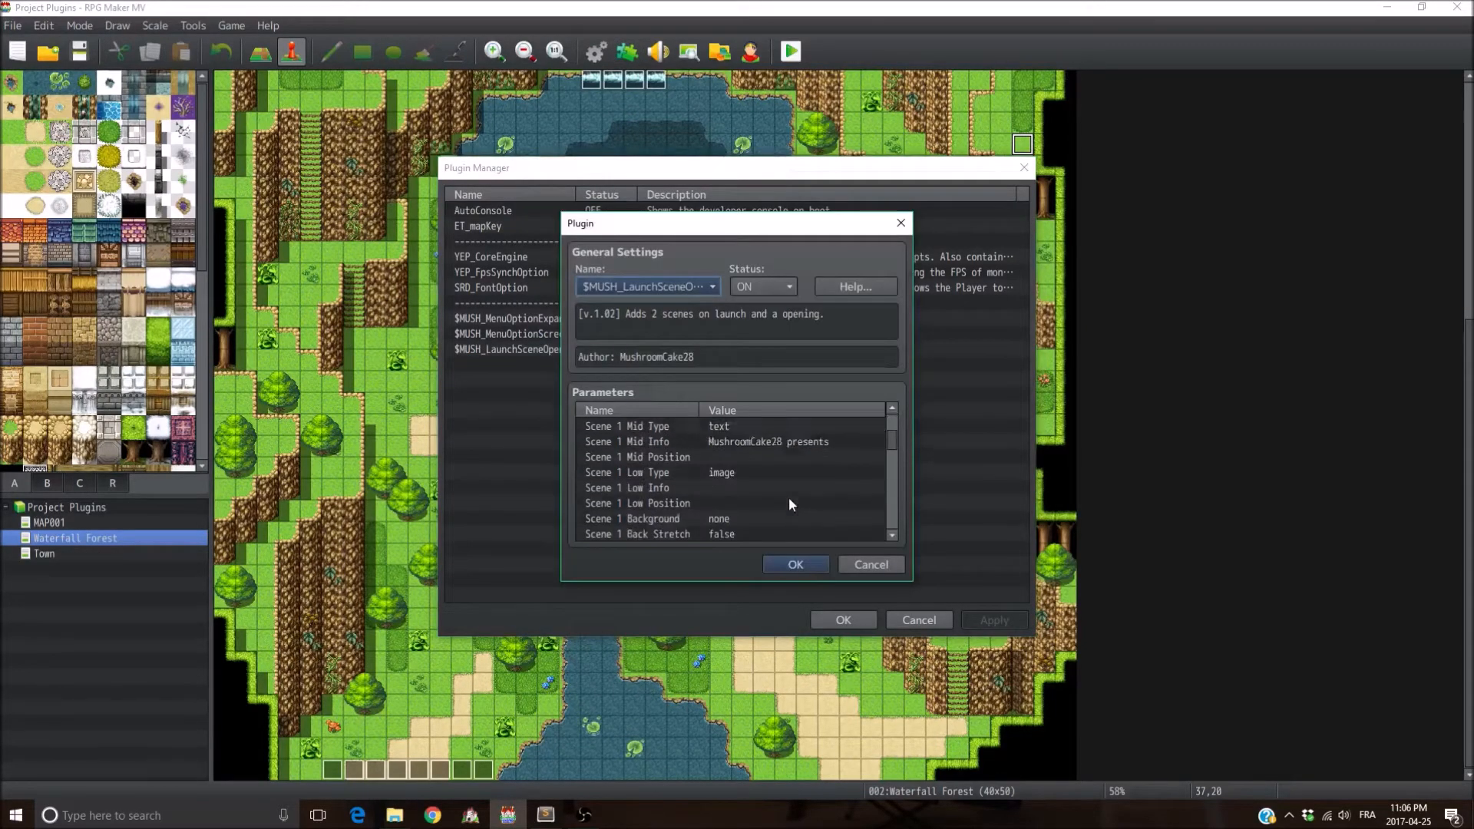
{"action": "scroll", "scroll_direction": "down", "scroll_amount": 3}
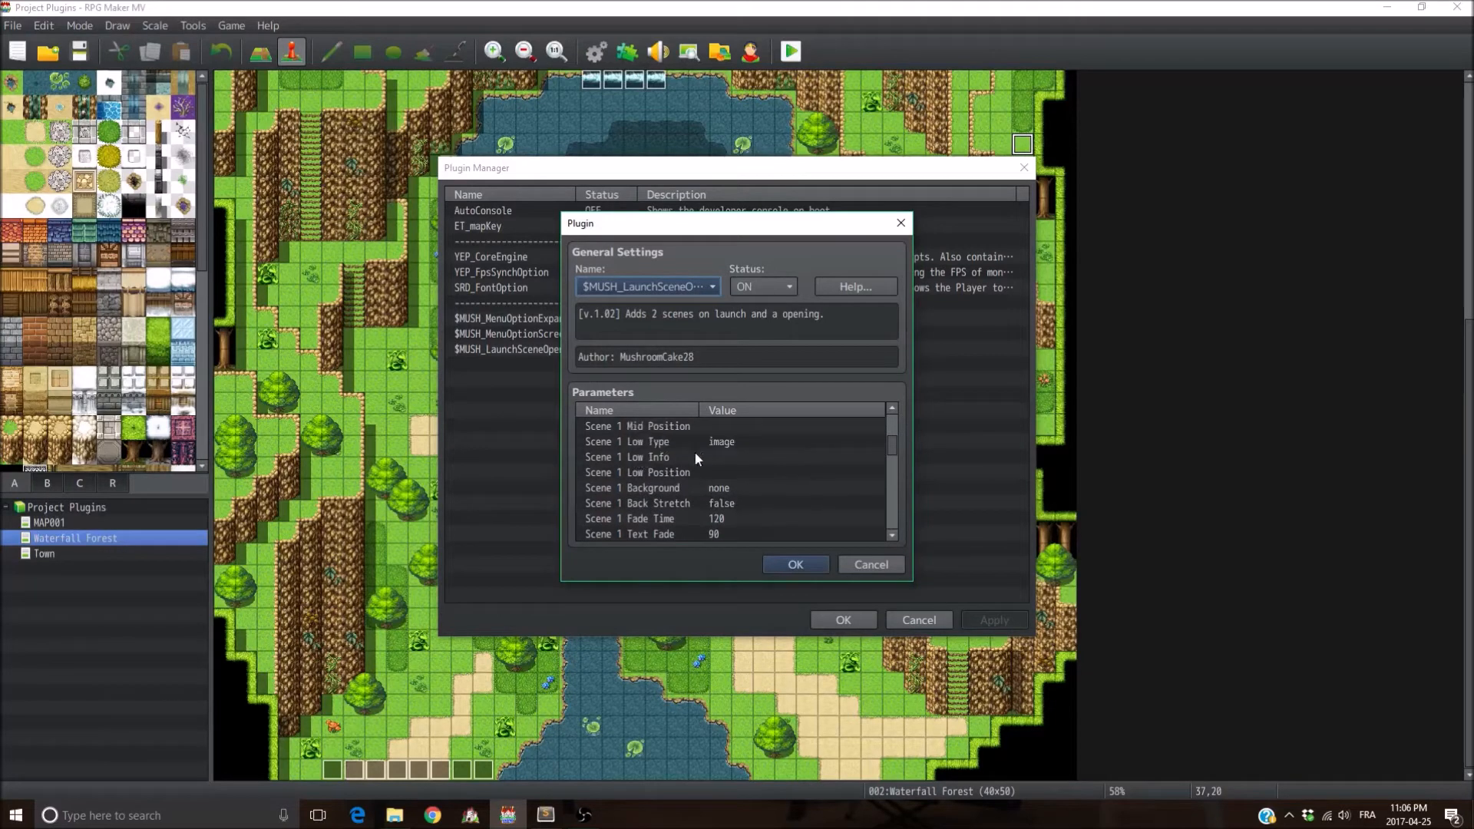
{"action": "left_click", "coordinate": [637, 456]}
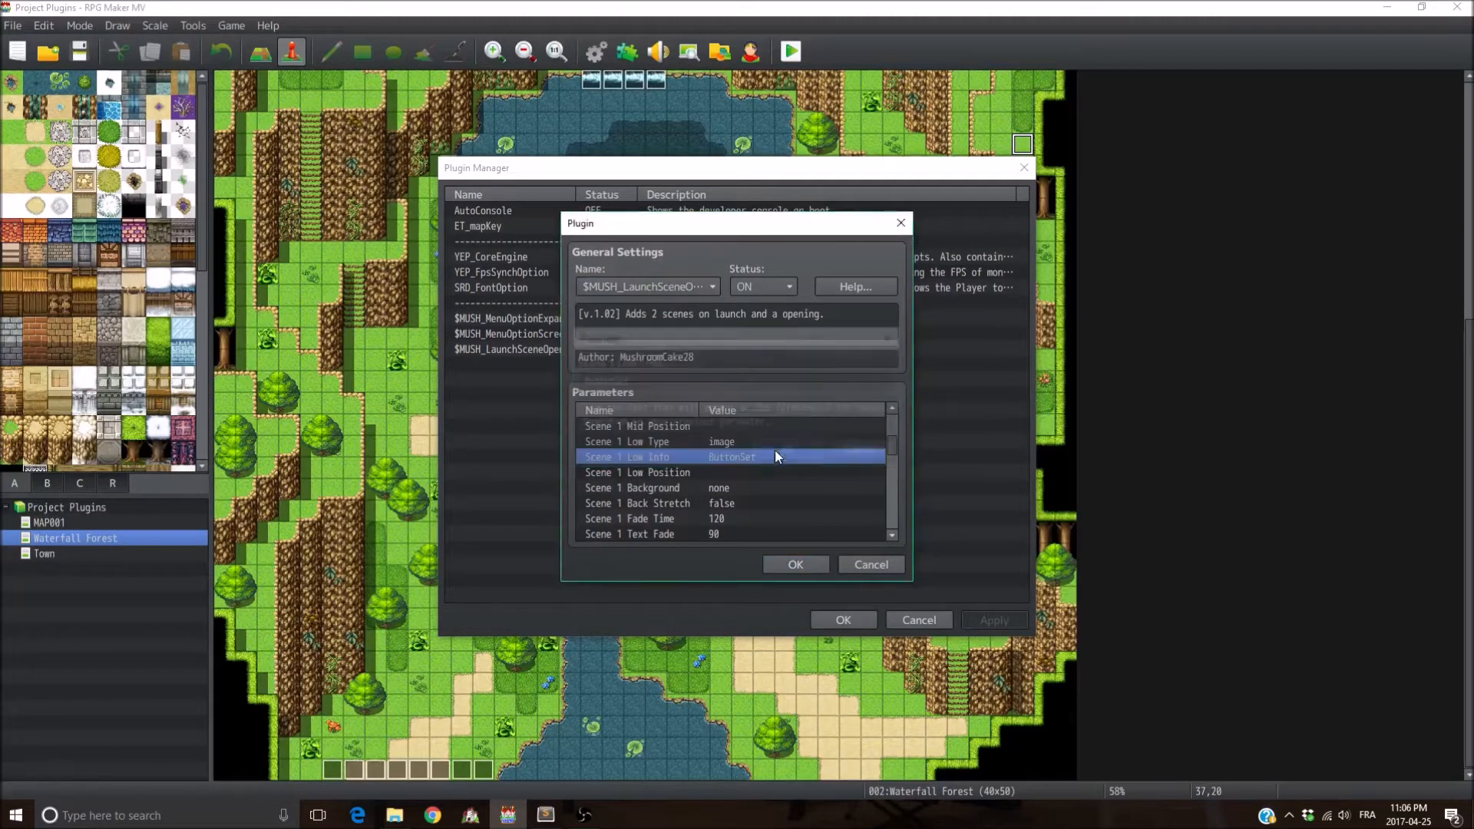
{"action": "left_click", "coordinate": [637, 472]}
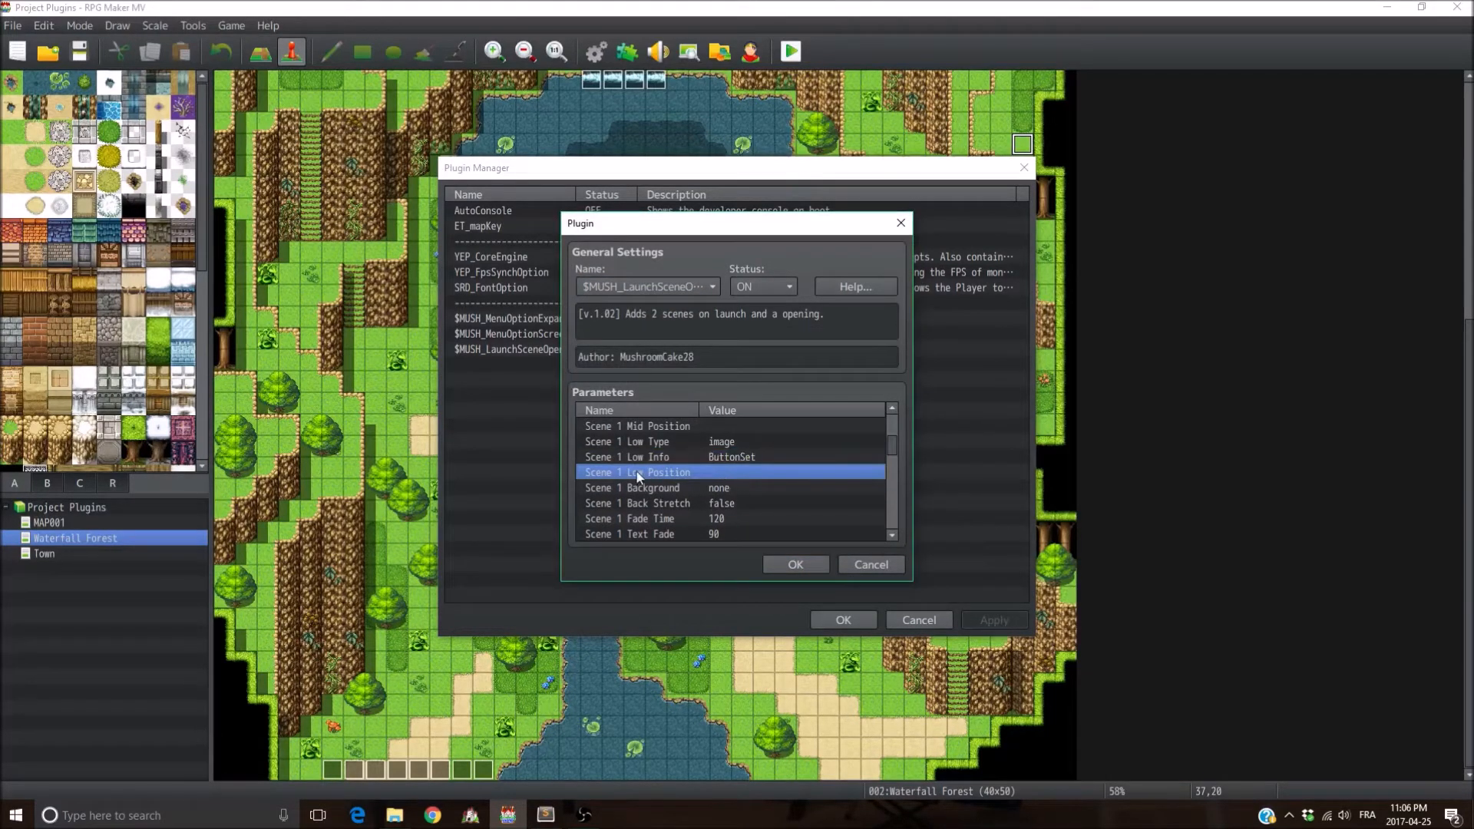
{"action": "mouse_move", "coordinate": [724, 477]}
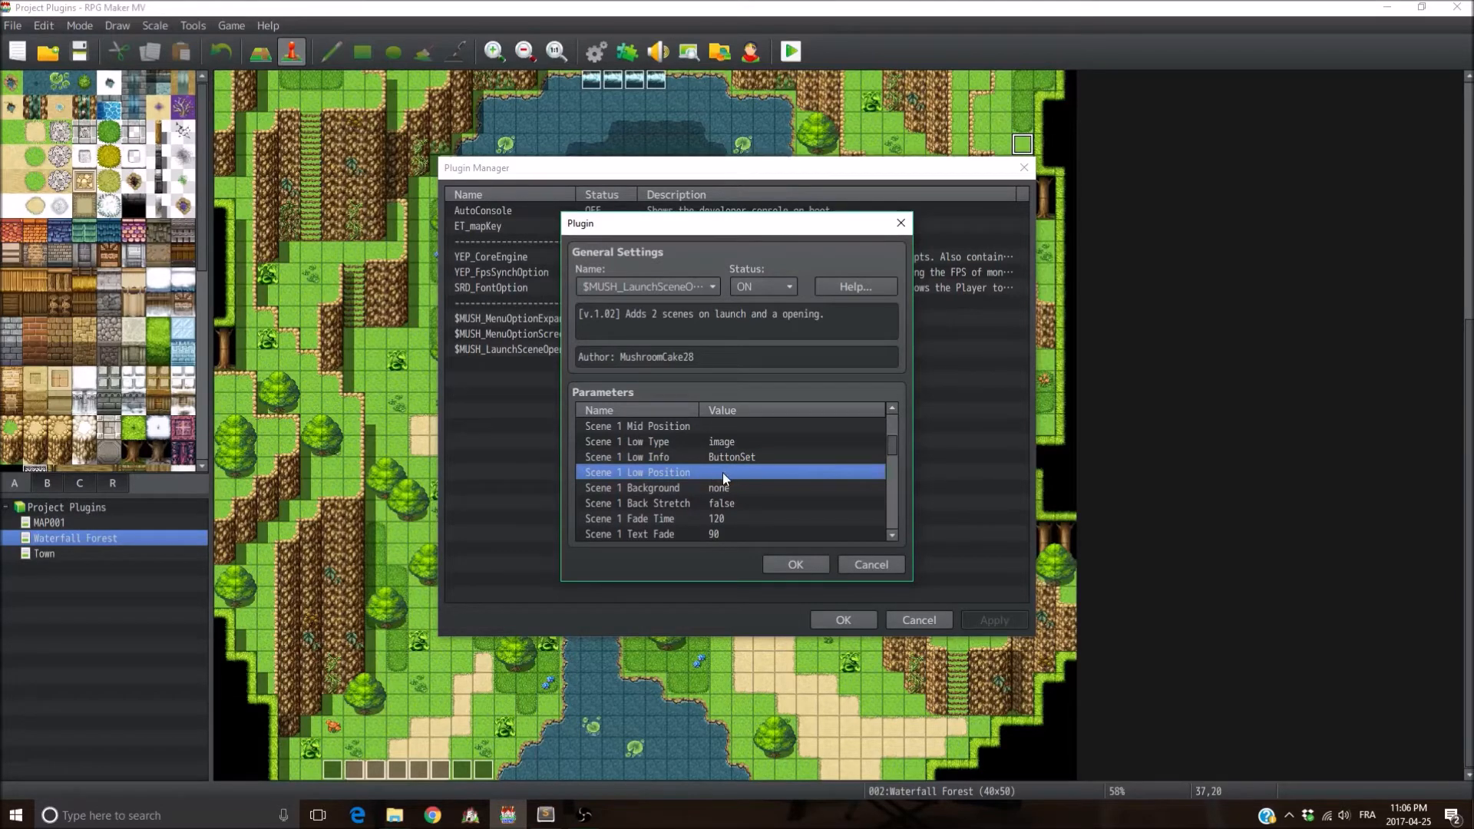
{"action": "mouse_move", "coordinate": [759, 479]}
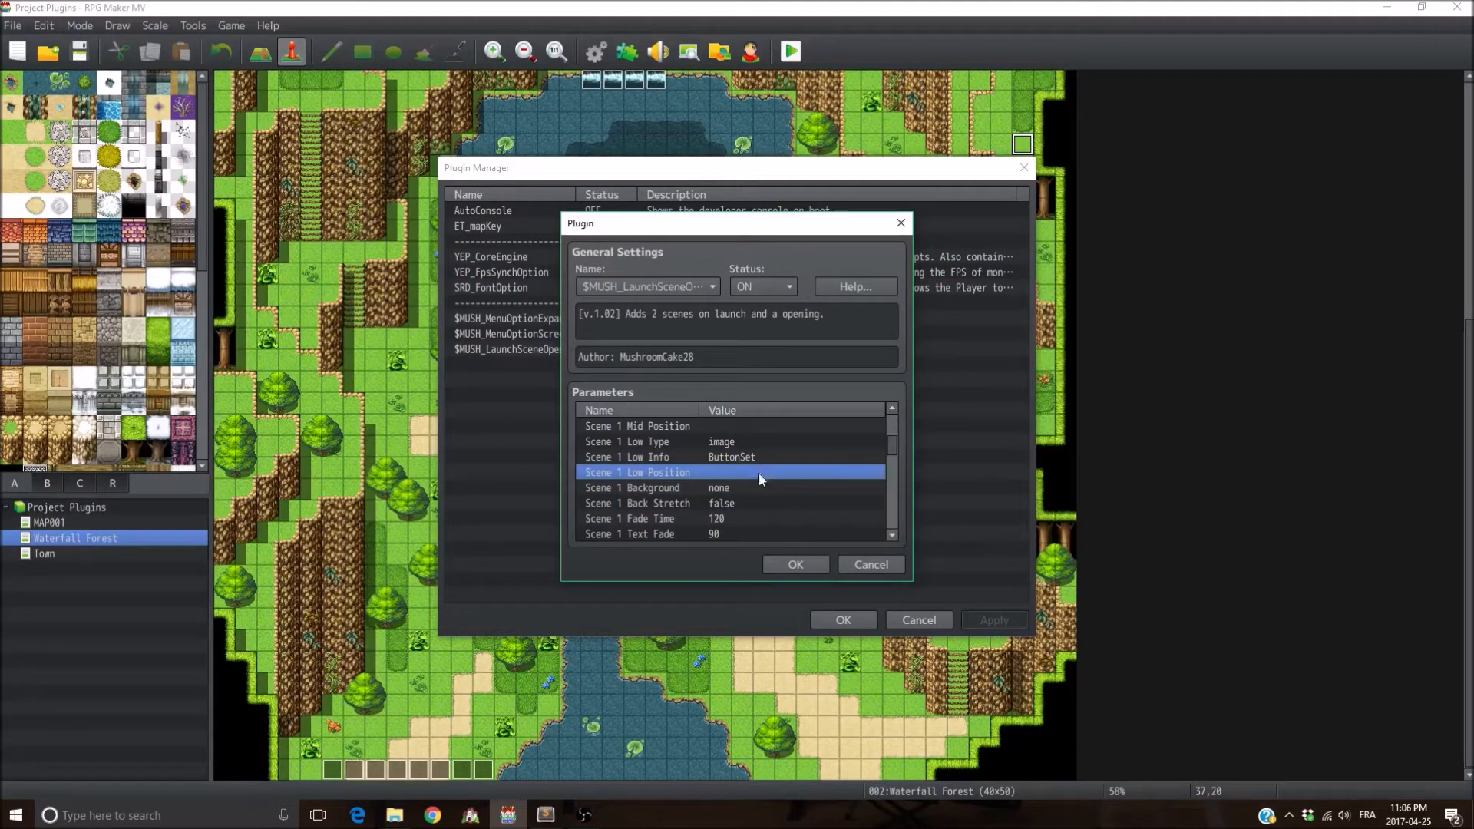
{"action": "scroll", "scroll_direction": "down", "scroll_amount": 3}
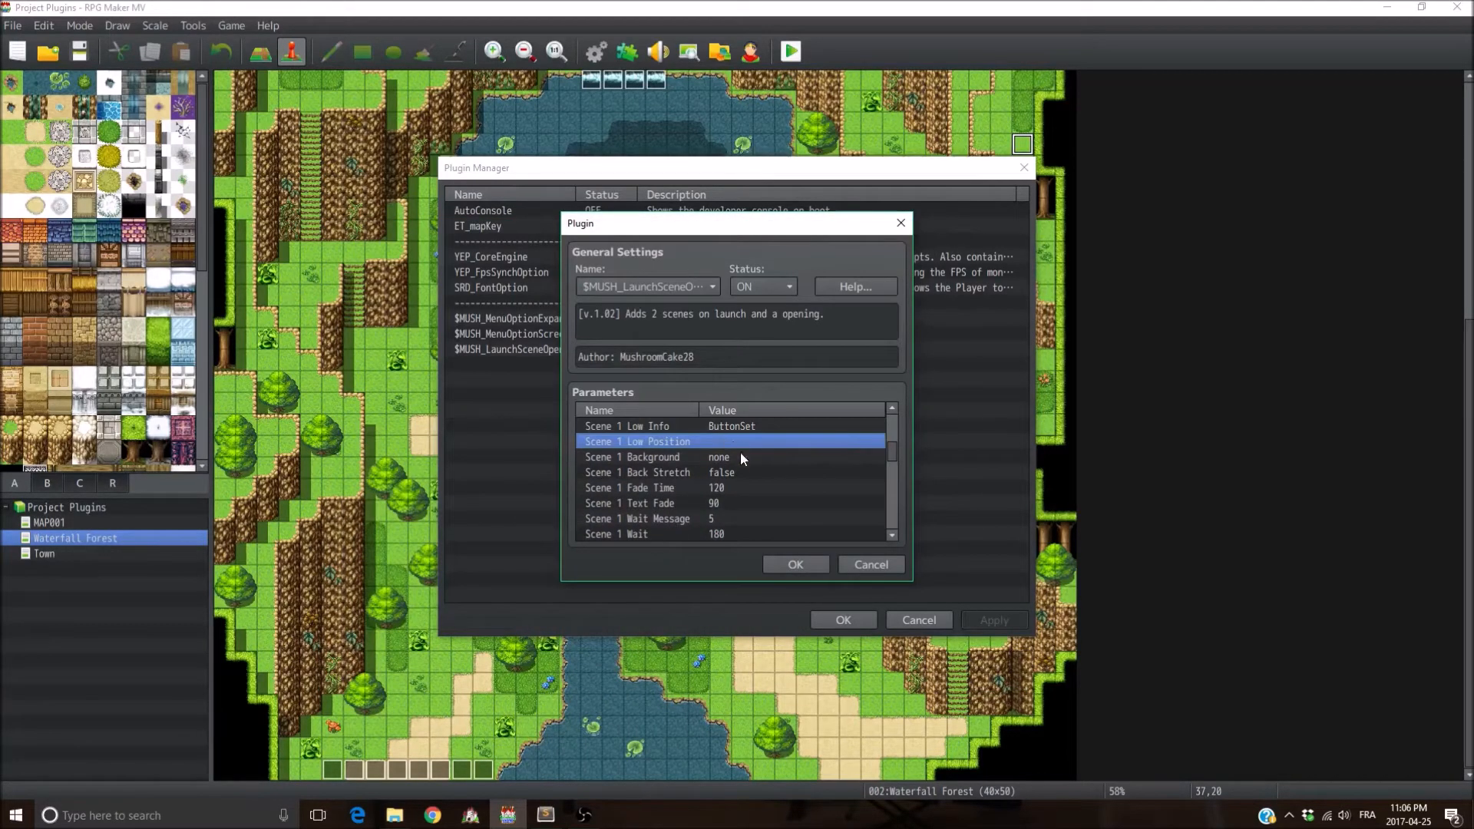
Step: Set the Scene 1 Background to Book and begin setting Back Stretch
{"action": "double_click", "coordinate": [720, 457]}
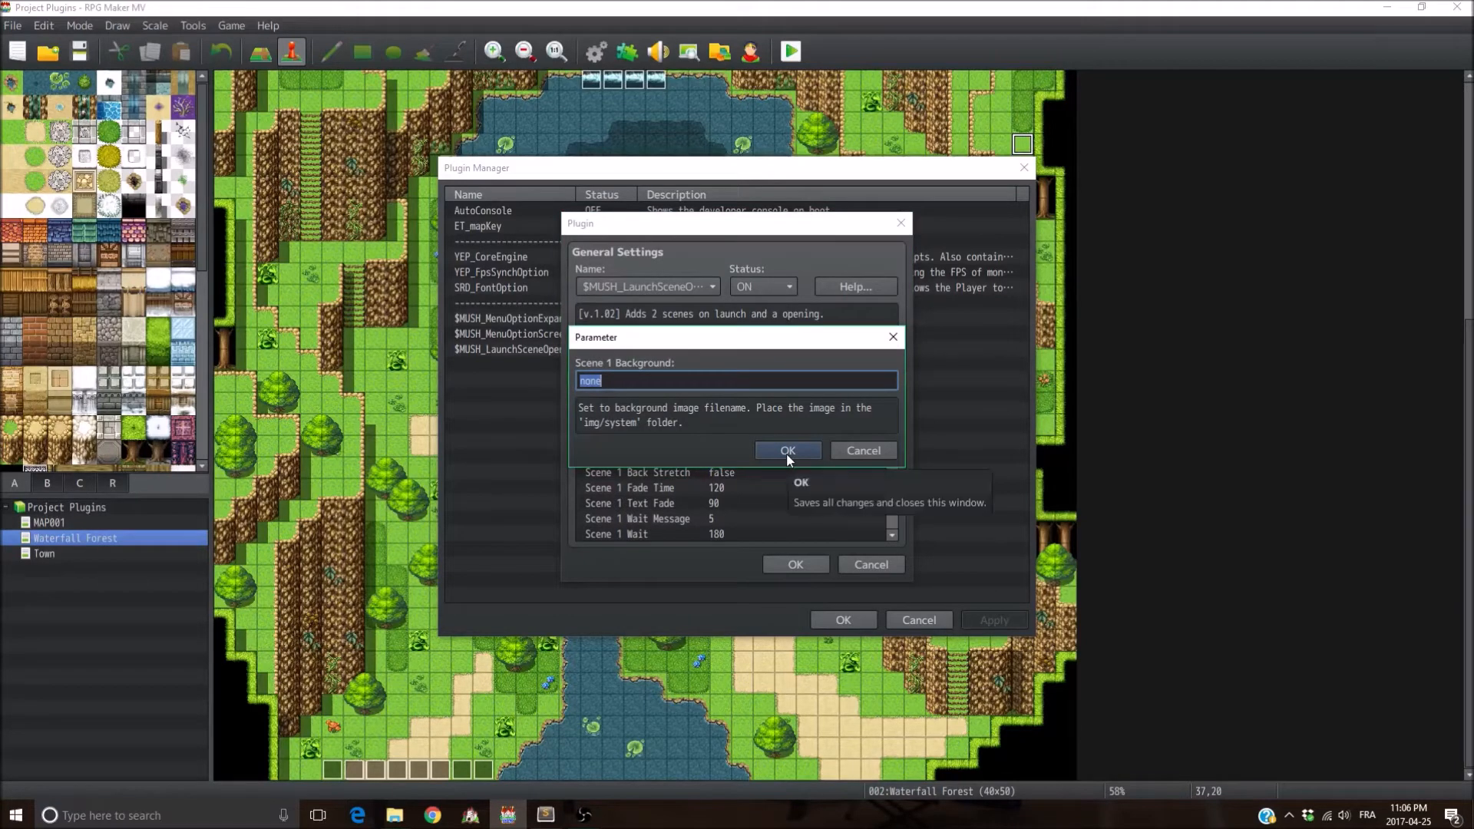
{"action": "type", "text": "Book"}
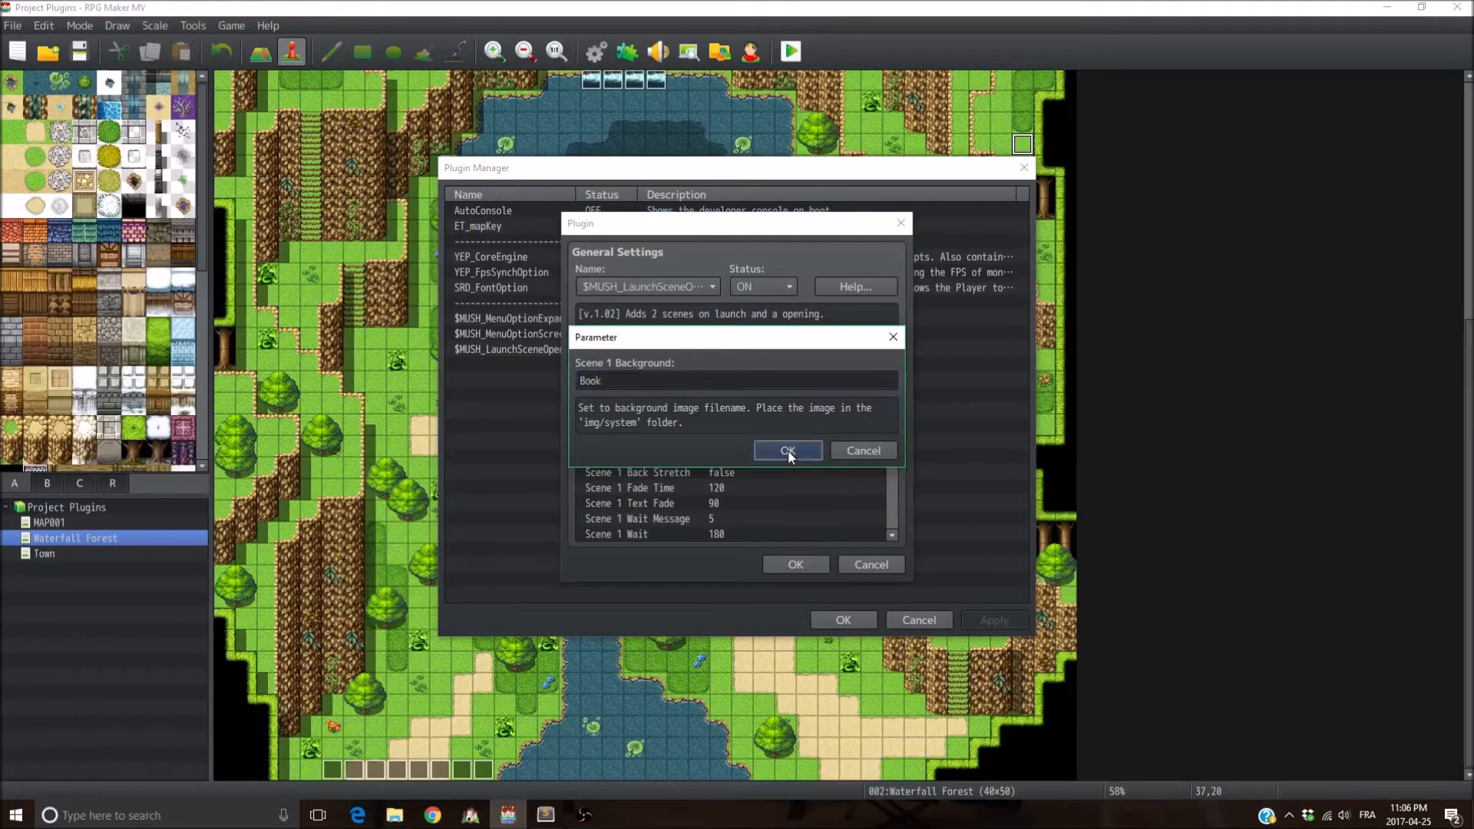
{"action": "left_click", "coordinate": [787, 451]}
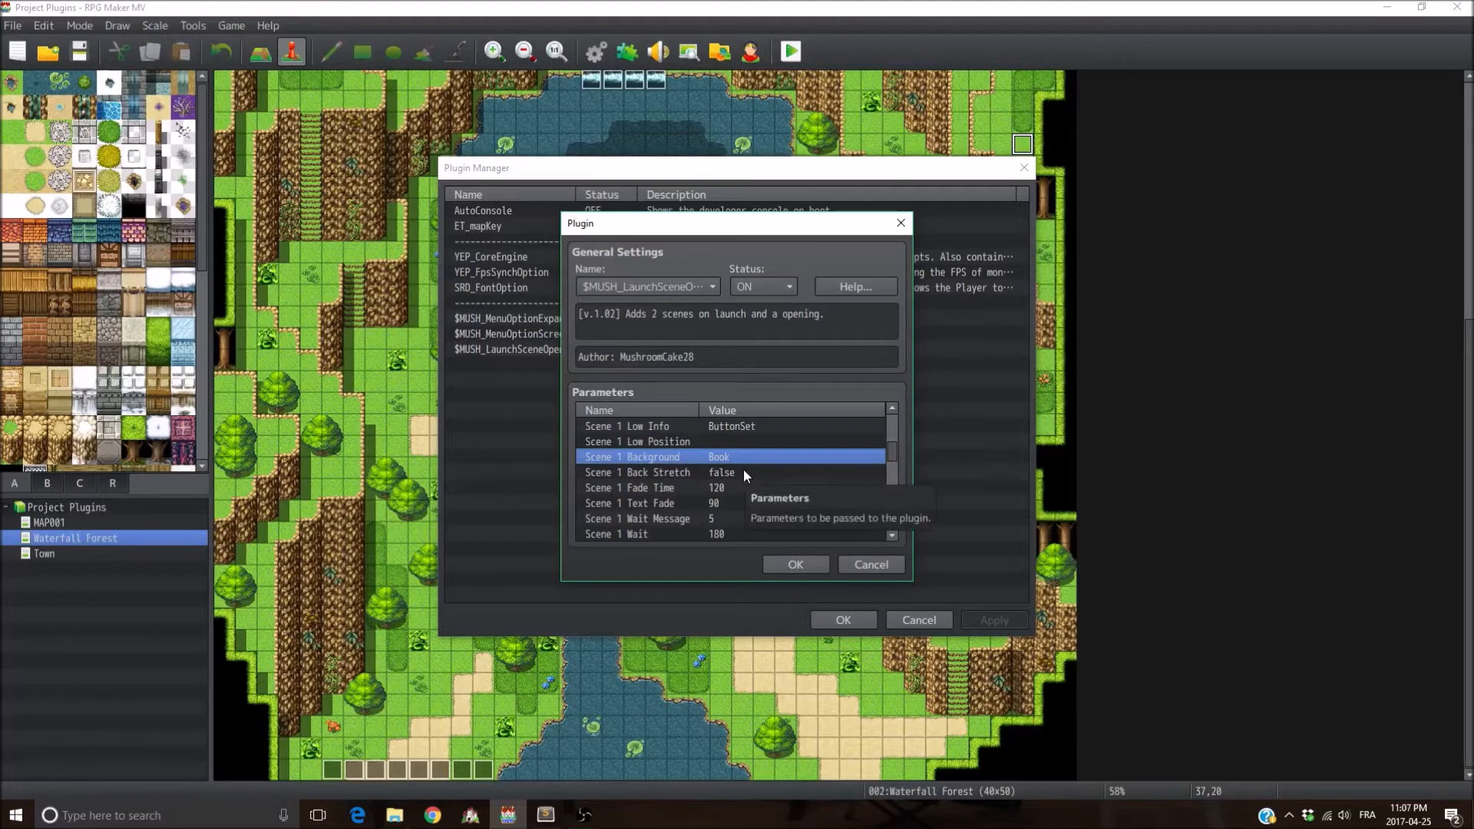
{"action": "mouse_move", "coordinate": [769, 480]}
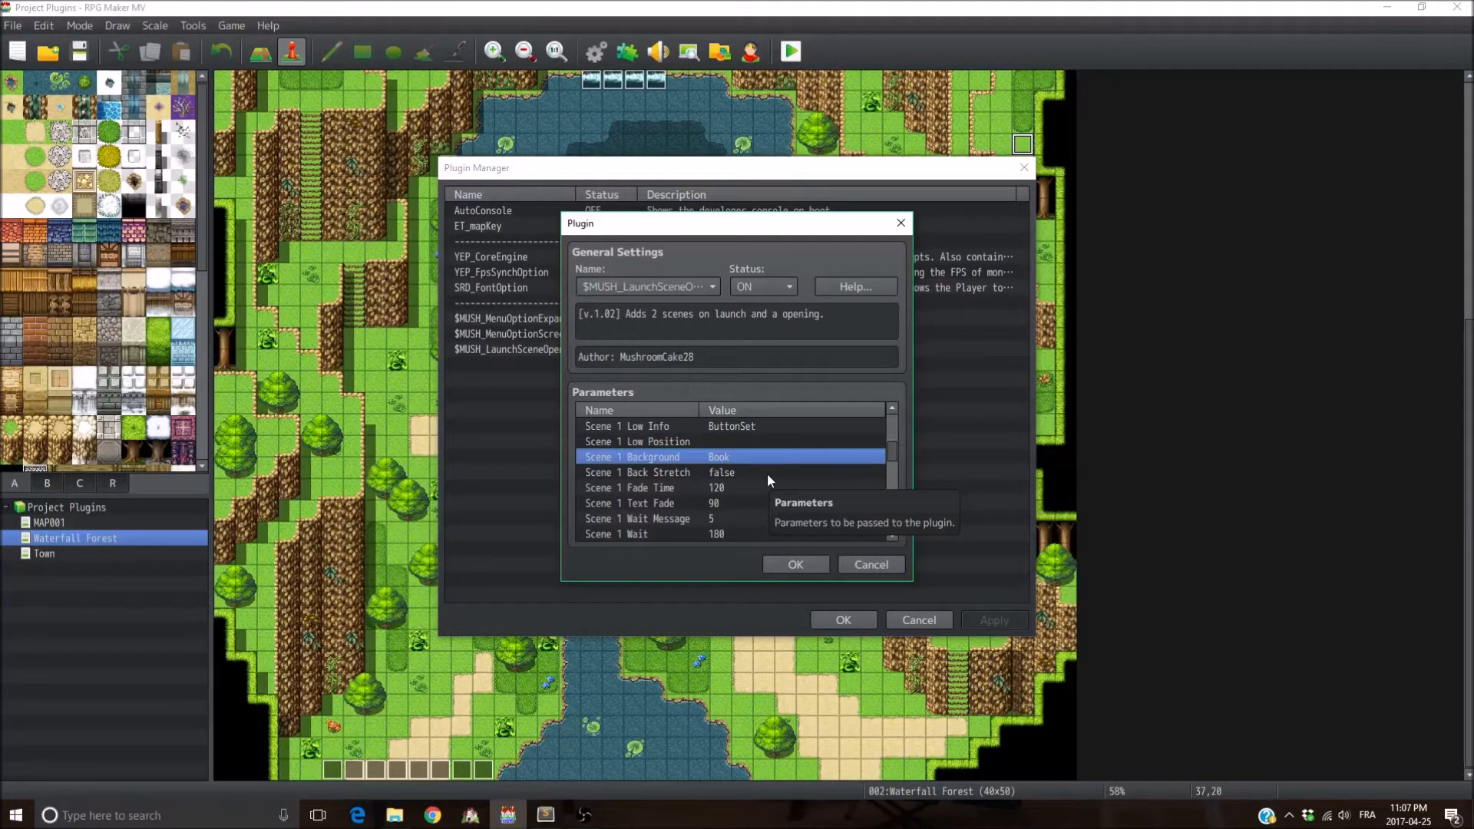
{"action": "left_click", "coordinate": [637, 472]}
{"action": "type", "text": "true"}
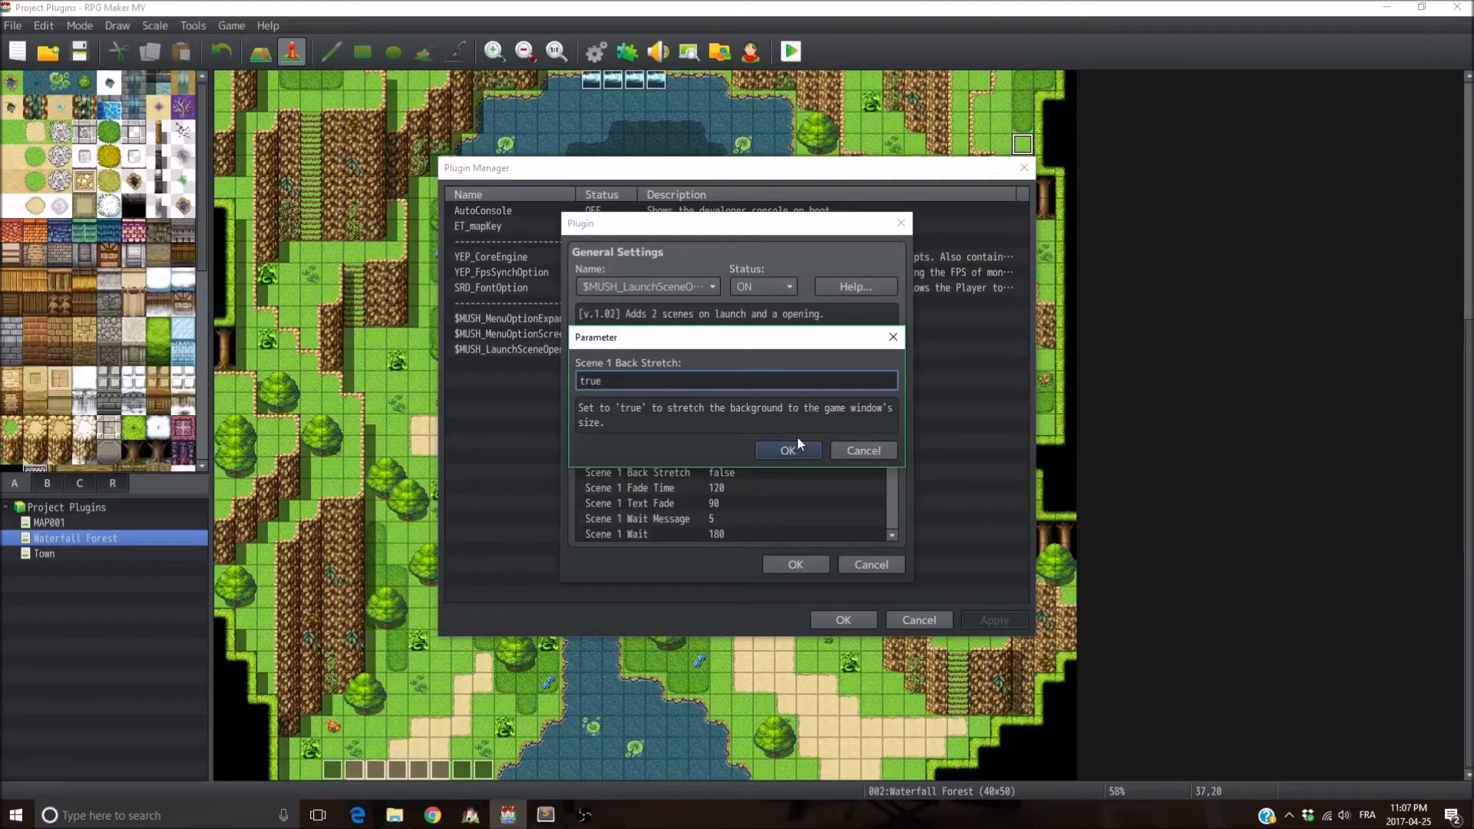
Step: Apply Scene 1 Back Stretch true and keep Scene 1 Fade Time at 120
{"action": "left_click", "coordinate": [788, 449]}
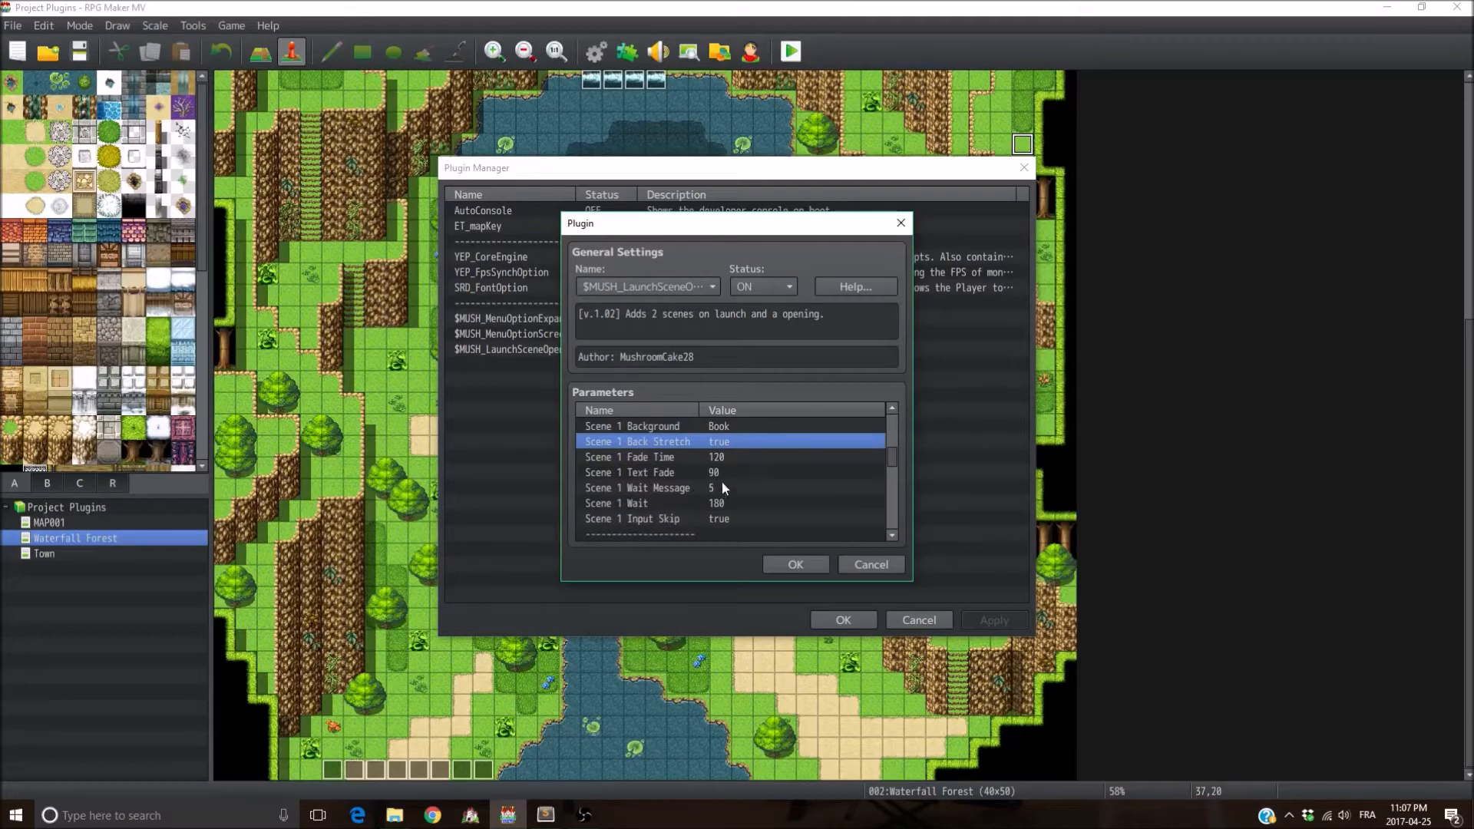
{"action": "left_click", "coordinate": [649, 457]}
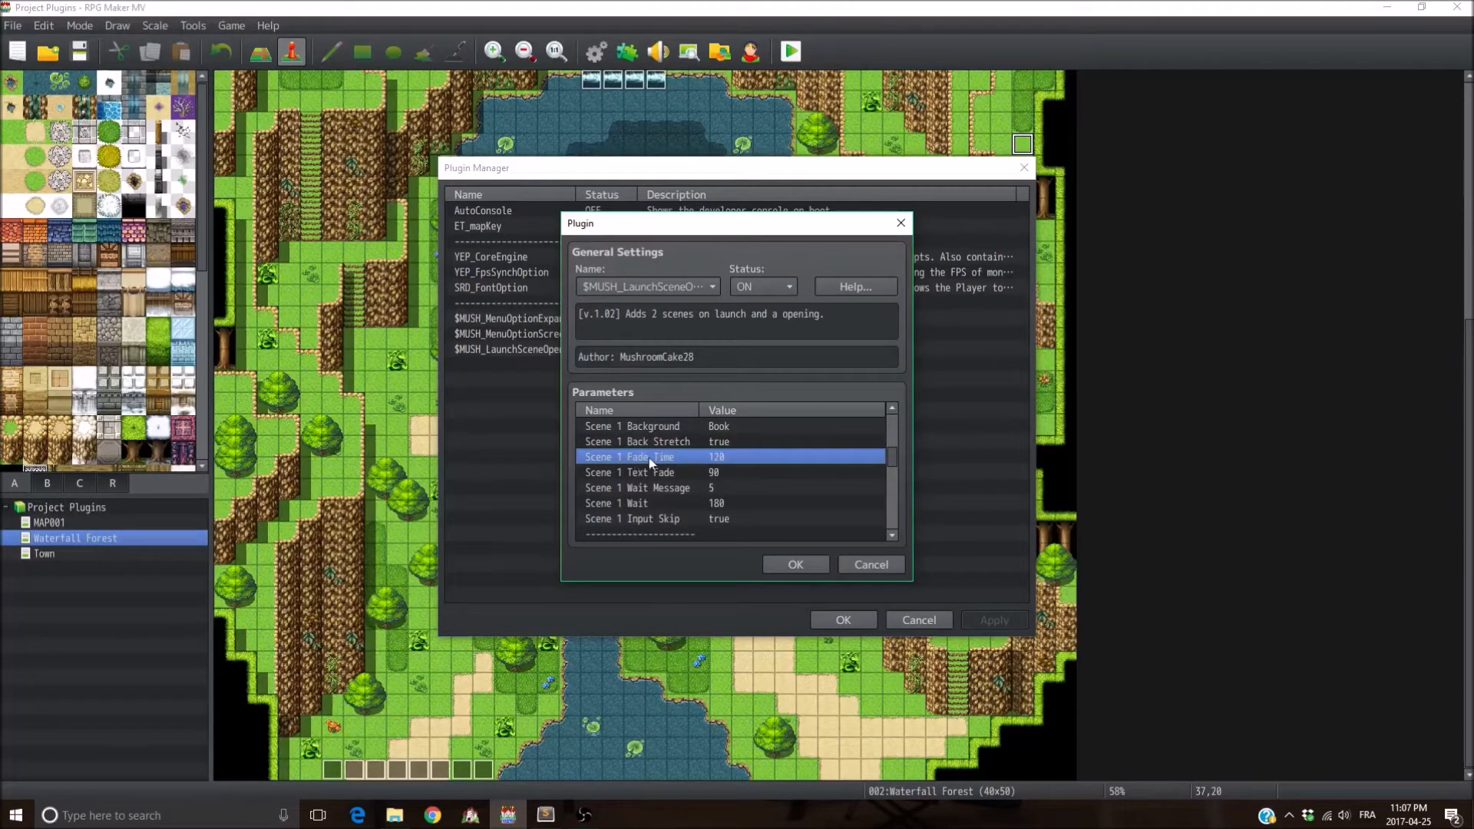
{"action": "mouse_move", "coordinate": [809, 454]}
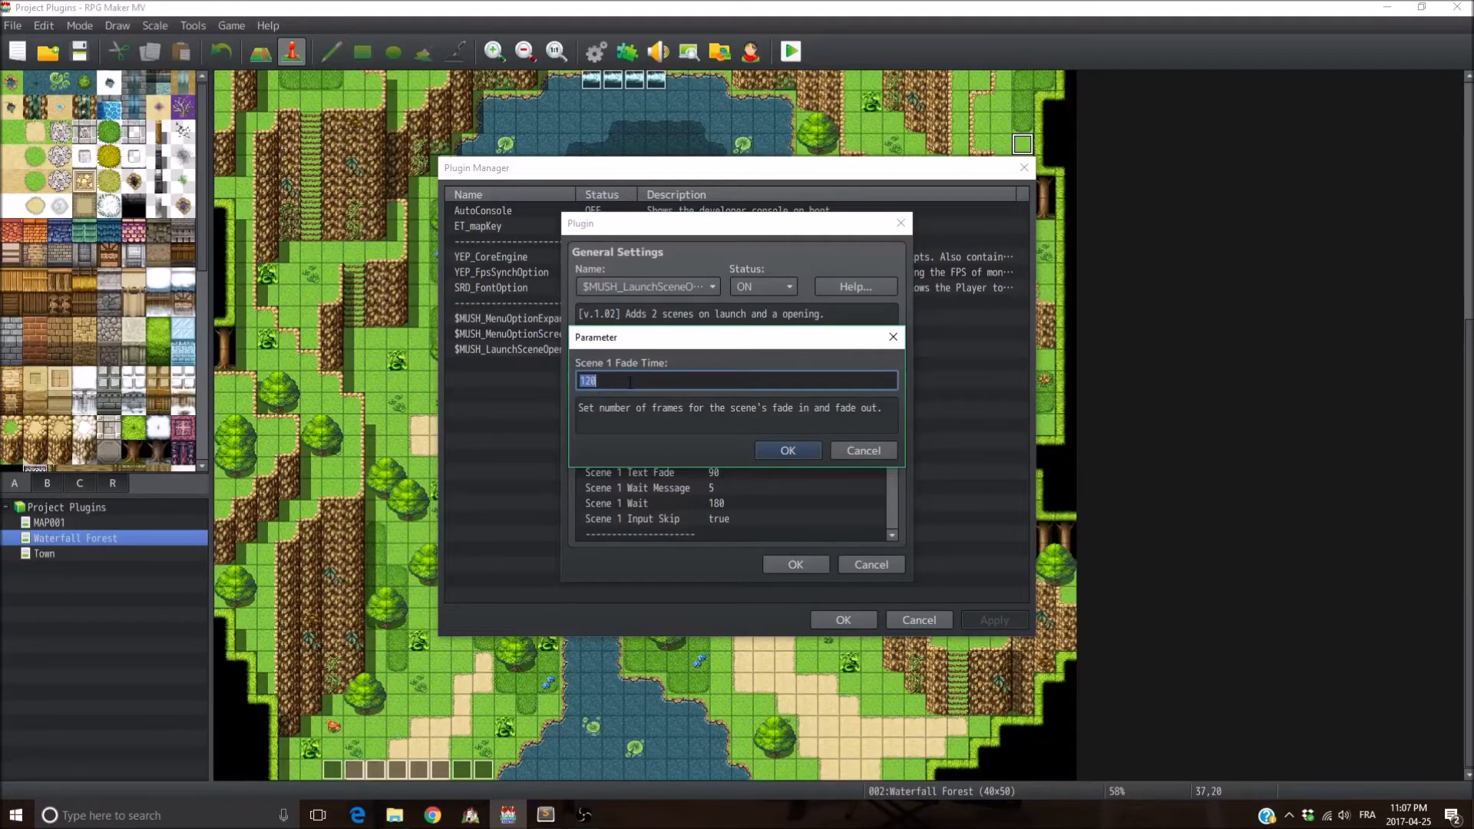
{"action": "mouse_move", "coordinate": [630, 389]}
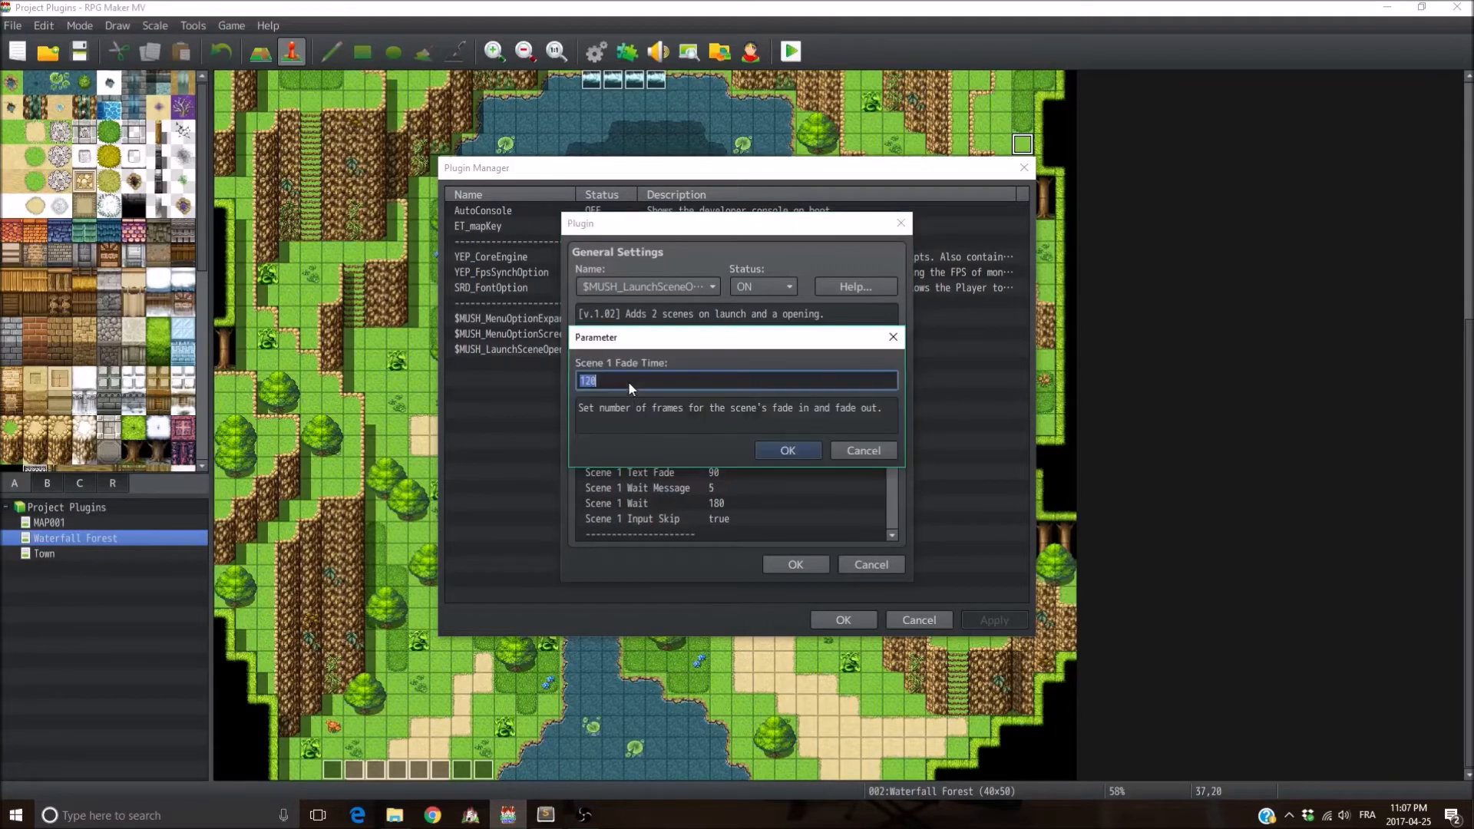
{"action": "left_click", "coordinate": [788, 451]}
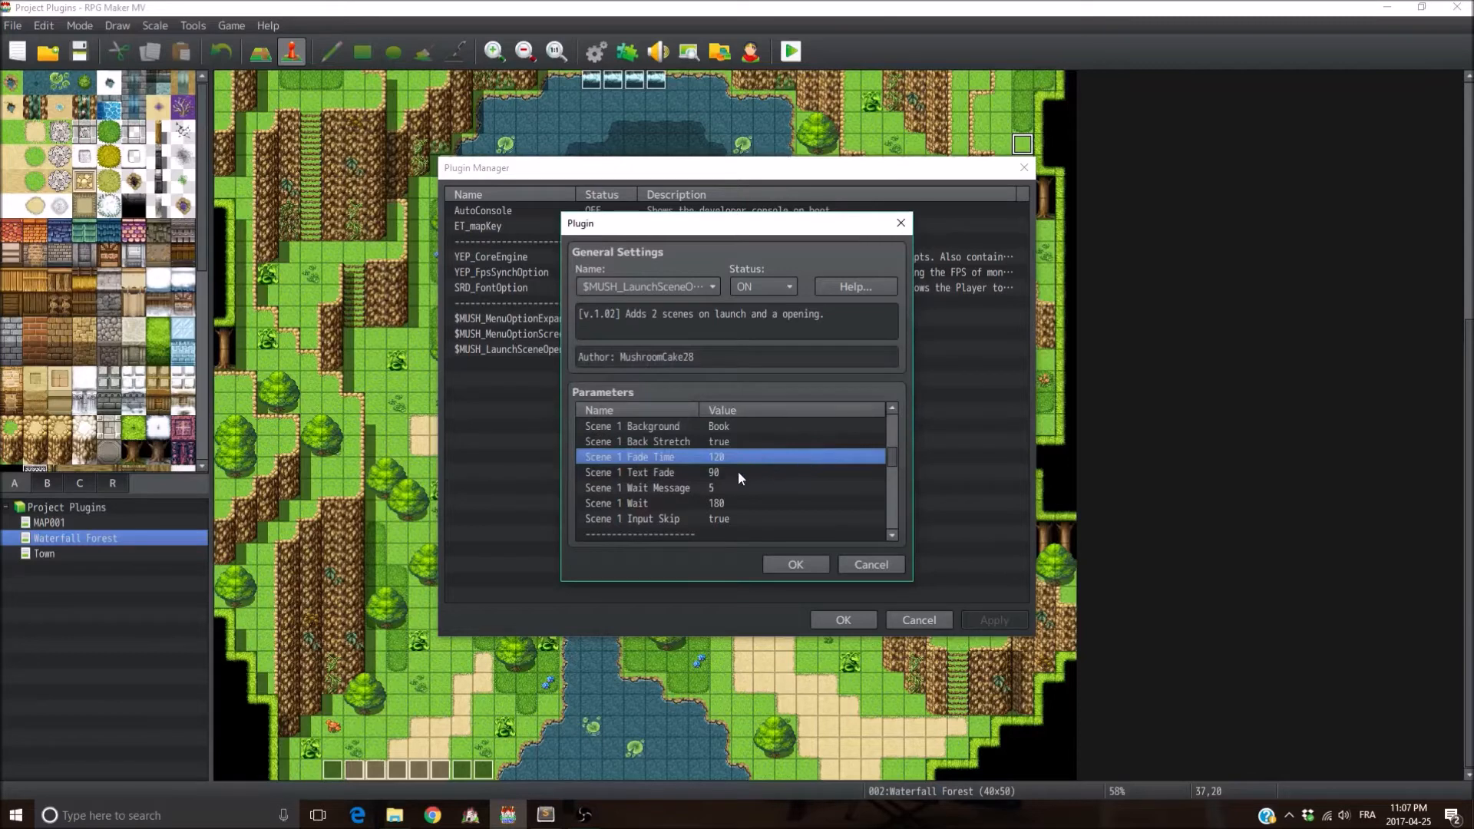
{"action": "left_click", "coordinate": [658, 472]}
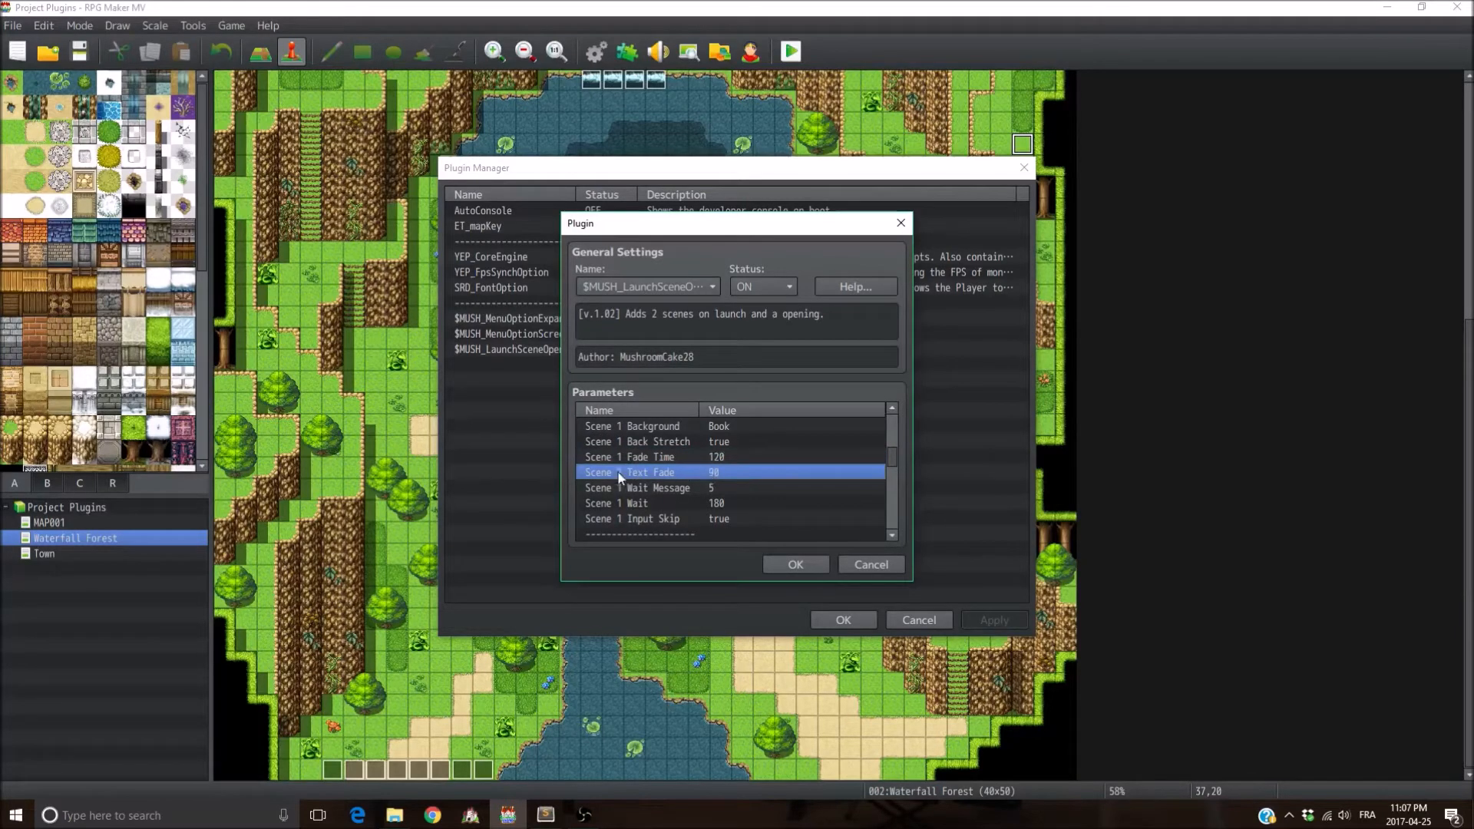
{"action": "mouse_move", "coordinate": [752, 447]}
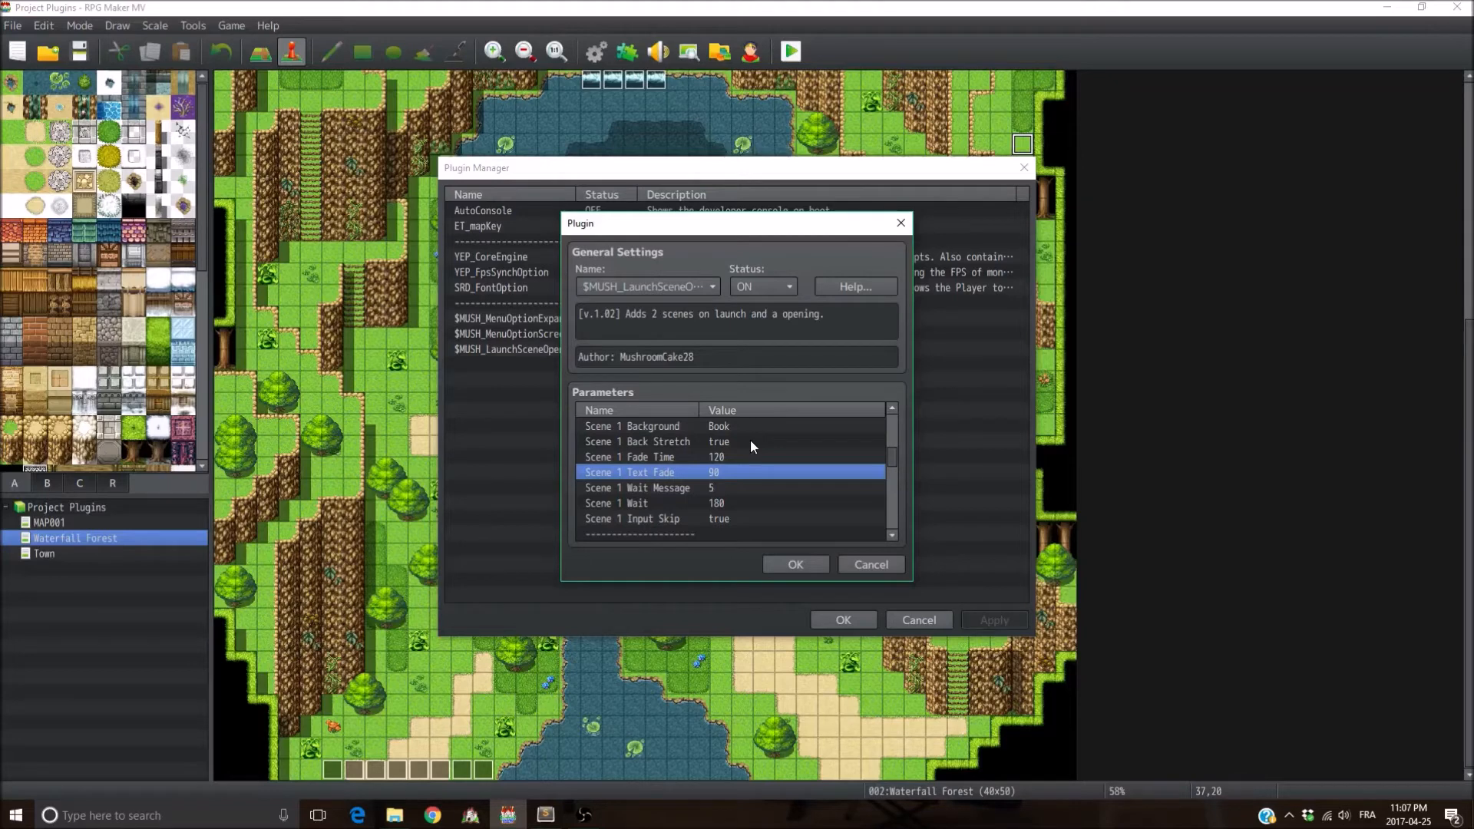
{"action": "left_click", "coordinate": [638, 487]}
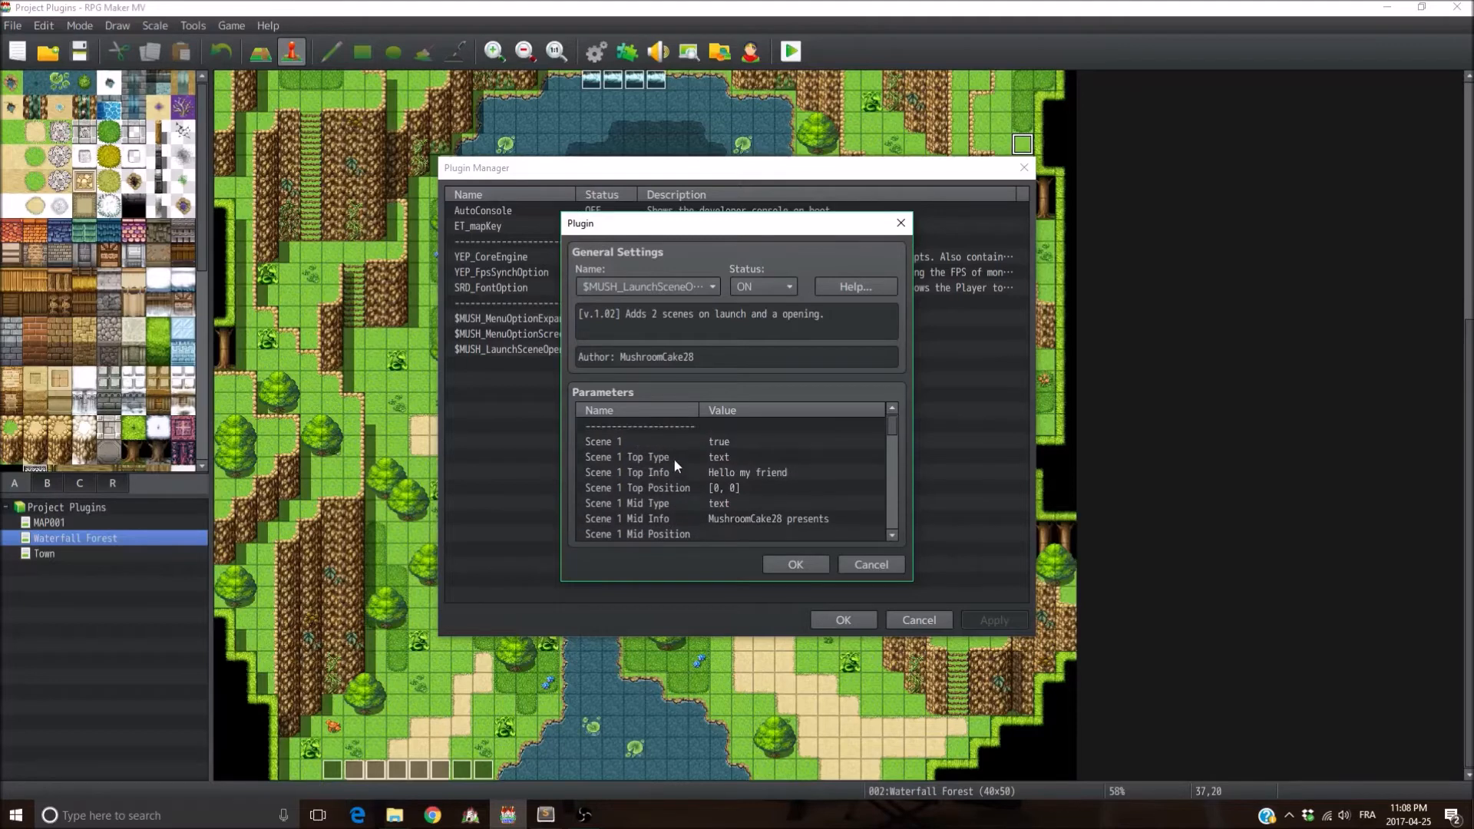
{"action": "left_click", "coordinate": [627, 456]}
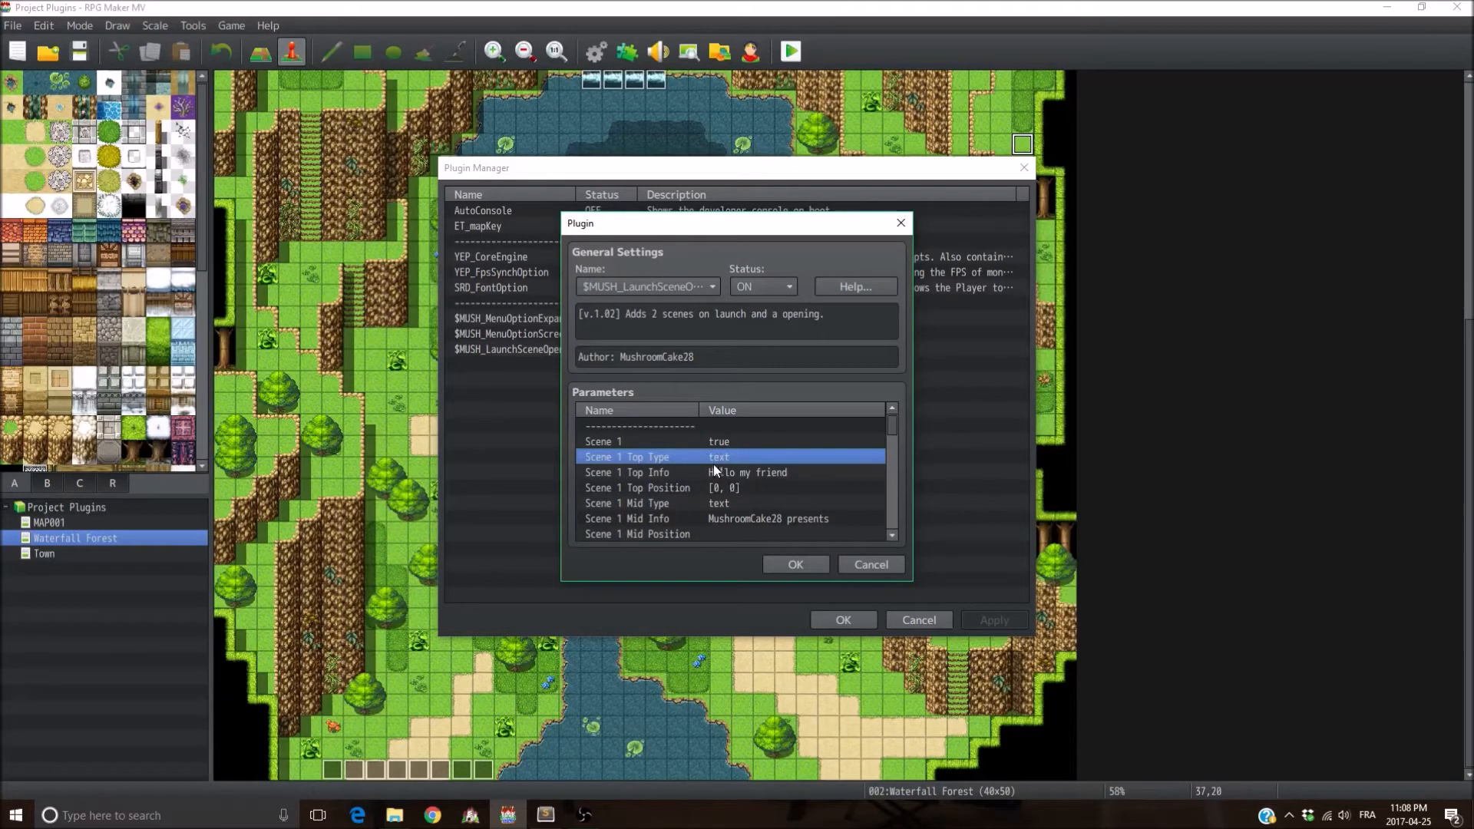
{"action": "mouse_move", "coordinate": [743, 473]}
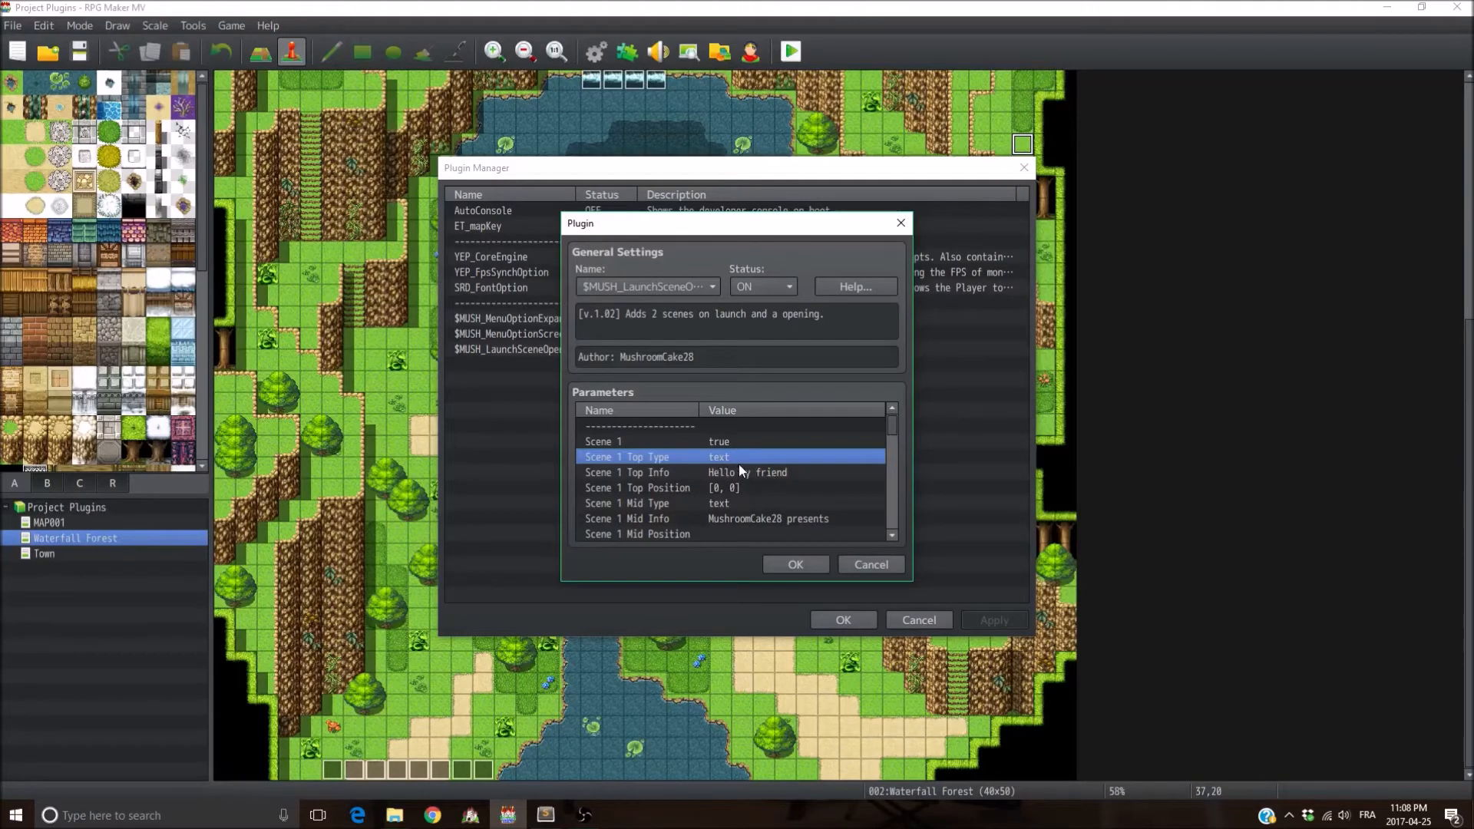
{"action": "scroll", "scroll_direction": "down", "scroll_amount": 3}
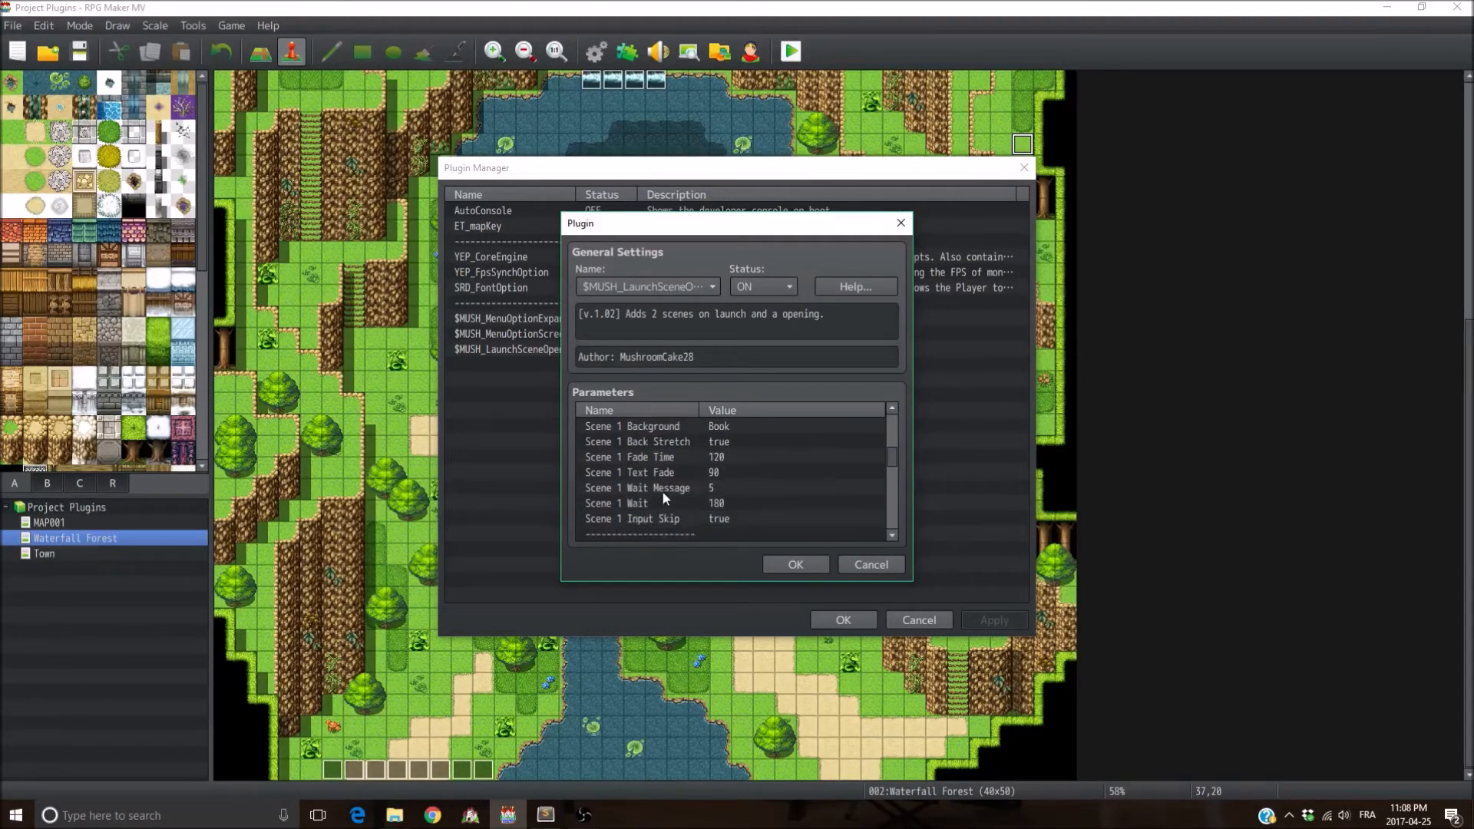
{"action": "scroll", "scroll_direction": "down", "scroll_amount": 3}
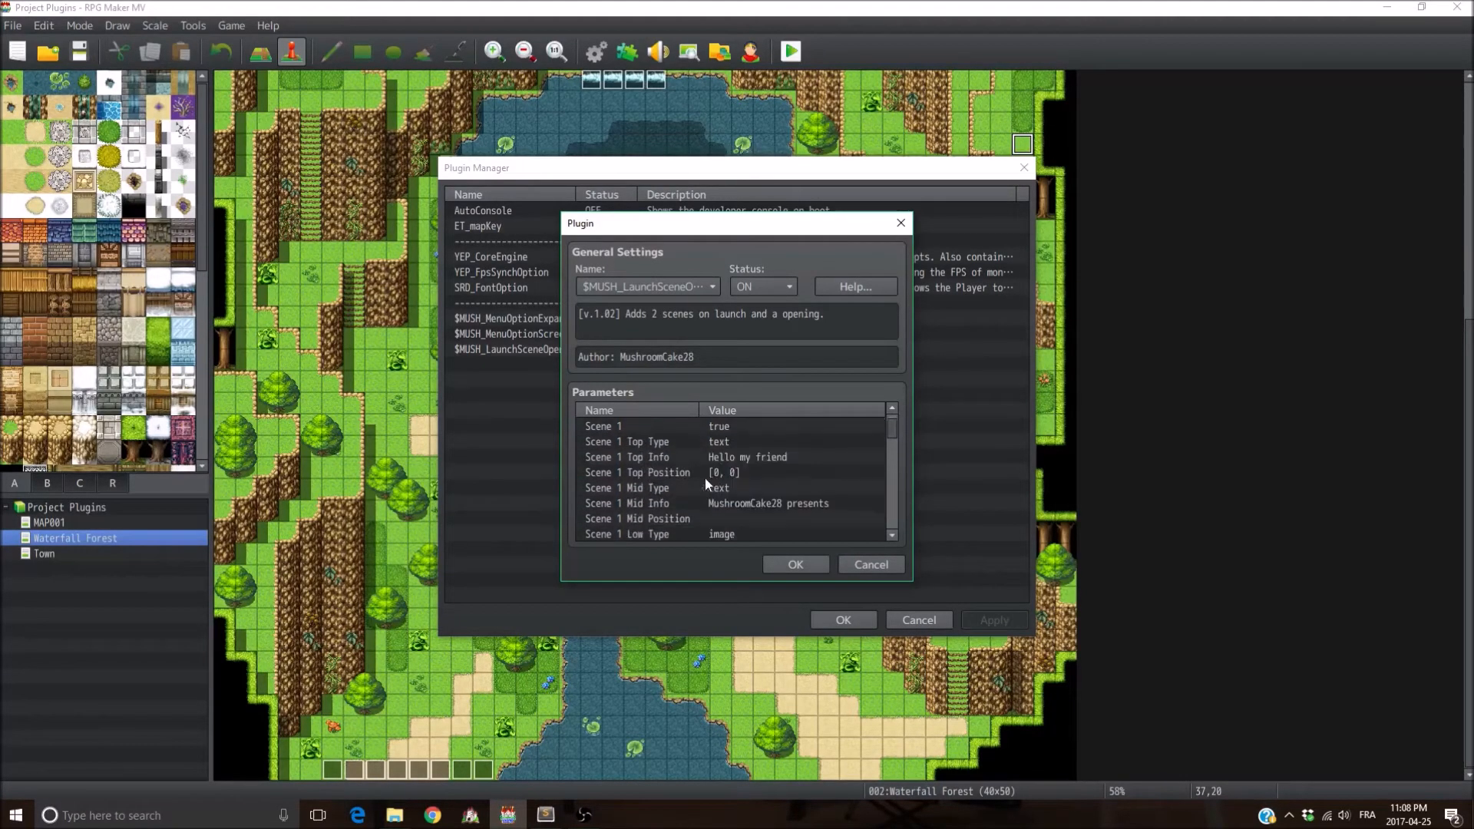
{"action": "left_click", "coordinate": [639, 488]}
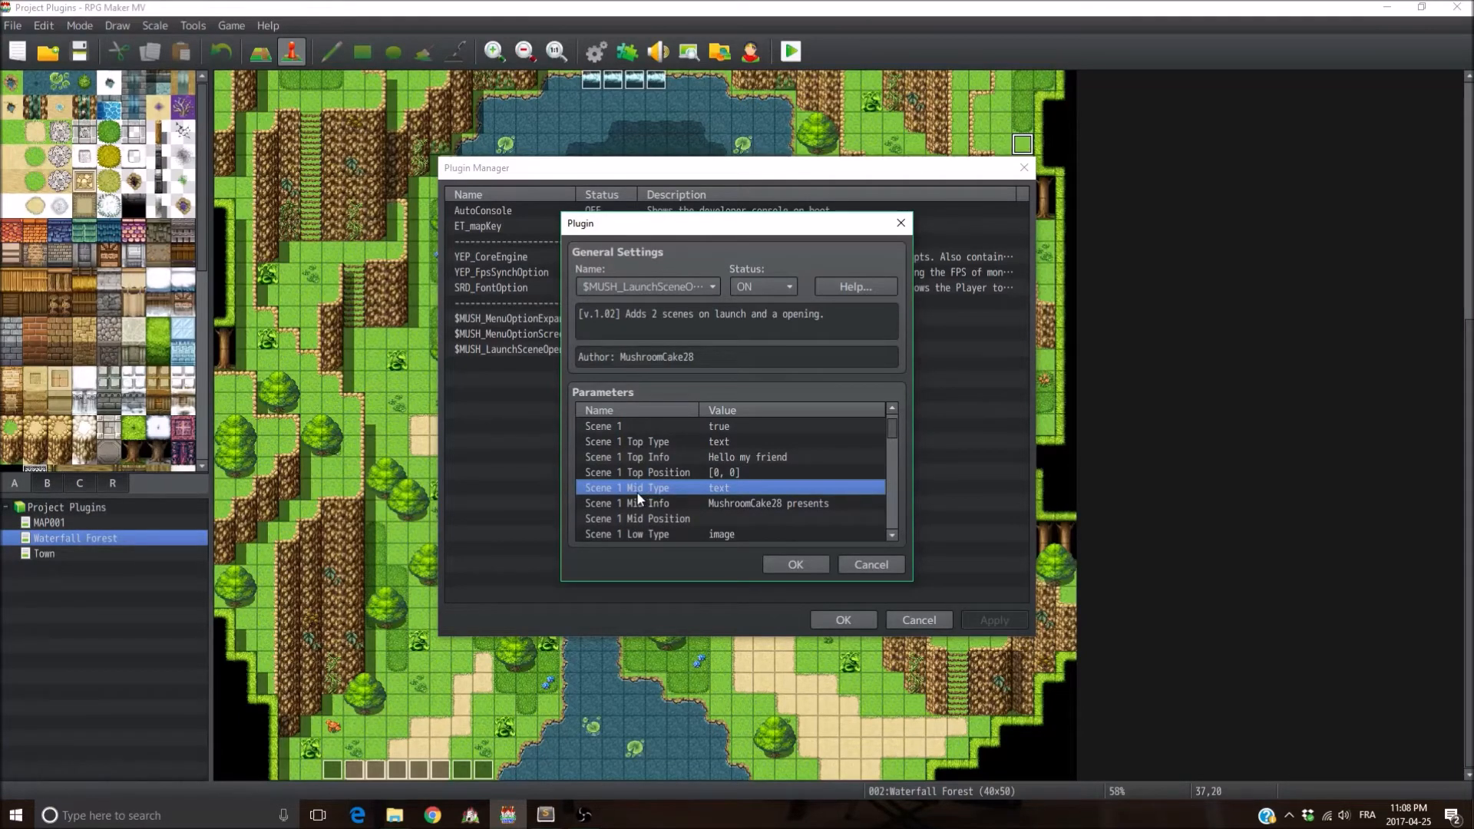
Step: Scroll to Scene 1 Wait Message and set it to 60 frames
{"action": "scroll", "scroll_direction": "down", "scroll_amount": 3}
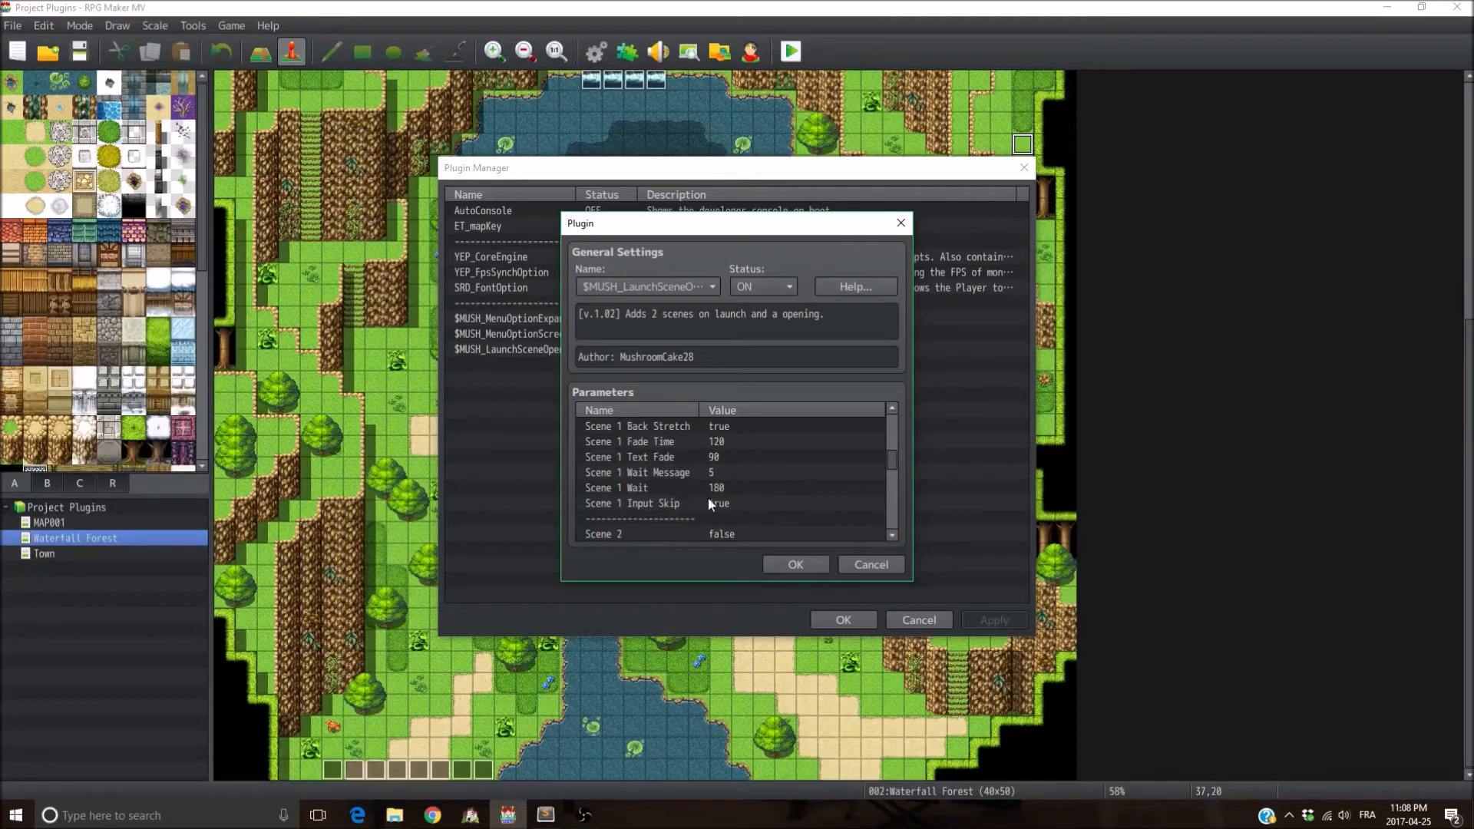
{"action": "scroll", "scroll_direction": "down", "scroll_amount": 3}
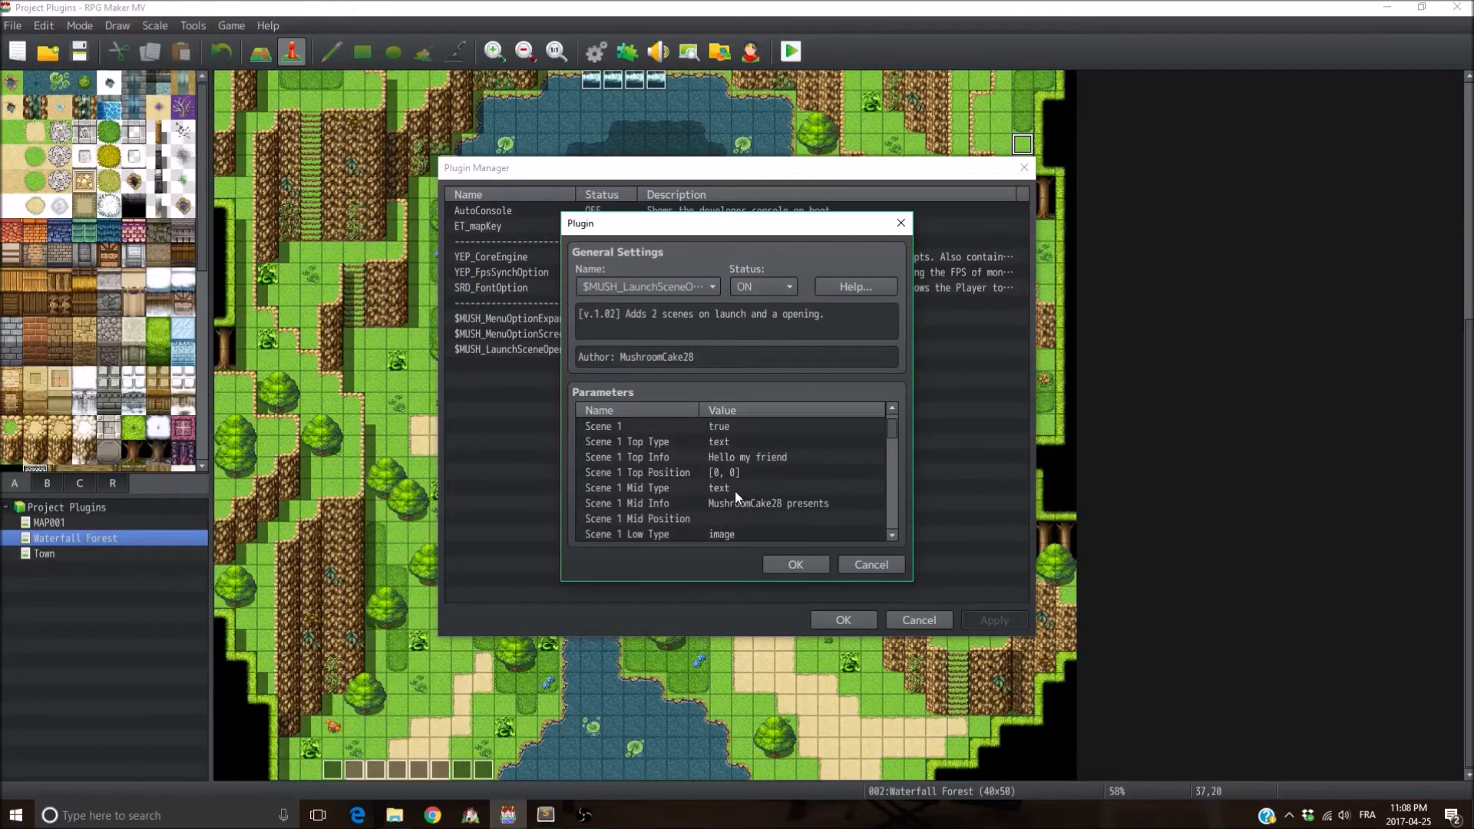
{"action": "scroll", "scroll_direction": "down", "scroll_amount": 3}
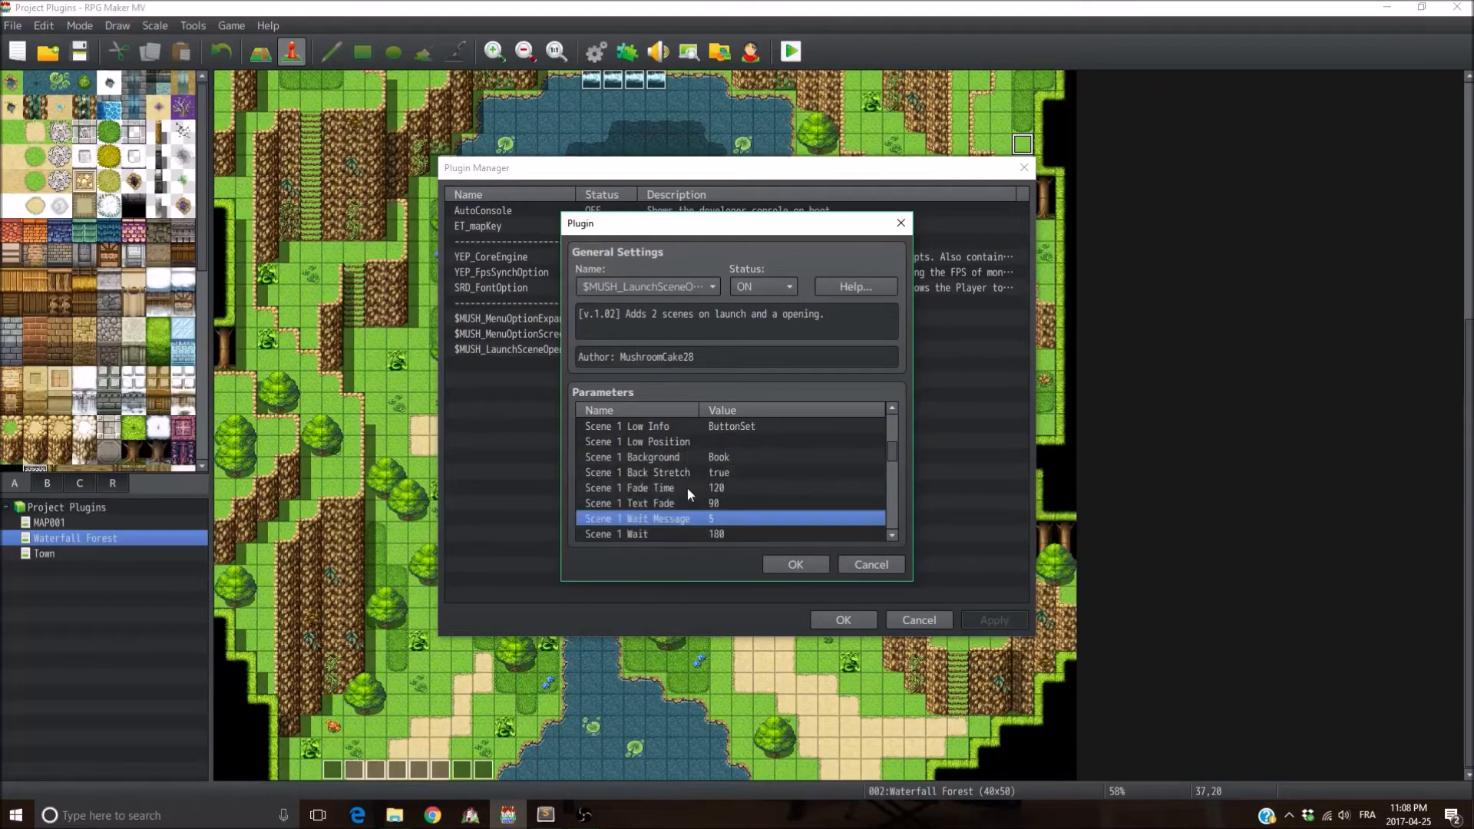
{"action": "double_click", "coordinate": [638, 518]}
{"action": "type", "text": "60"}
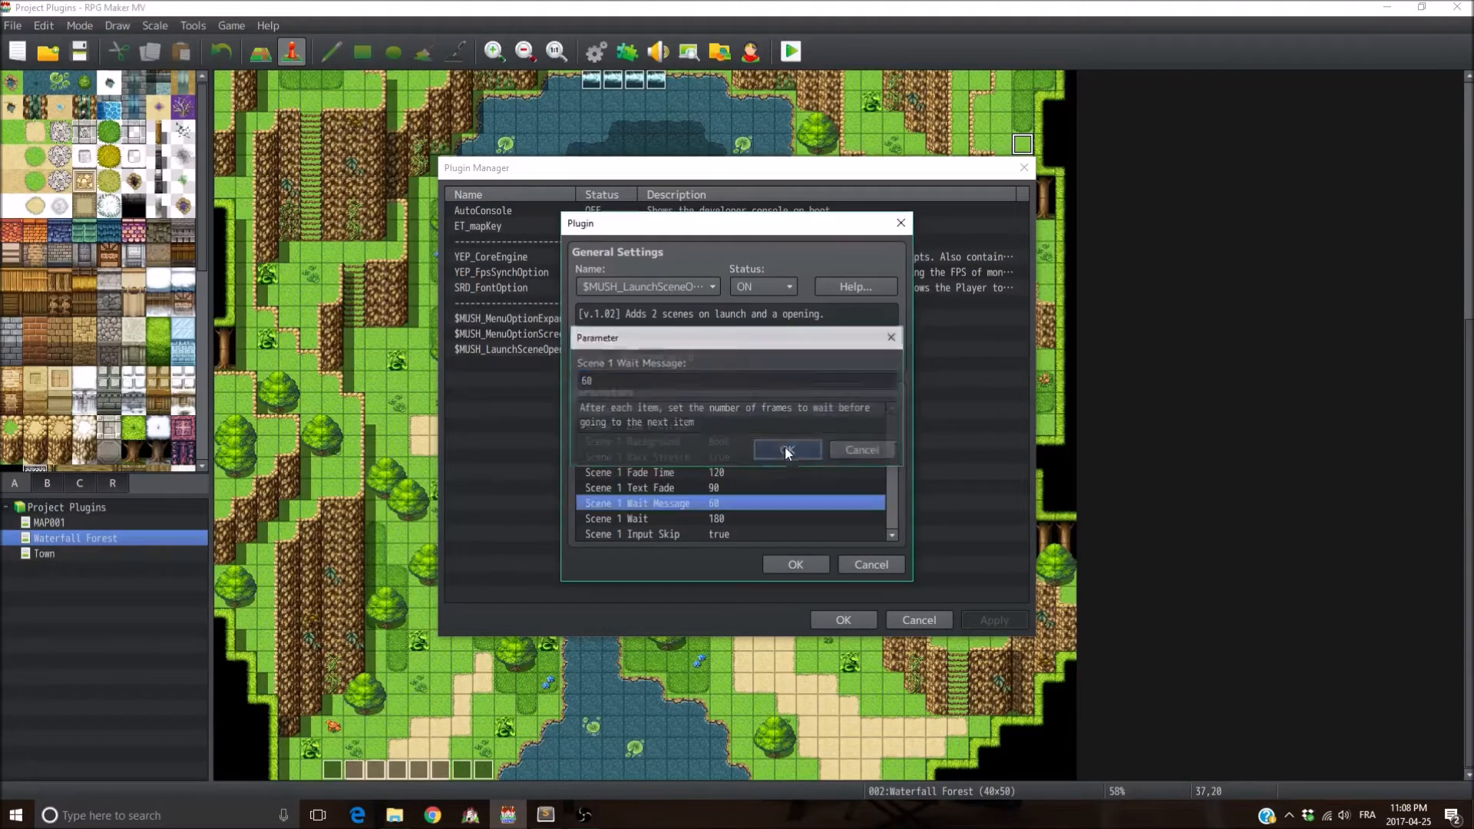
{"action": "left_click", "coordinate": [788, 450]}
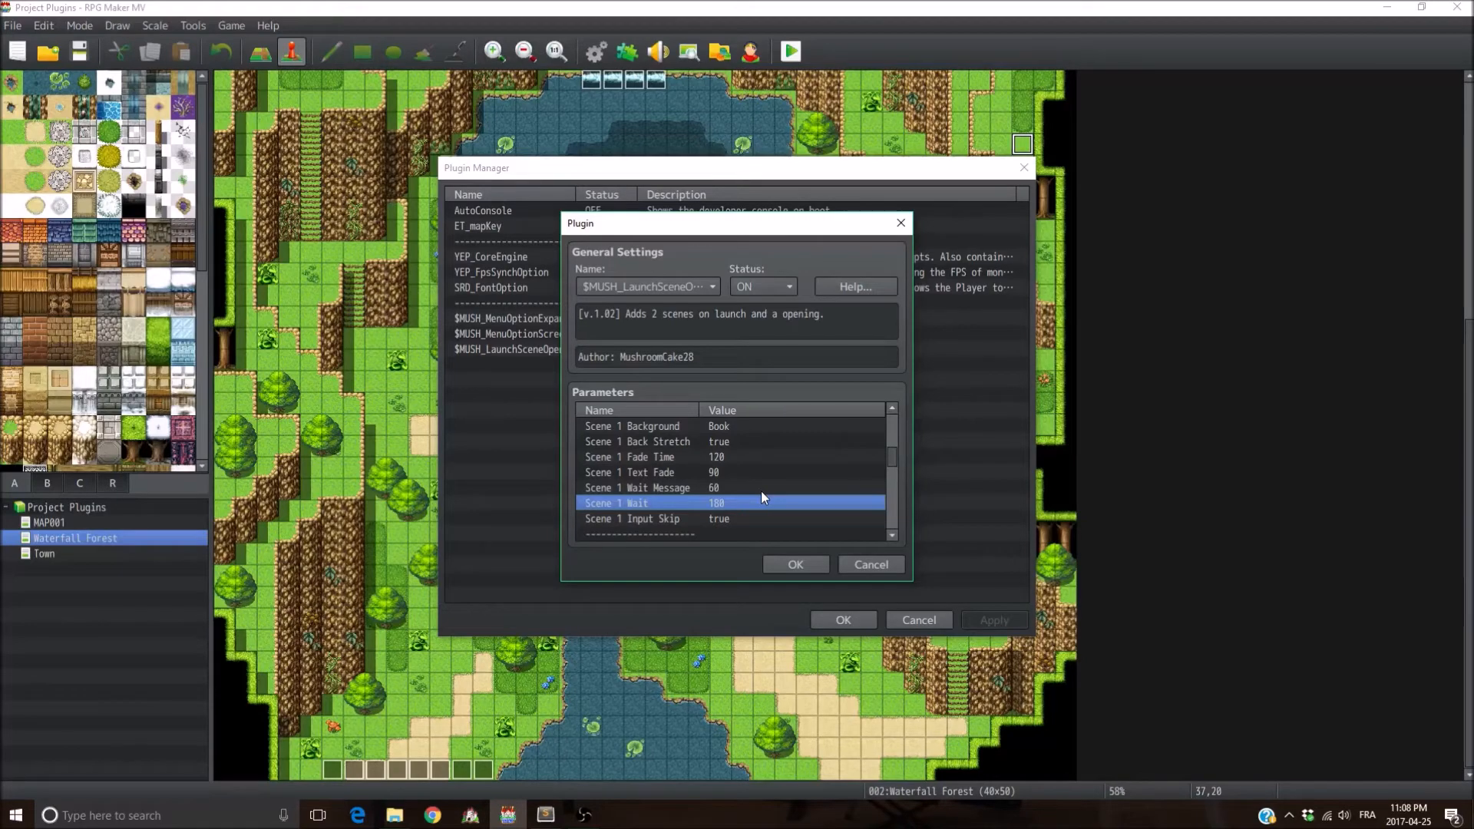
{"action": "mouse_move", "coordinate": [746, 506]}
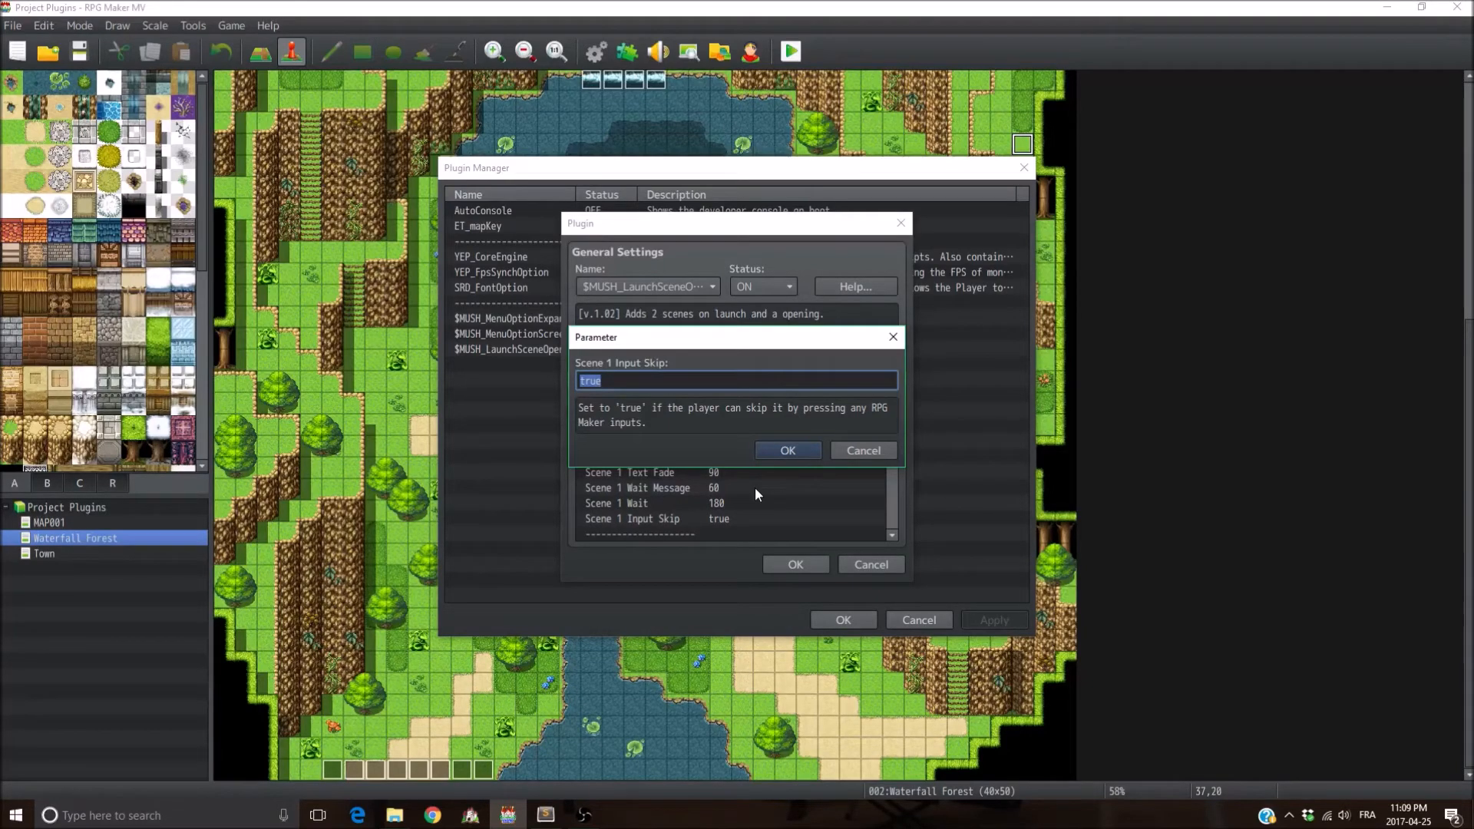
Step: Enter false for Scene 1 Input Skip and confirm it
{"action": "type", "text": "false"}
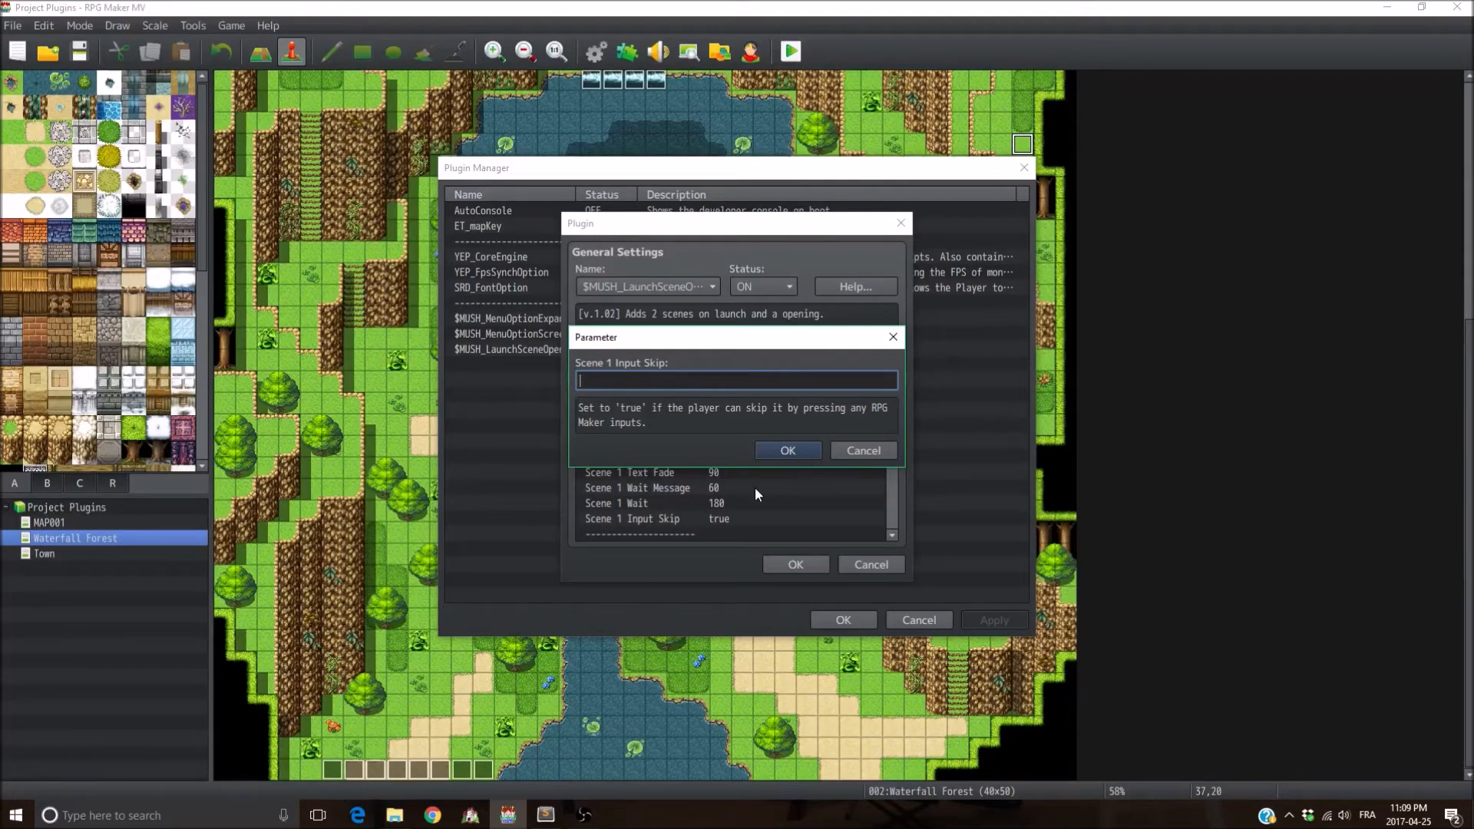
{"action": "left_click", "coordinate": [787, 451]}
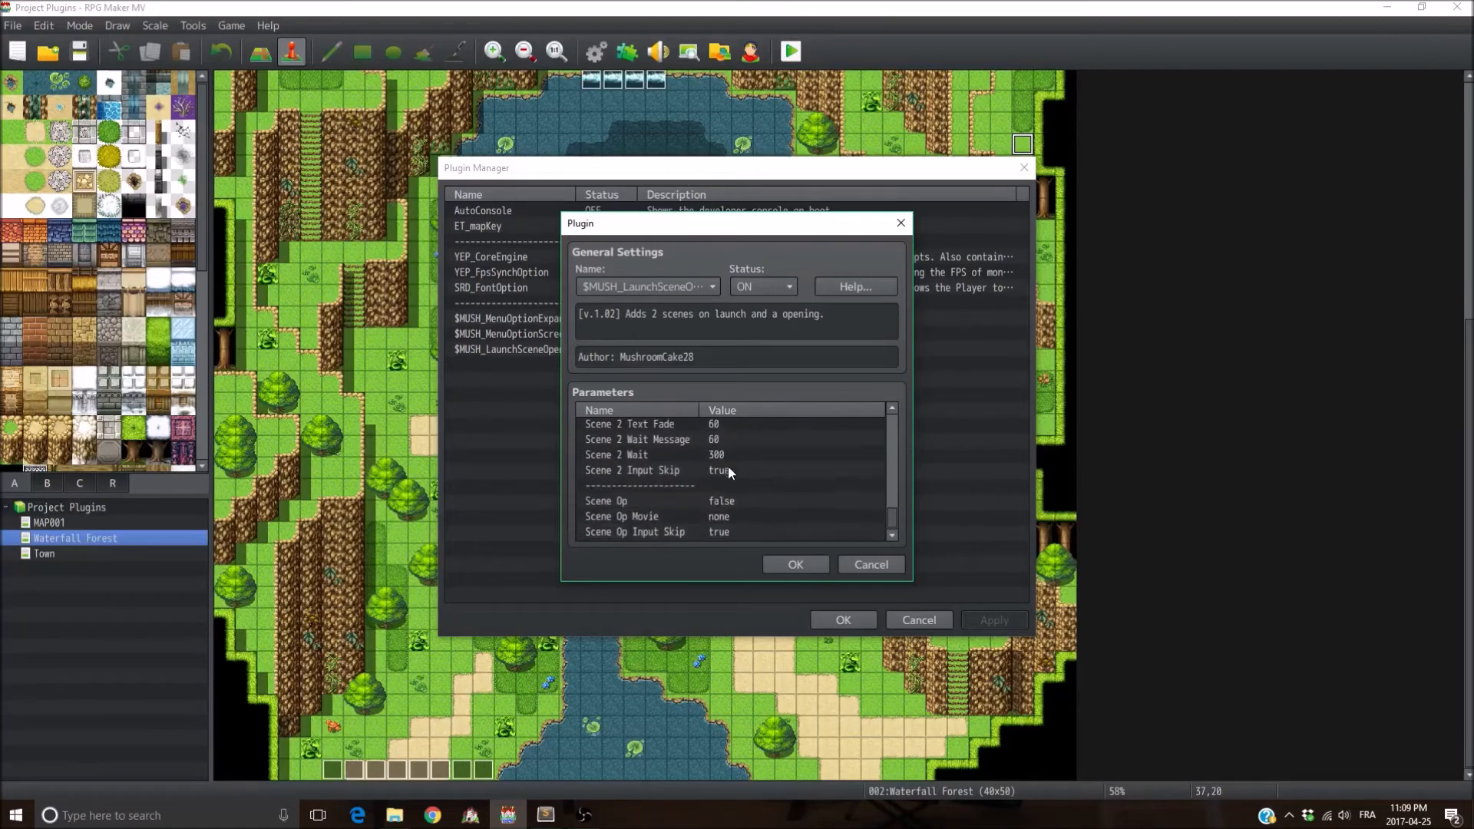
Step: Set Scene Op to true and save the launch scene plugin's parameters
{"action": "left_click", "coordinate": [606, 503]}
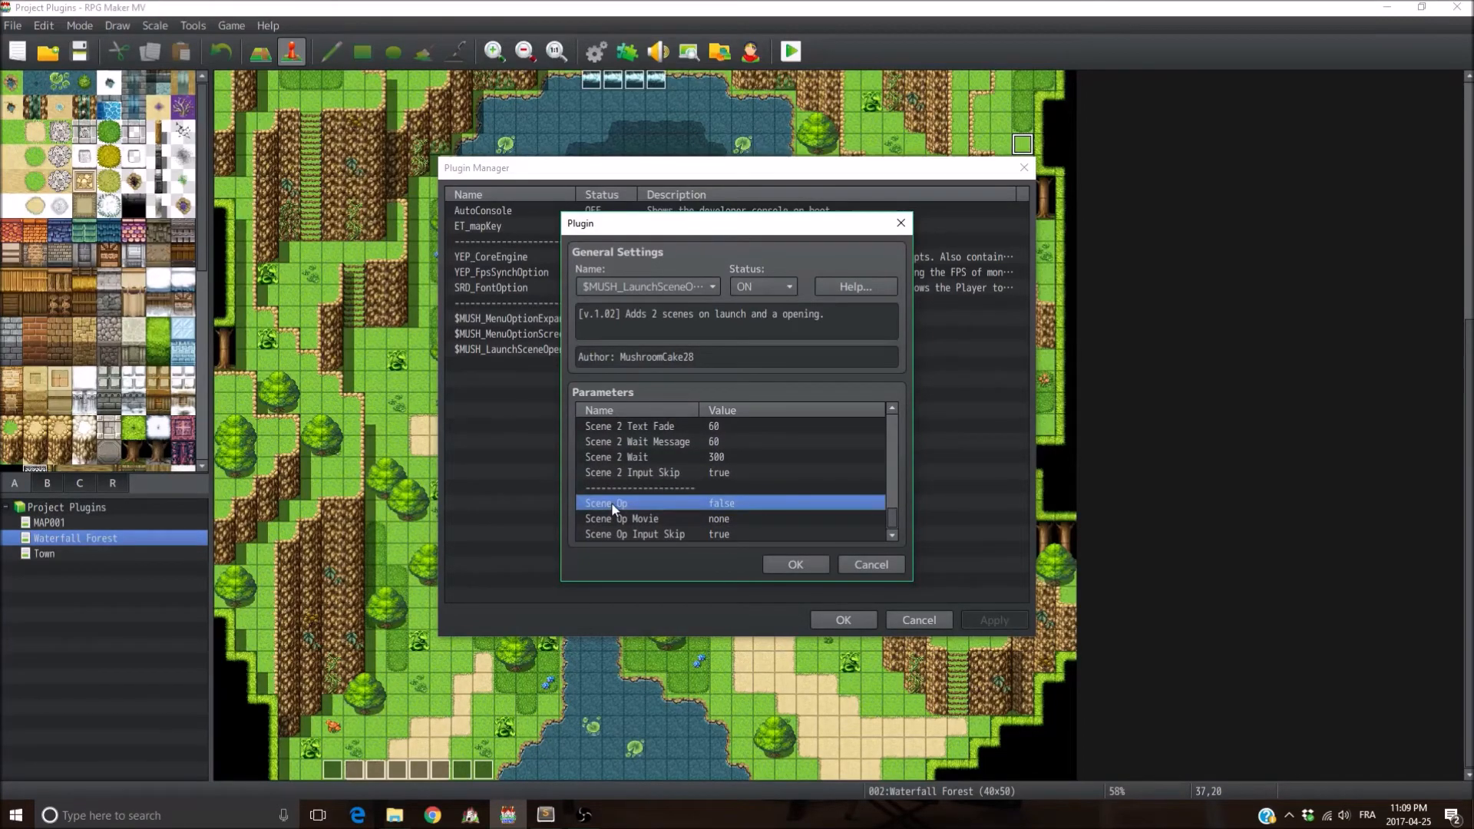
{"action": "double_click", "coordinate": [607, 502]}
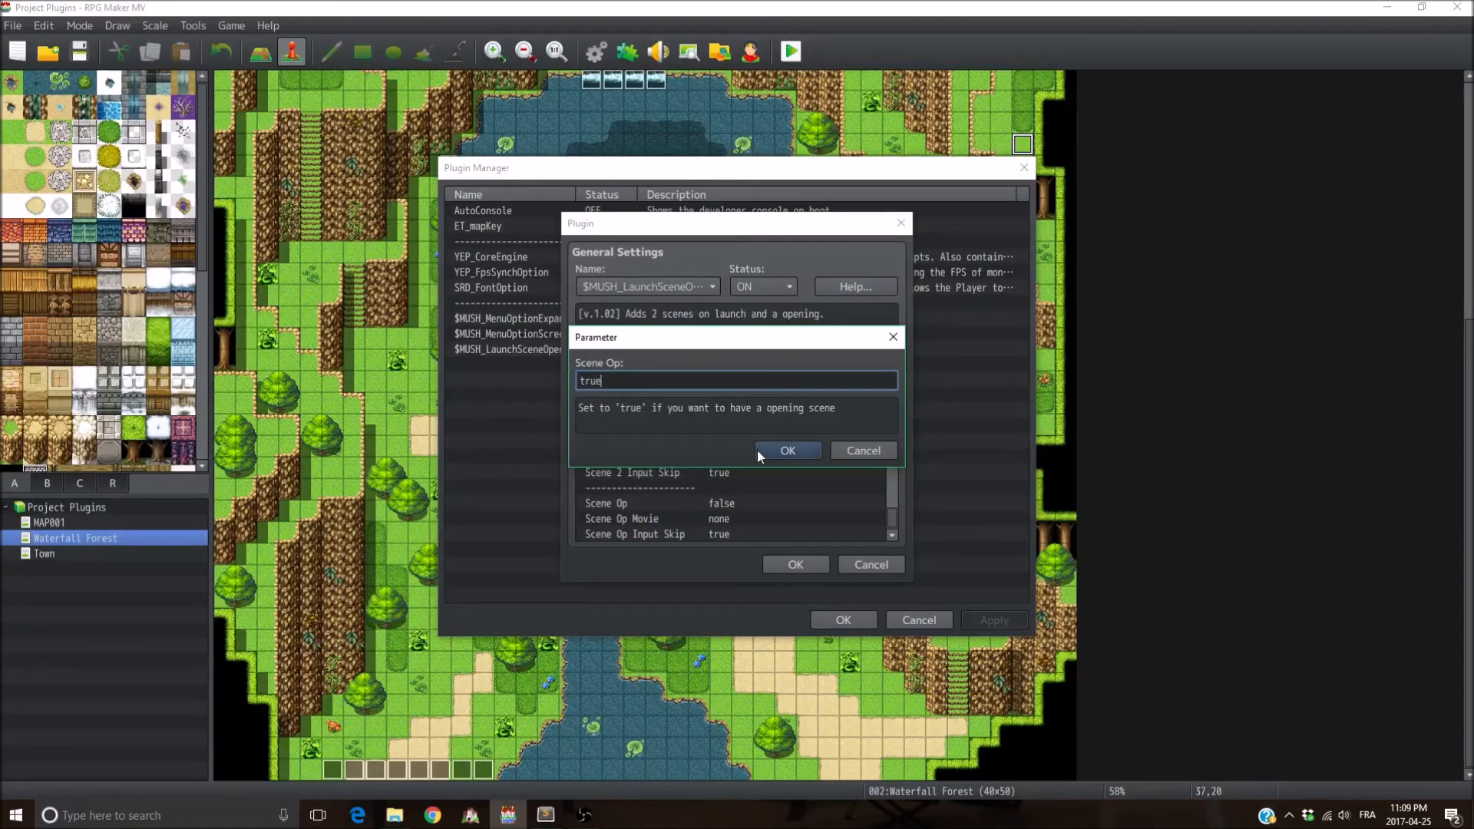
{"action": "left_click", "coordinate": [787, 451]}
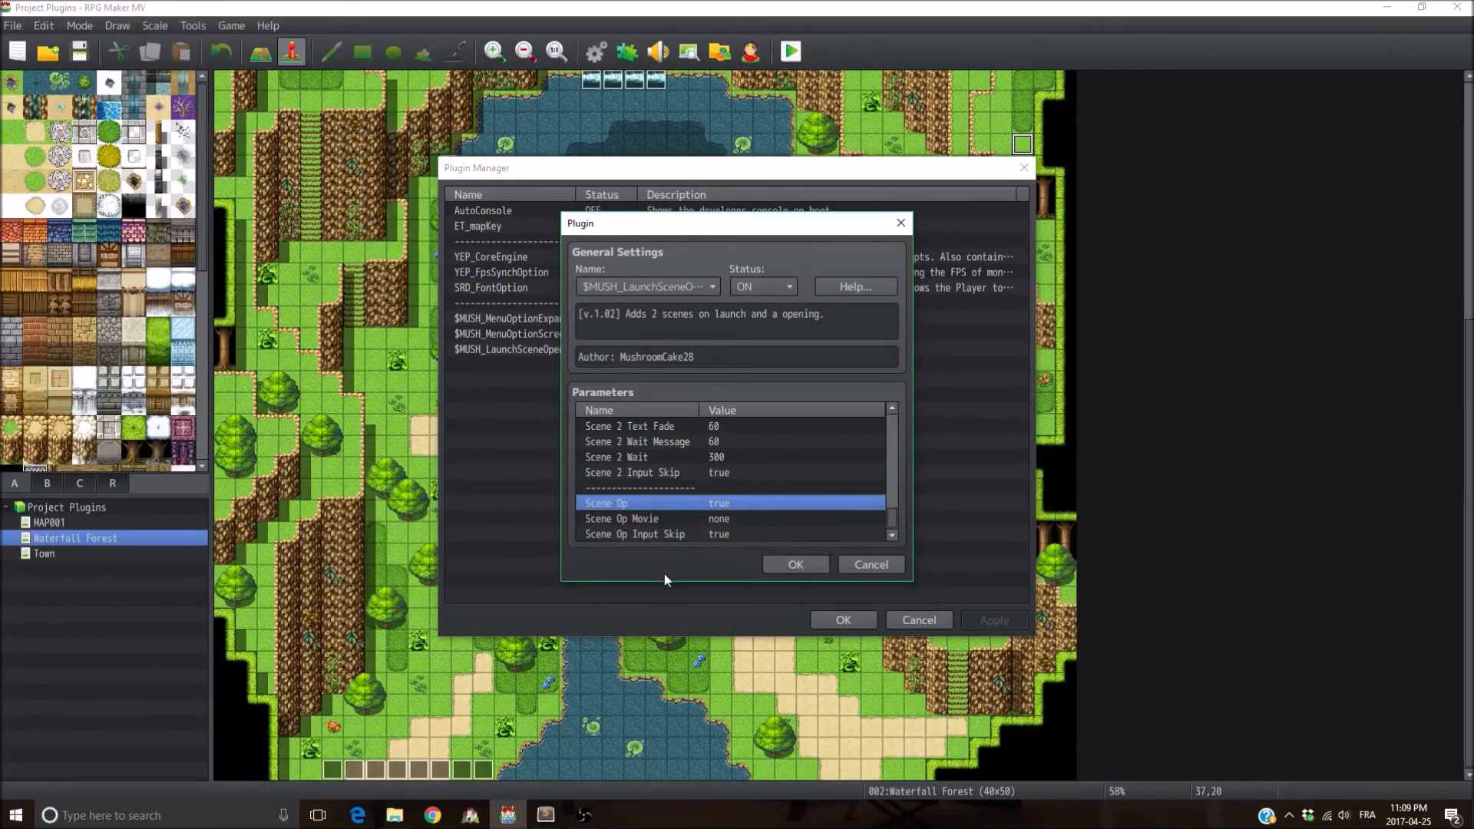
{"action": "mouse_move", "coordinate": [657, 557]}
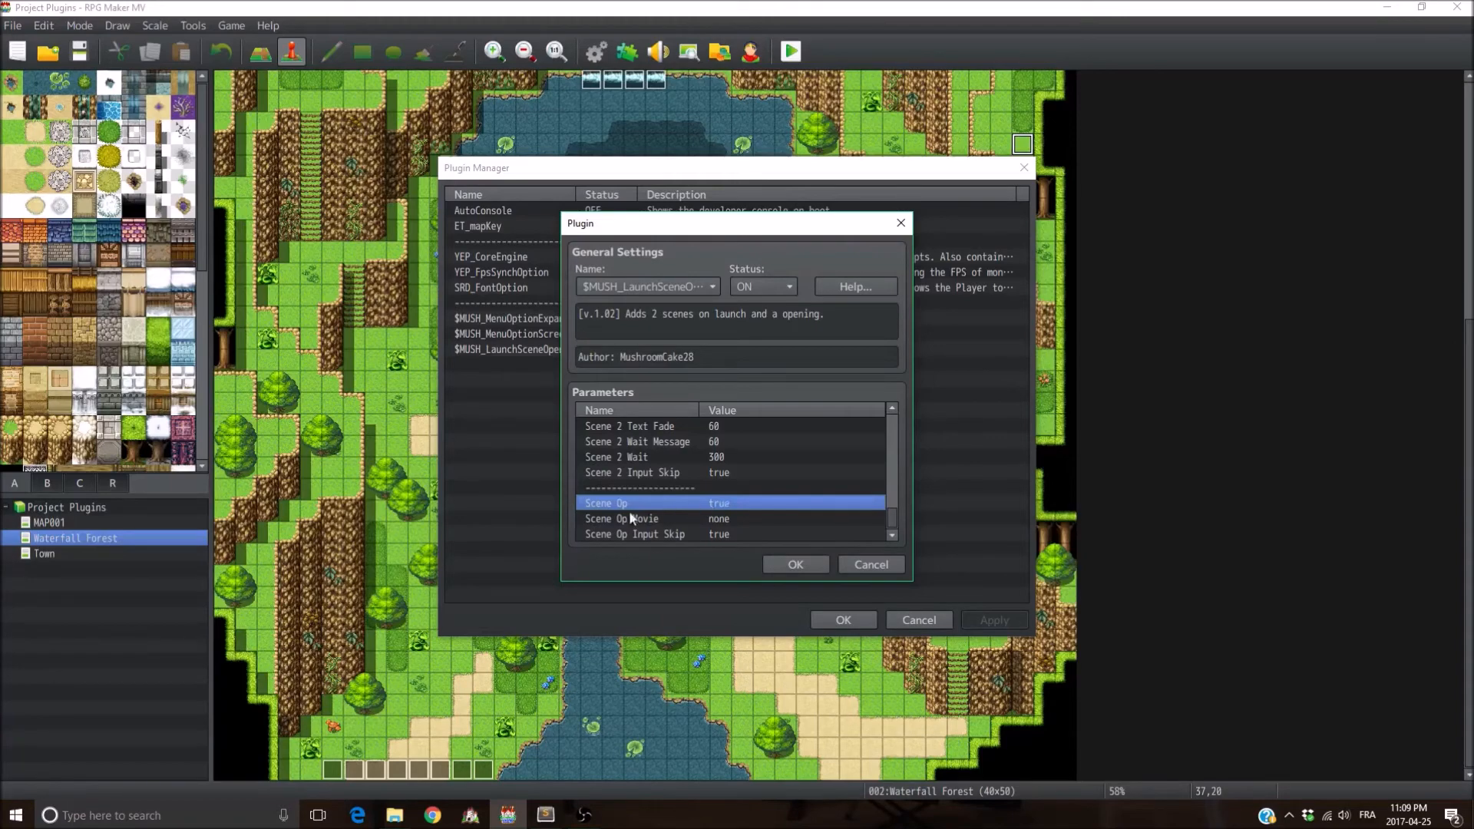
{"action": "mouse_move", "coordinate": [731, 523]}
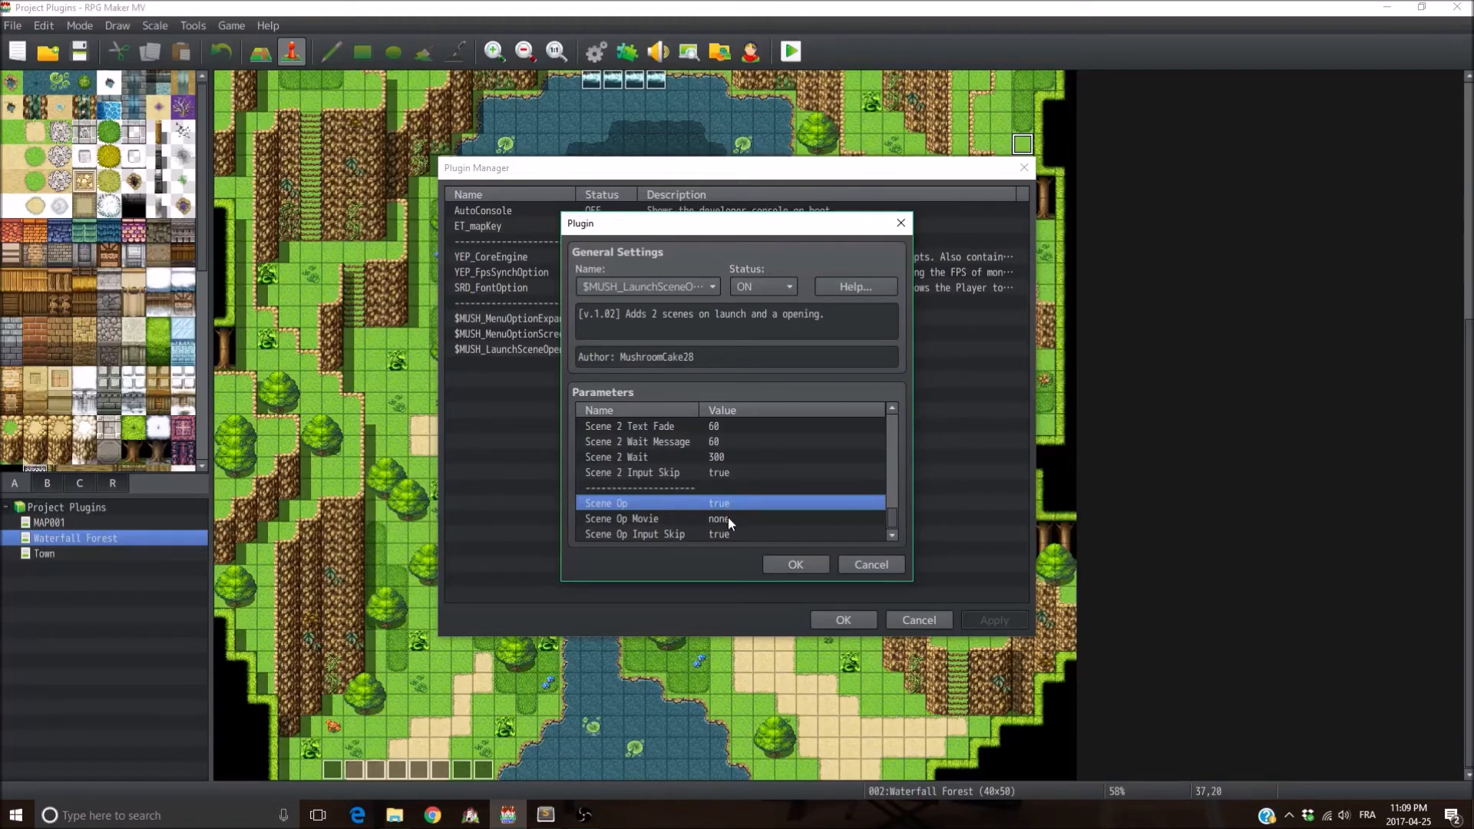
{"action": "left_click", "coordinate": [795, 565]}
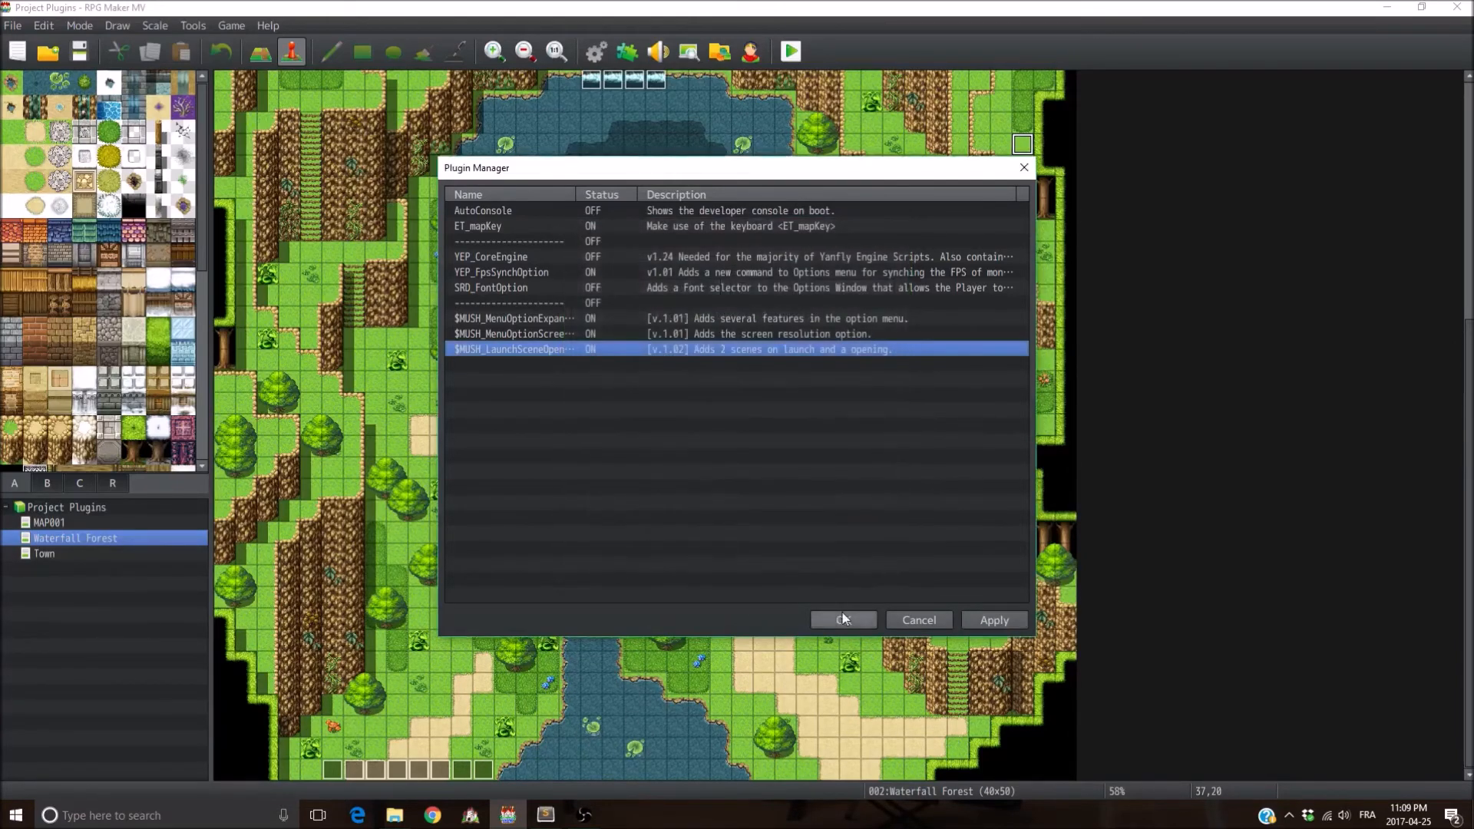
Step: Close Plugin Manager and copy the Code Geass opening video's file name from the movies folder
{"action": "left_click", "coordinate": [842, 620]}
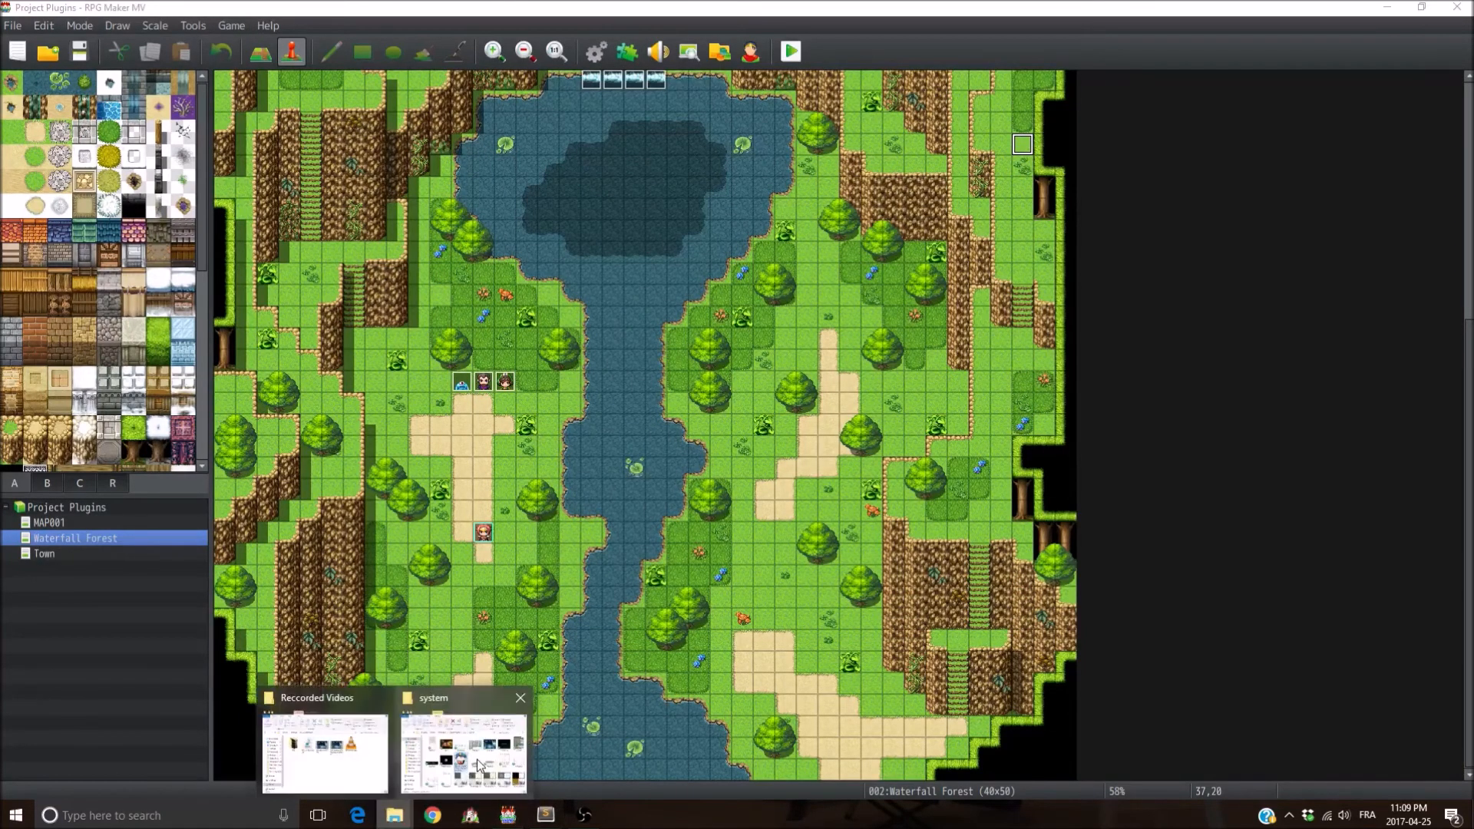
{"action": "left_click", "coordinate": [461, 753]}
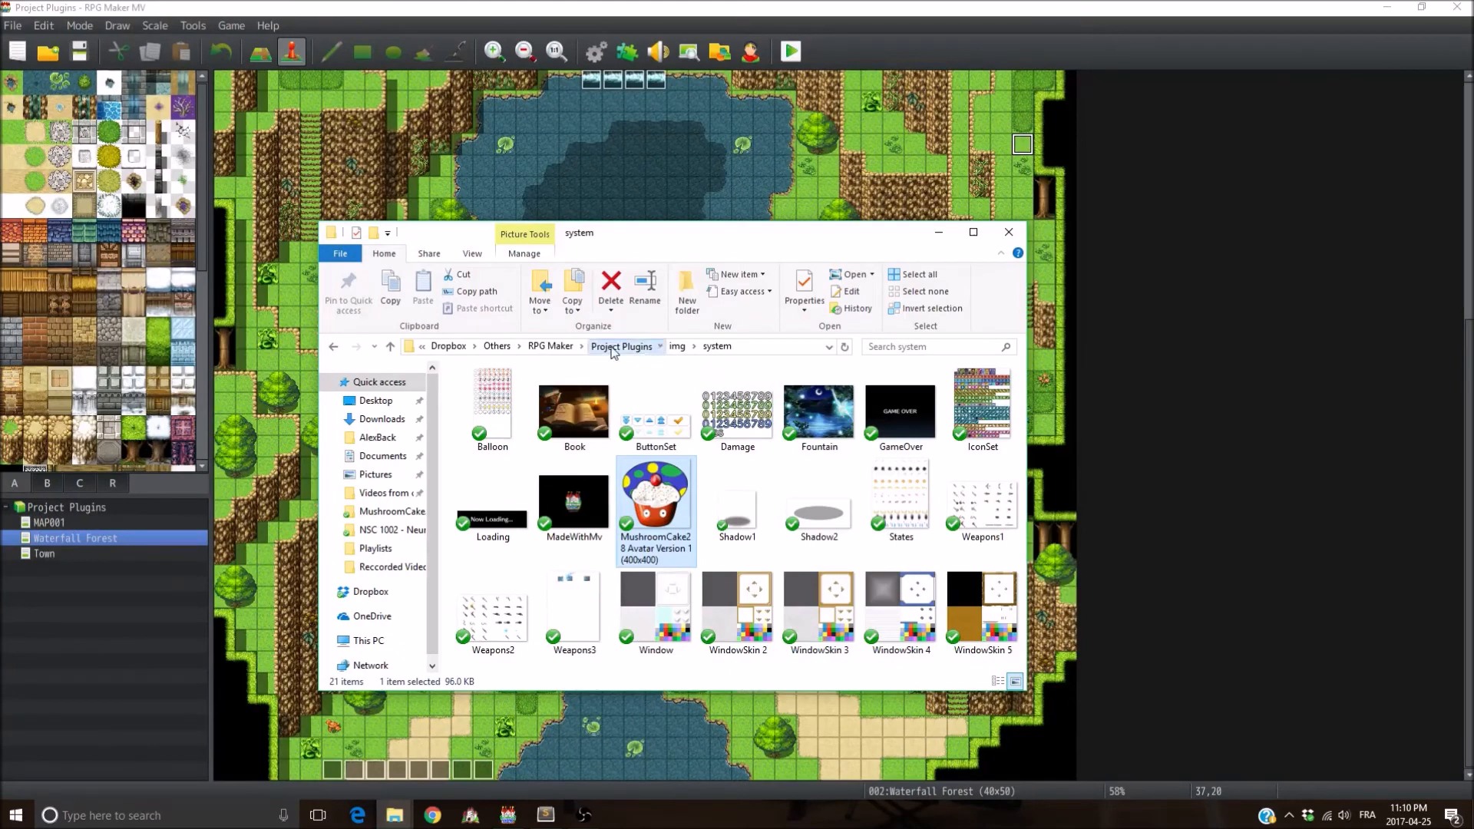
{"action": "left_click", "coordinate": [623, 347]}
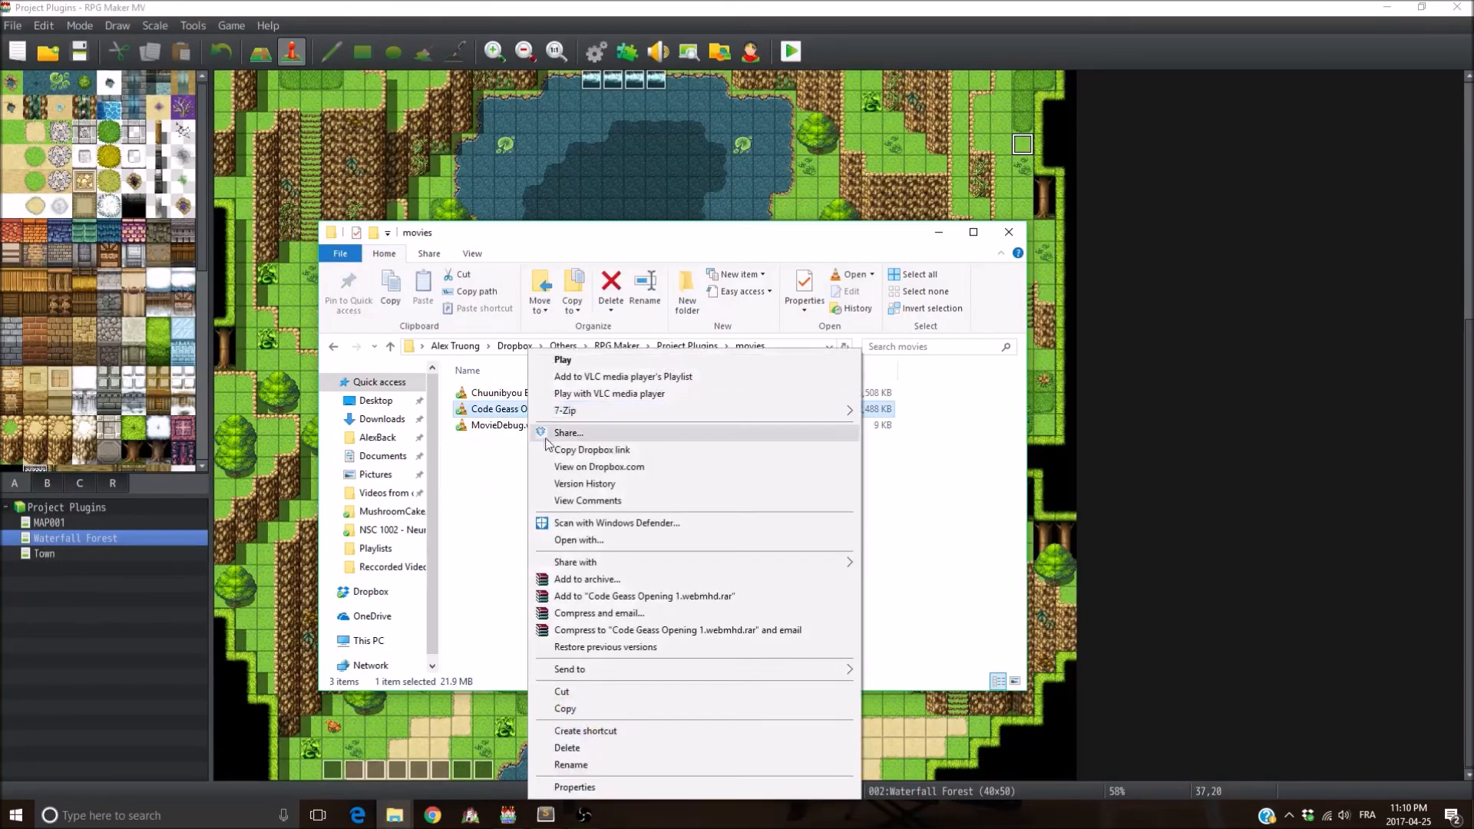
{"action": "left_click", "coordinate": [570, 765]}
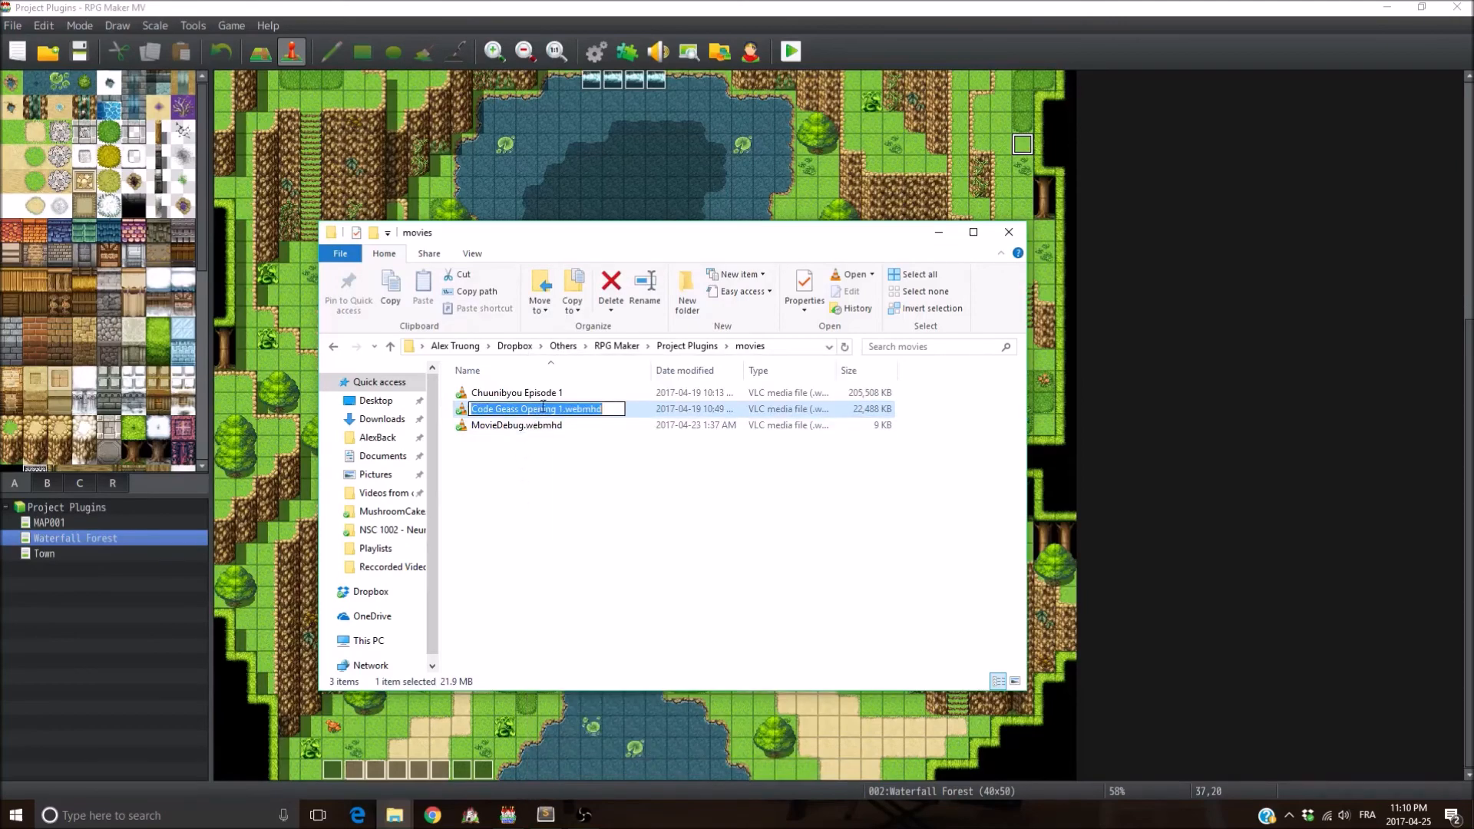
{"action": "left_click", "coordinate": [1009, 232]}
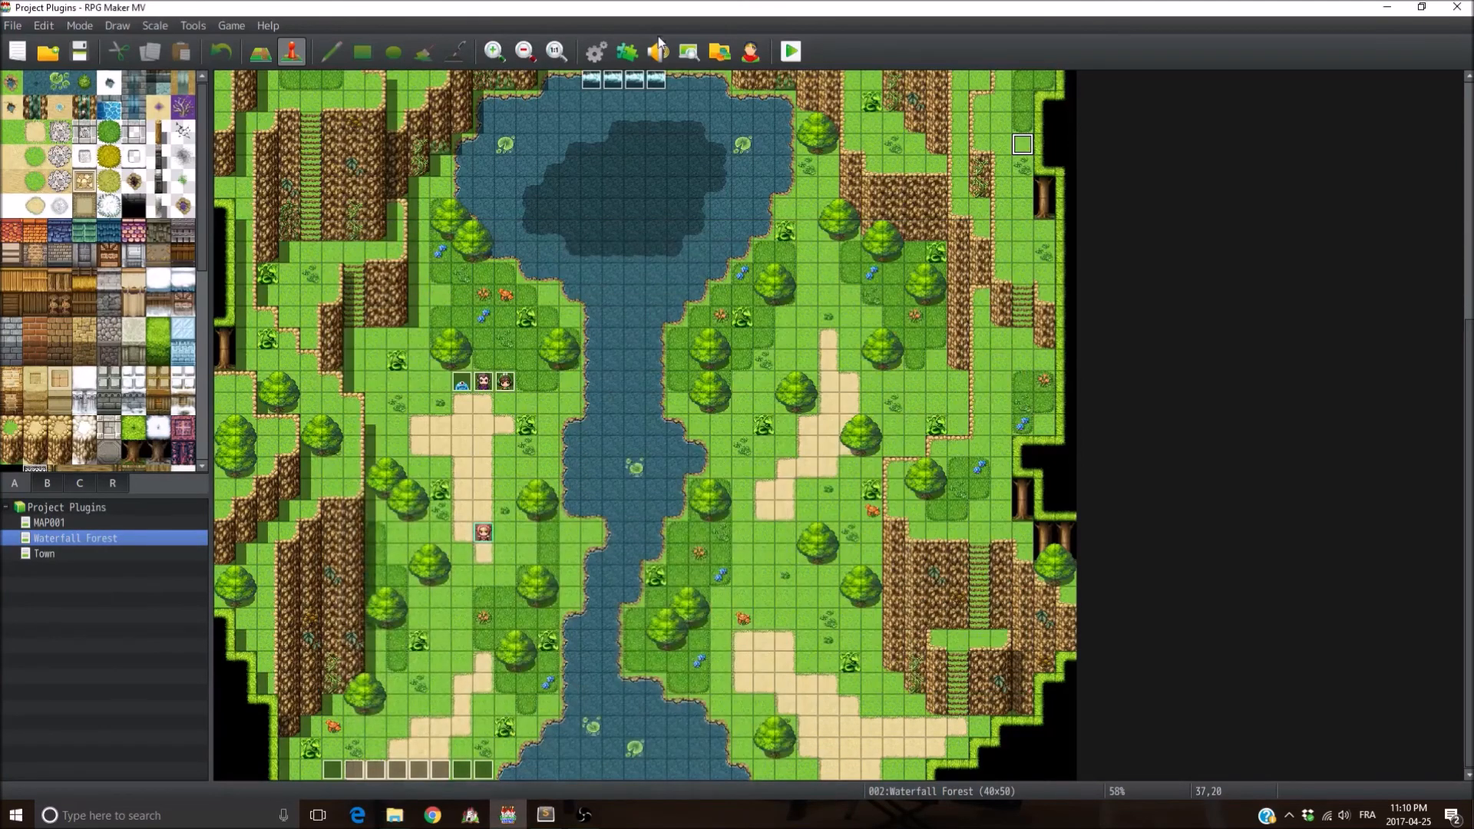
Step: Set the LaunchScene plugin's Scene Op Movie to 'Code Geass Opening 1.webmhd' and save
{"action": "left_click", "coordinate": [626, 52]}
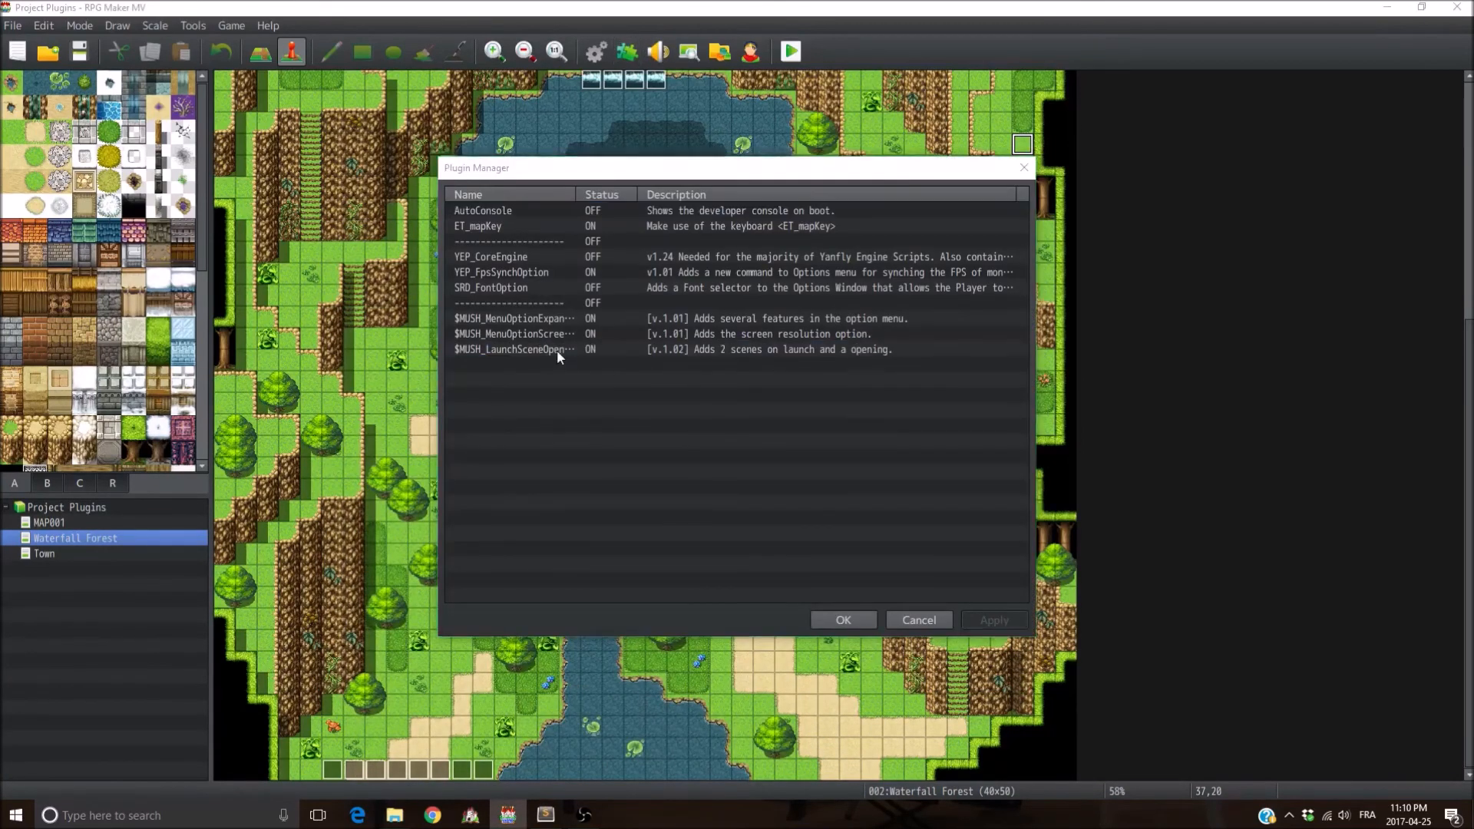
{"action": "double_click", "coordinate": [515, 349]}
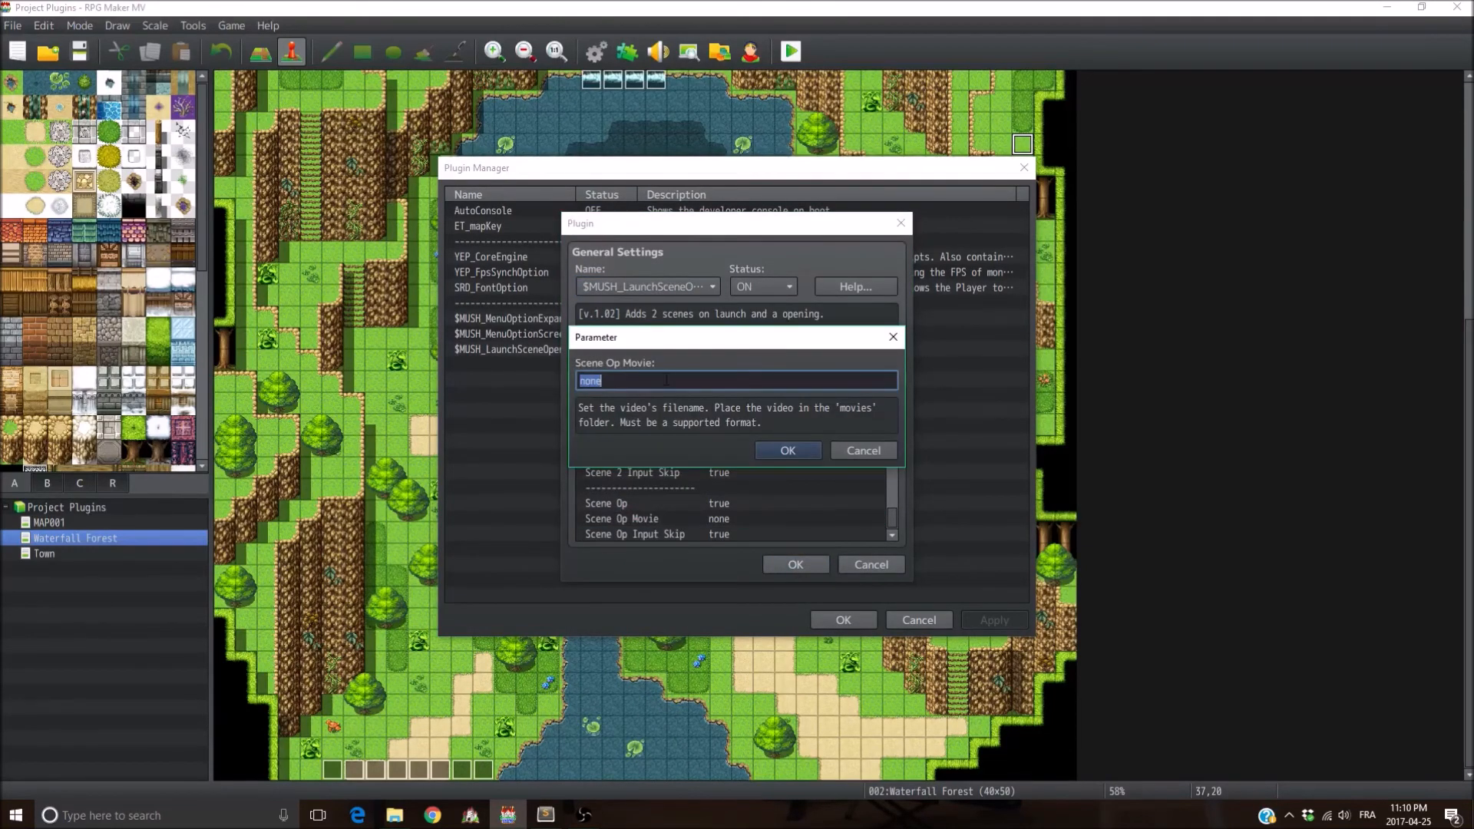
{"action": "left_click", "coordinate": [786, 451]}
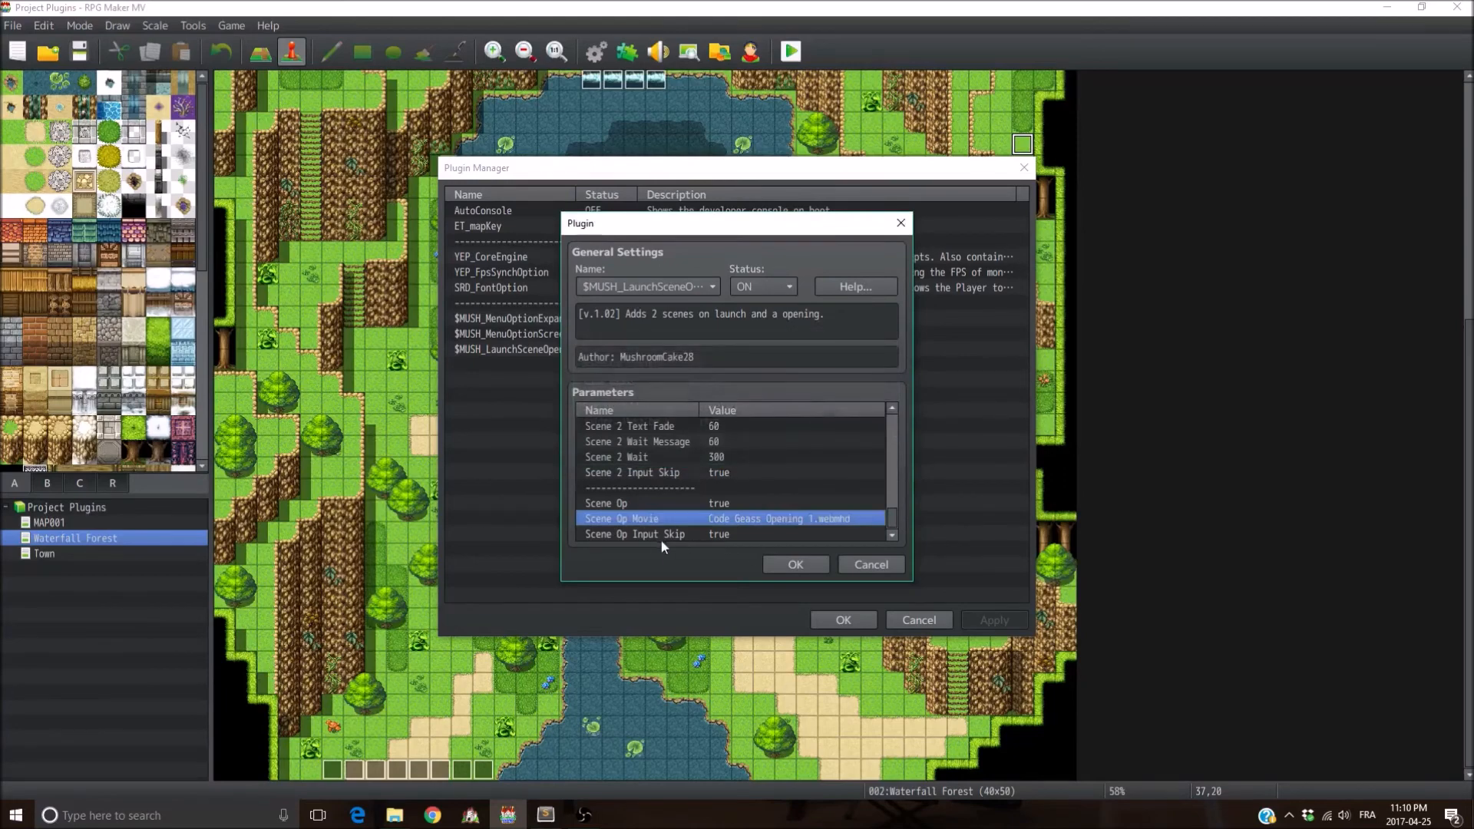
{"action": "left_click", "coordinate": [635, 535]}
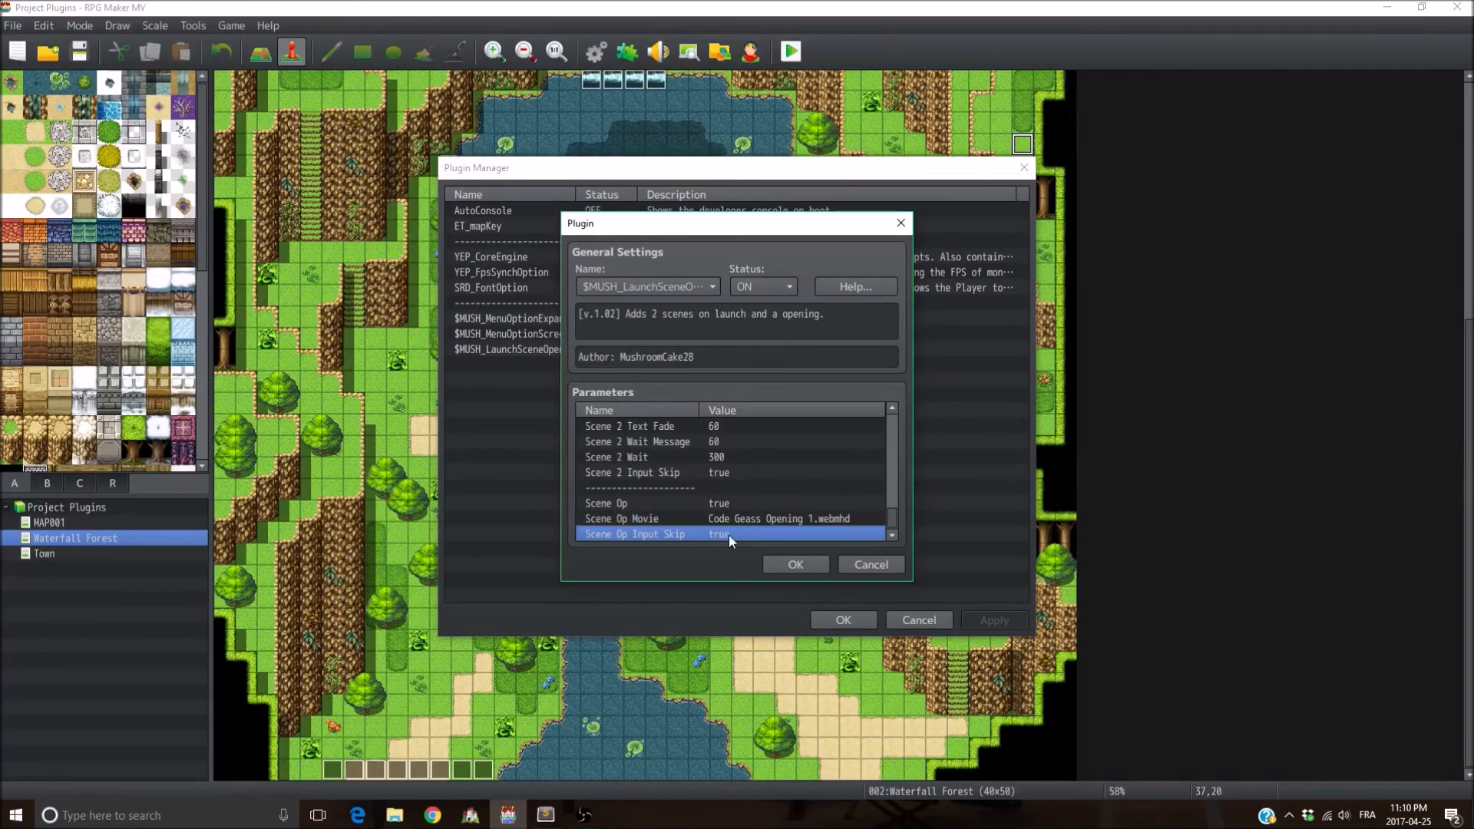
{"action": "mouse_move", "coordinate": [709, 547]}
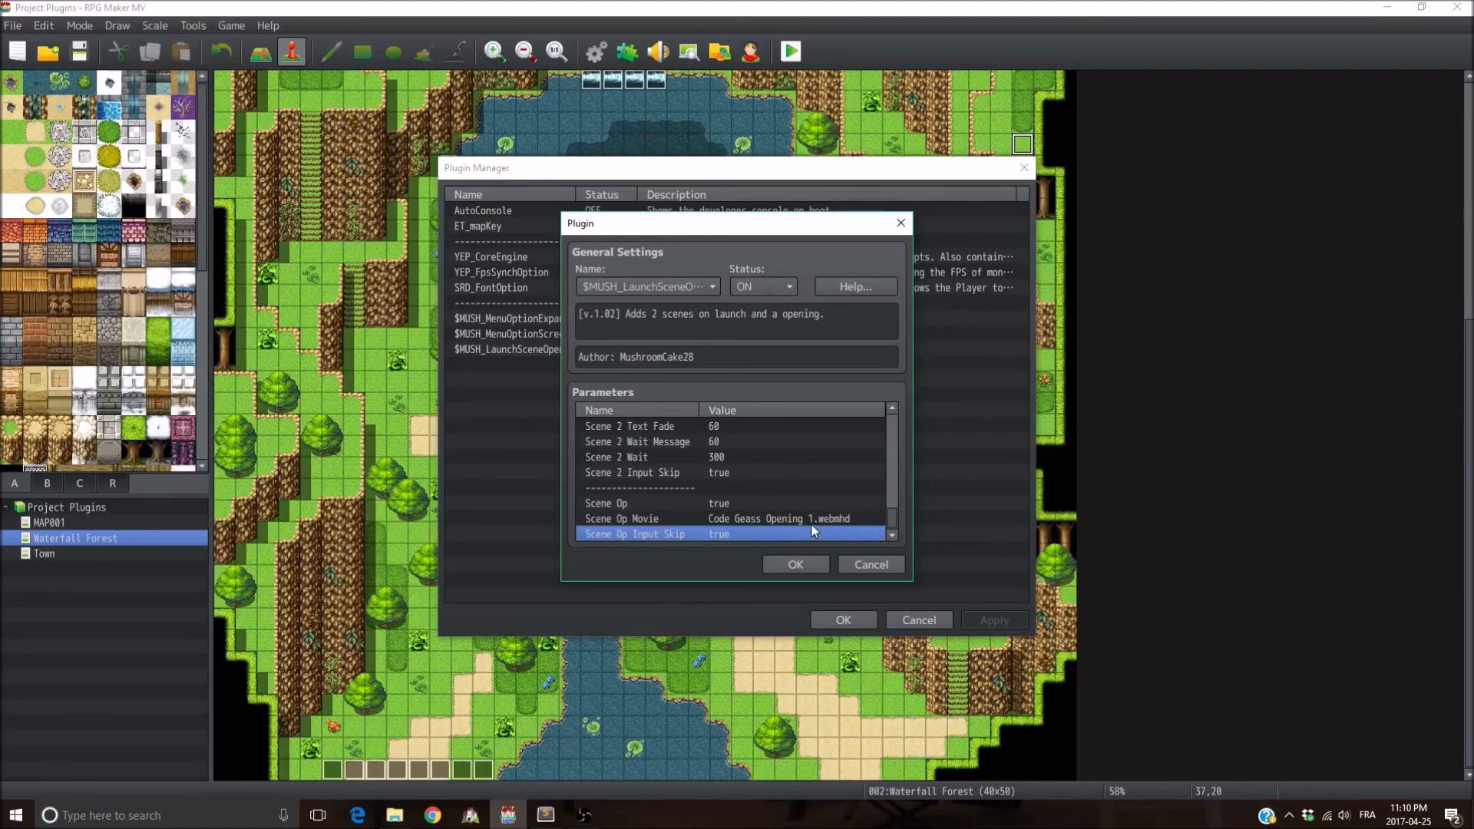
{"action": "mouse_move", "coordinate": [813, 528]}
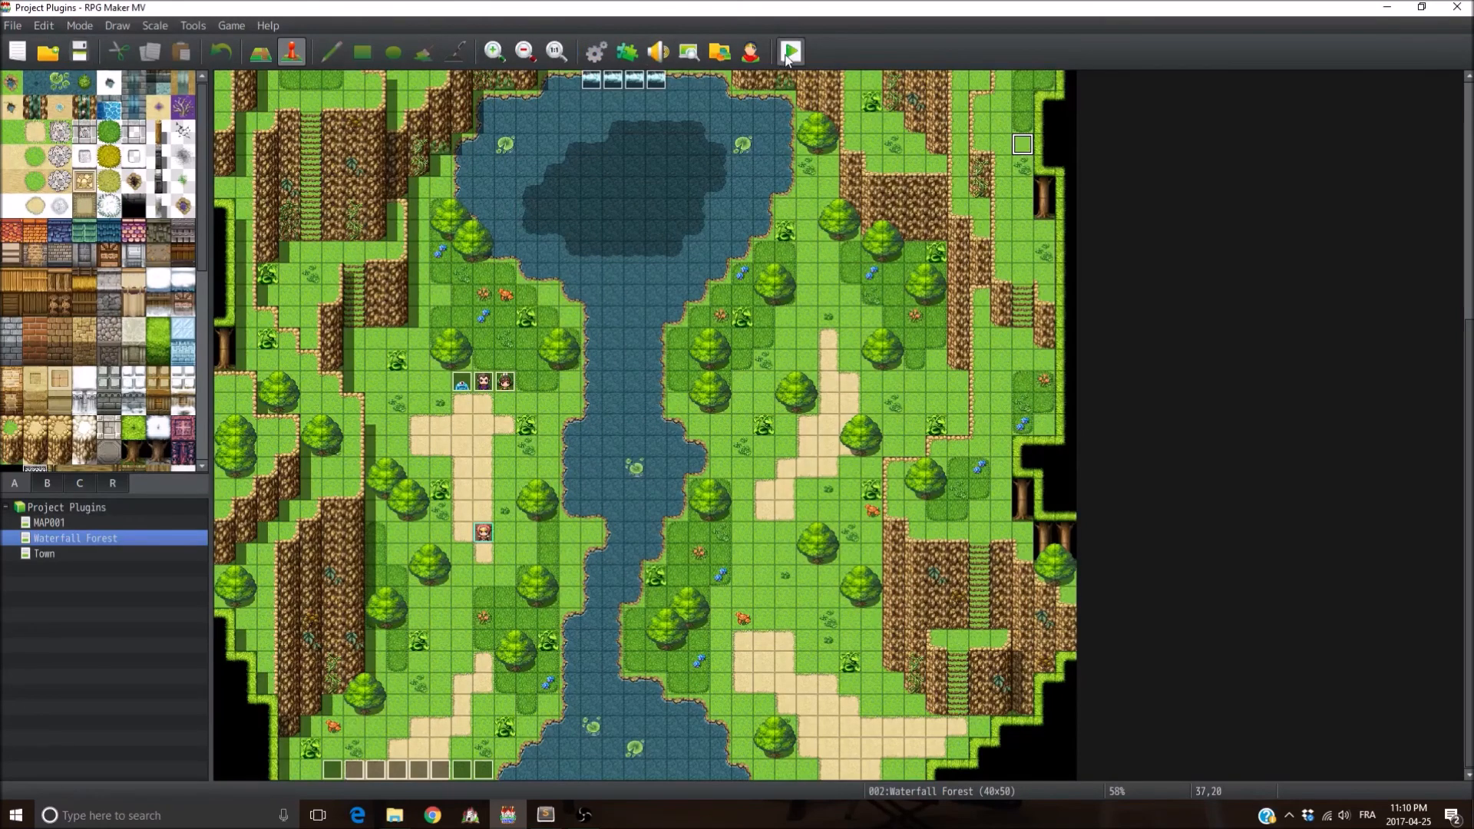
Step: Playtest the Project Plugins game until its title screen appears
{"action": "left_click", "coordinate": [788, 52]}
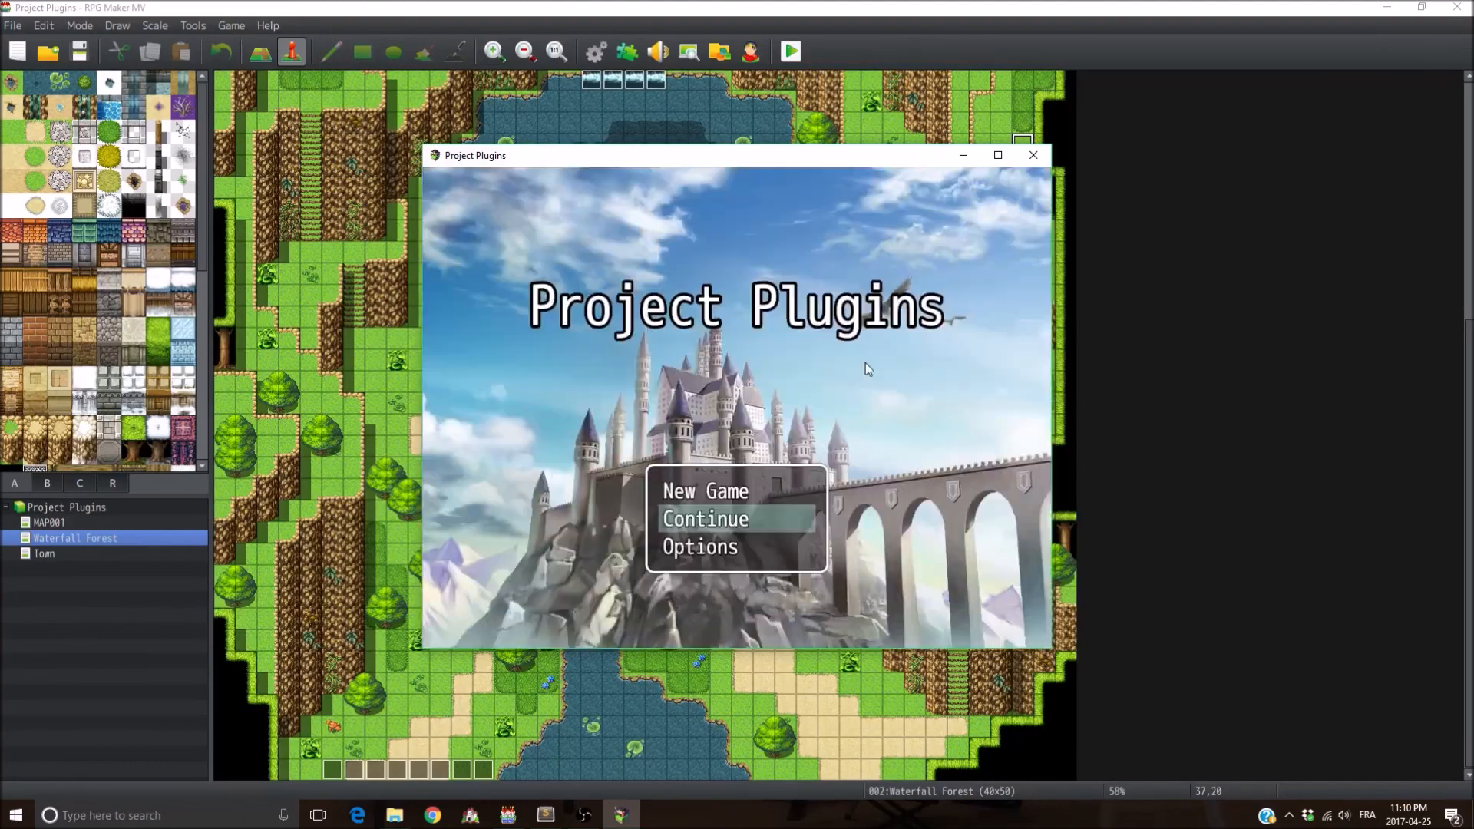
{"action": "mouse_move", "coordinate": [865, 338]}
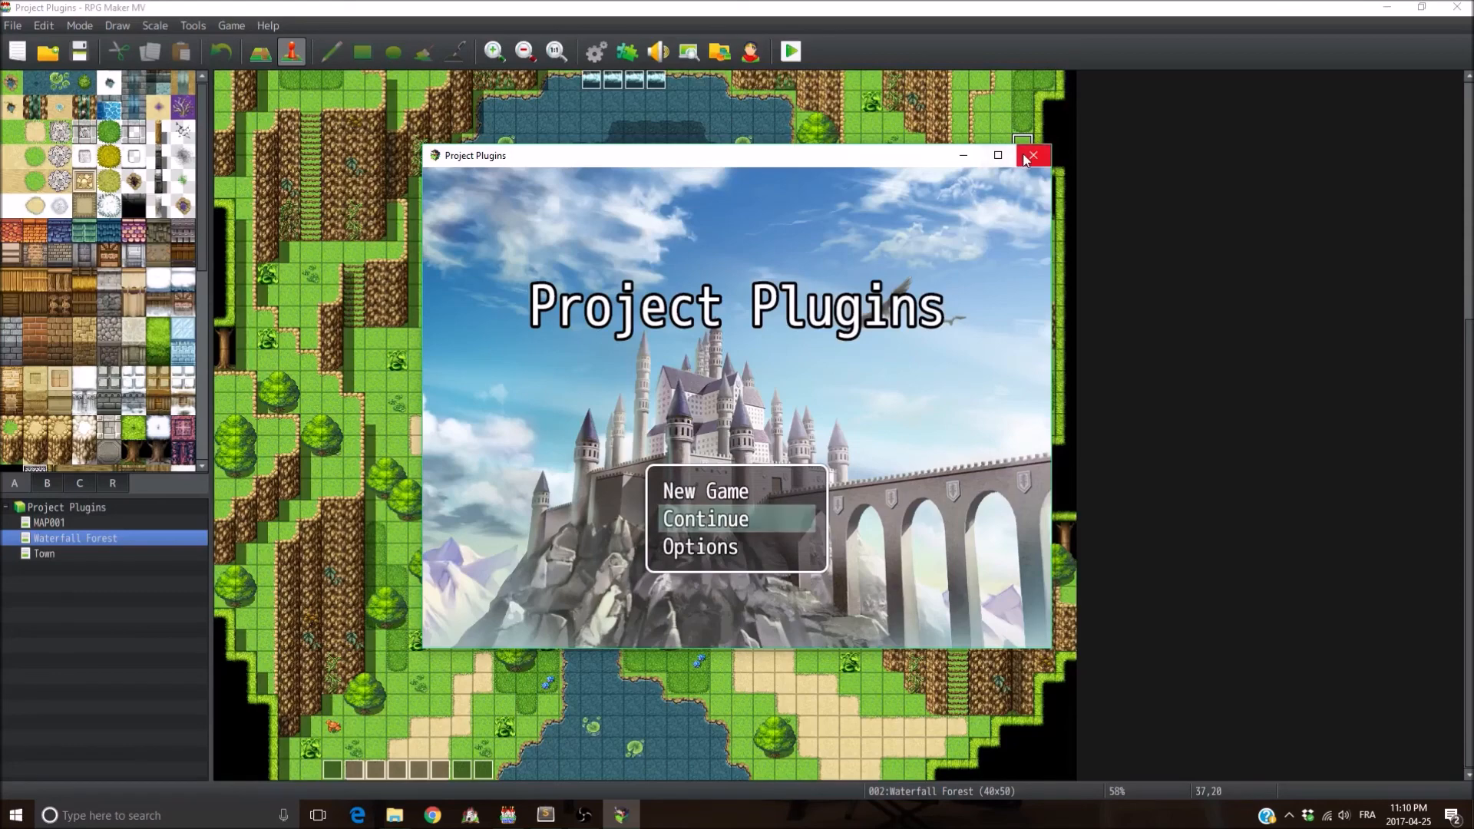
Step: Close the playtest window to return to the Waterfall Forest map editor
{"action": "left_click", "coordinate": [1032, 155]}
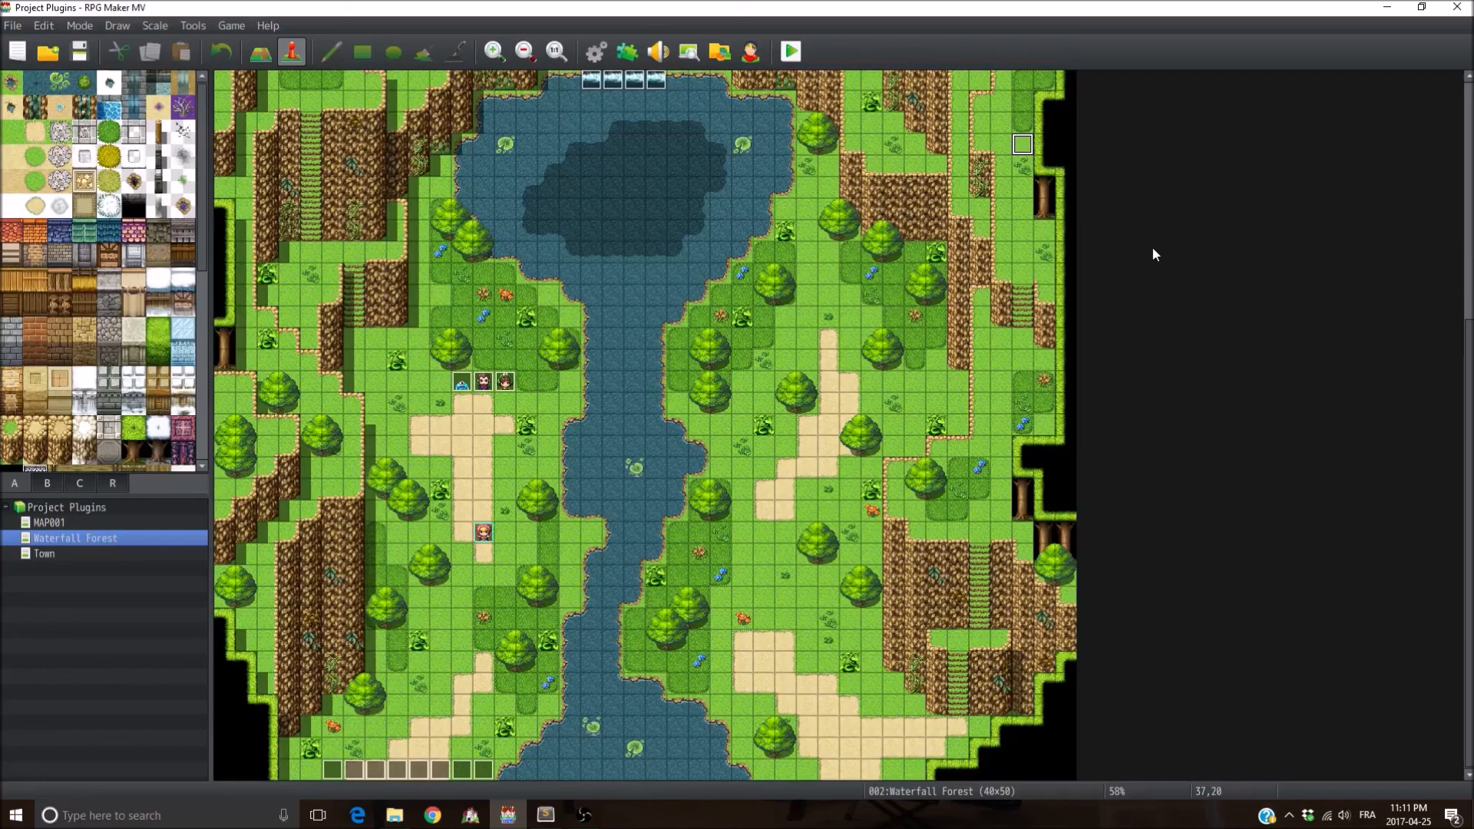
{"action": "mouse_move", "coordinate": [769, 160]}
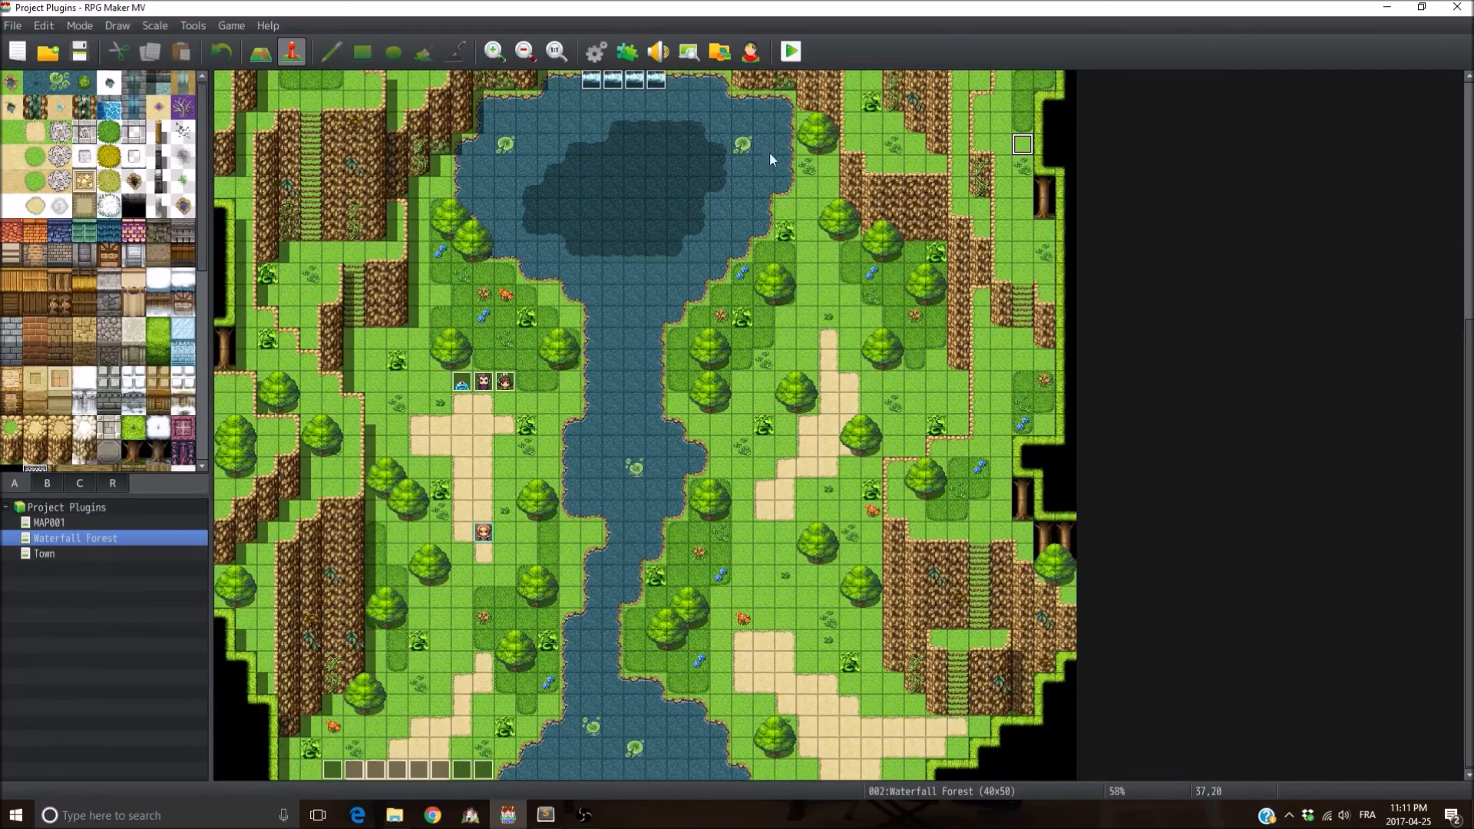
{"action": "mouse_move", "coordinate": [646, 180]}
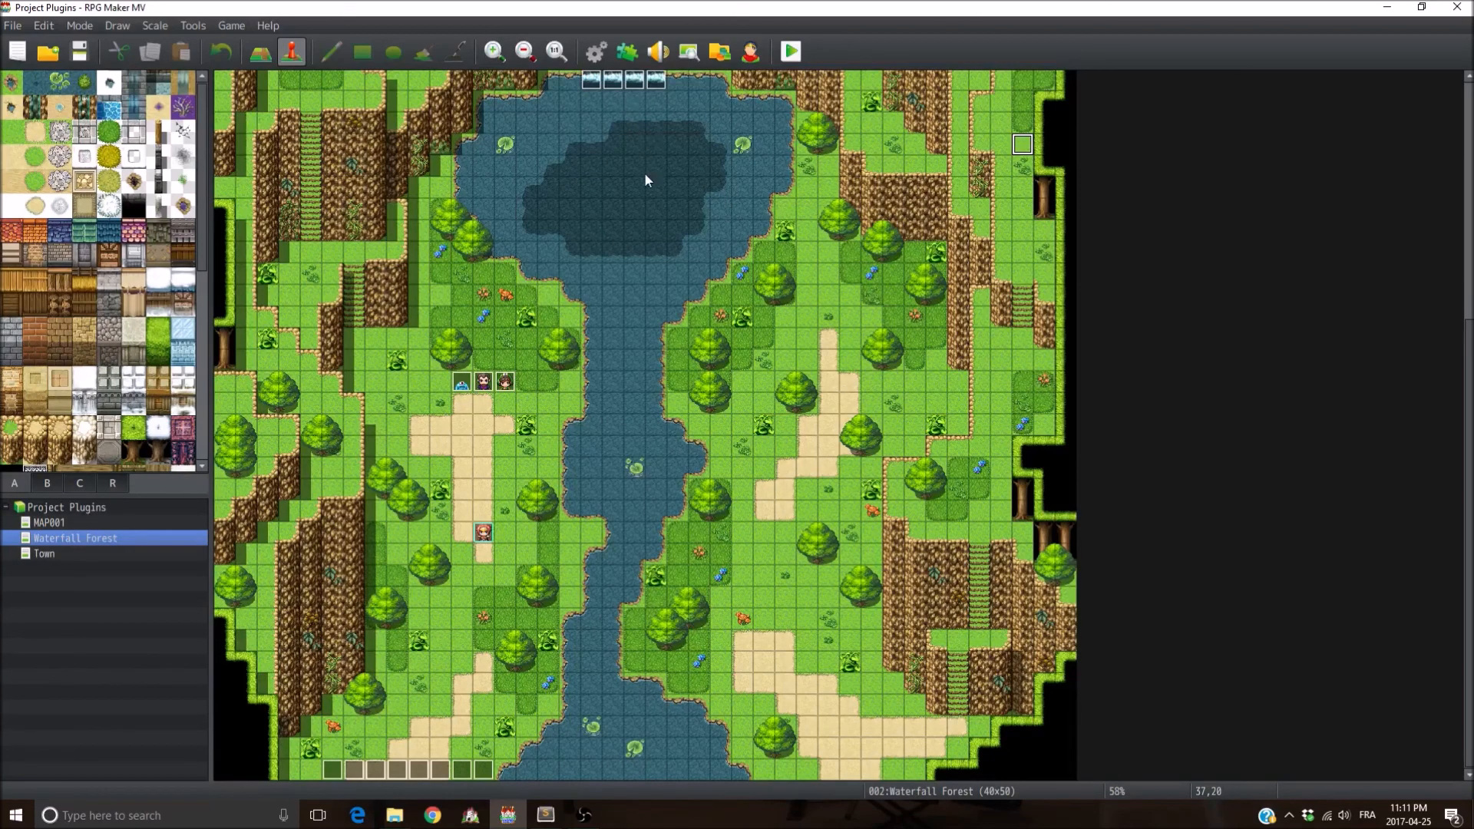